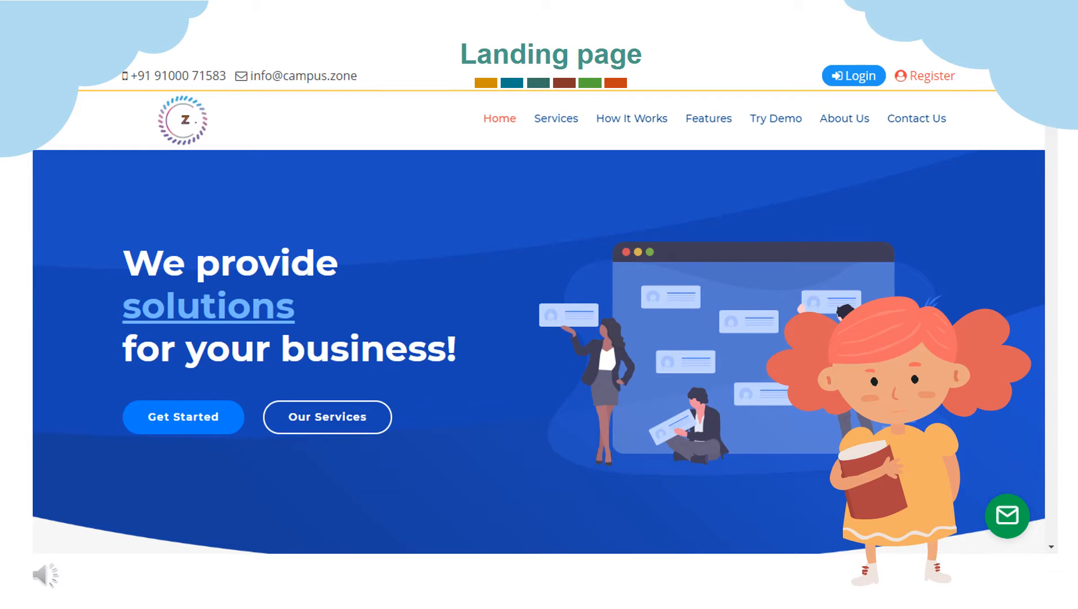
Go from the public landing page to the Login page
{"action": "left_click", "coordinate": [854, 75]}
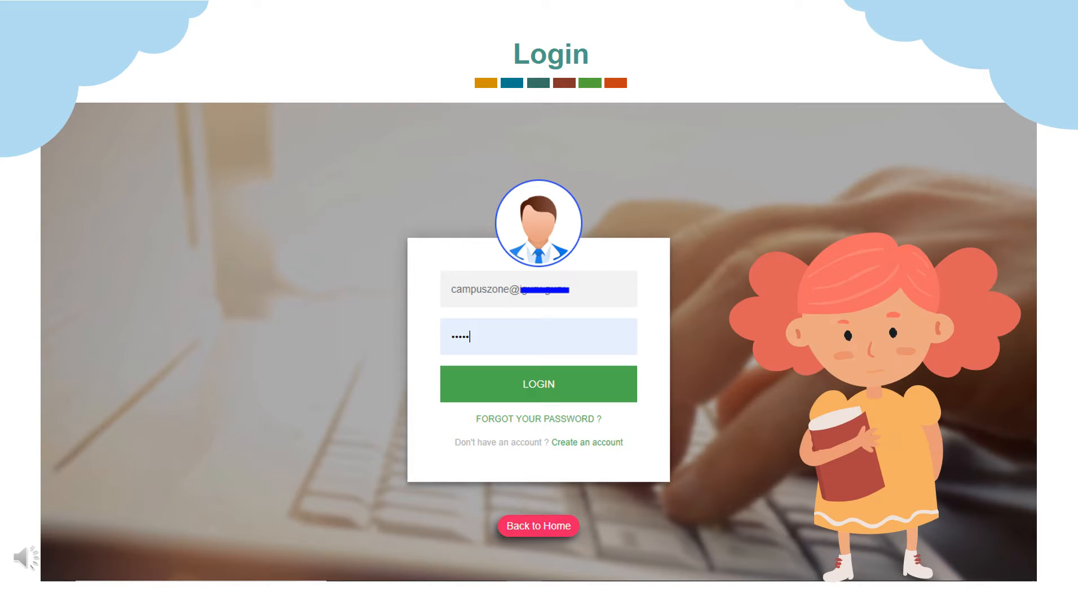
Sign in with the admin email and password to reach the School Details page
{"action": "left_click", "coordinate": [538, 383]}
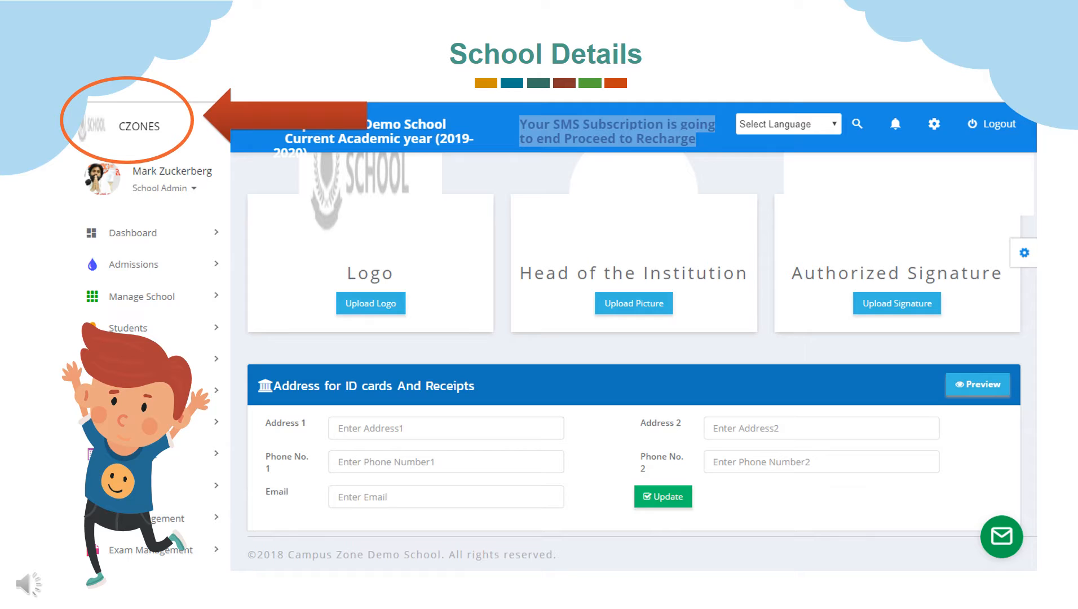
Bring up the Admissions Quick Enquiry form with empty student and parent fields
{"action": "left_click", "coordinate": [163, 188]}
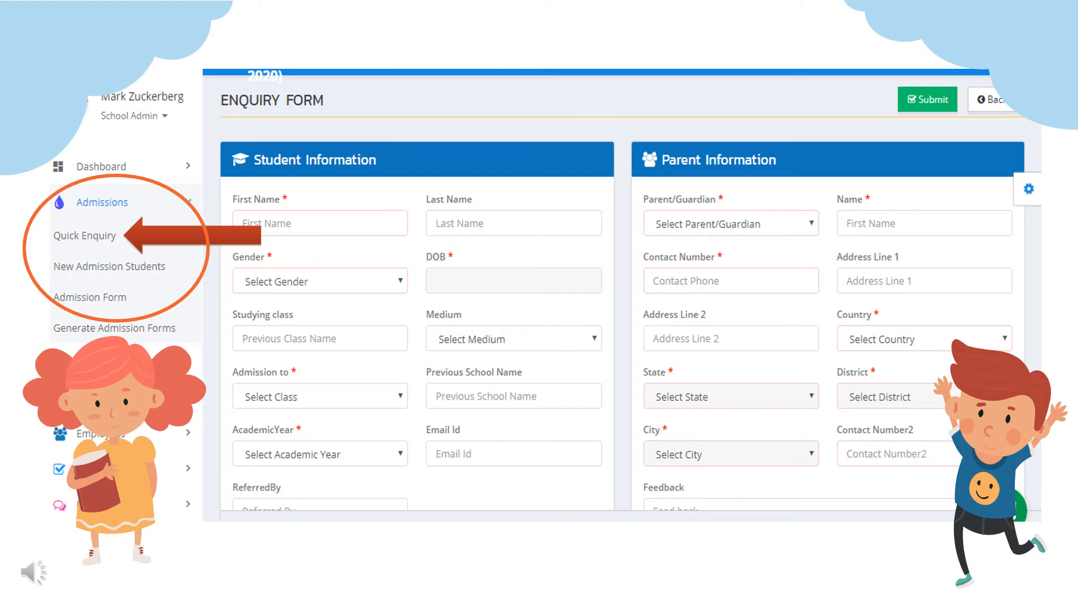
{"action": "left_click", "coordinate": [82, 235]}
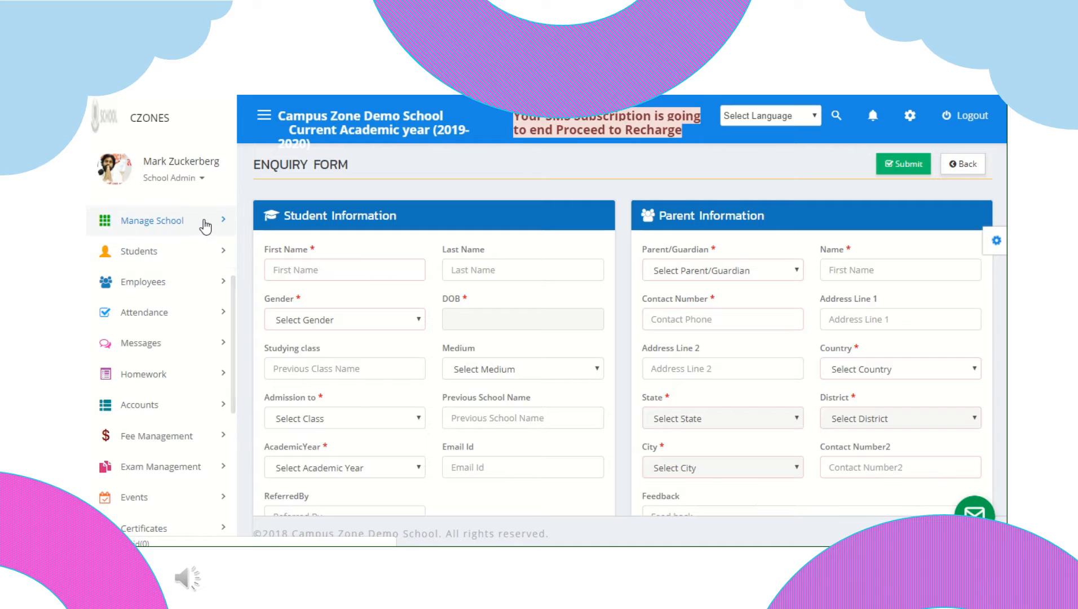
View the Logos & Headers settings under Manage School, then move to the Classes list
{"action": "left_click", "coordinate": [152, 221]}
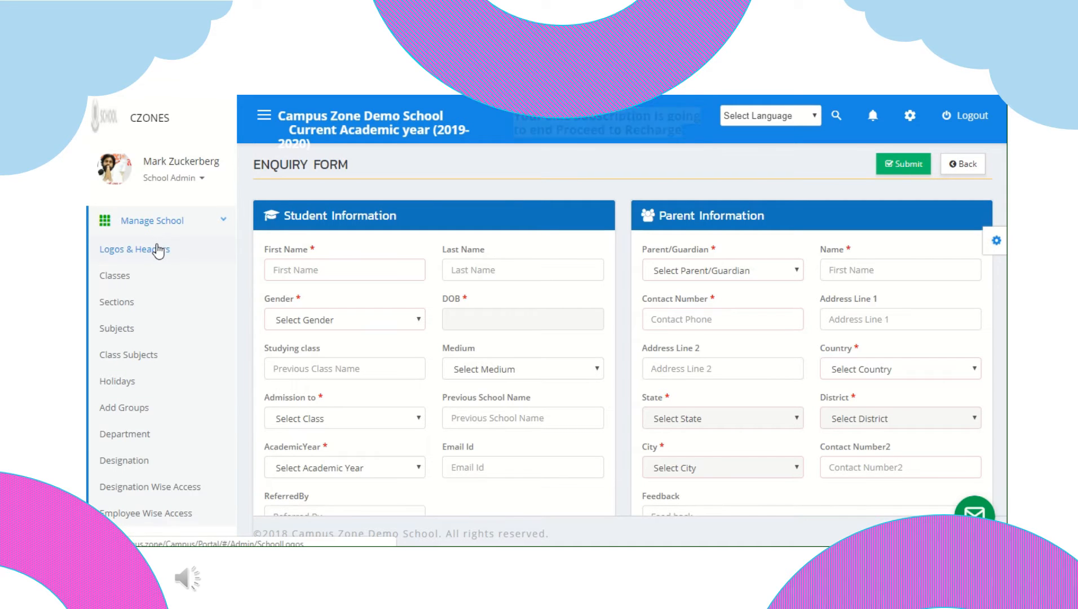
{"action": "left_click", "coordinate": [135, 249]}
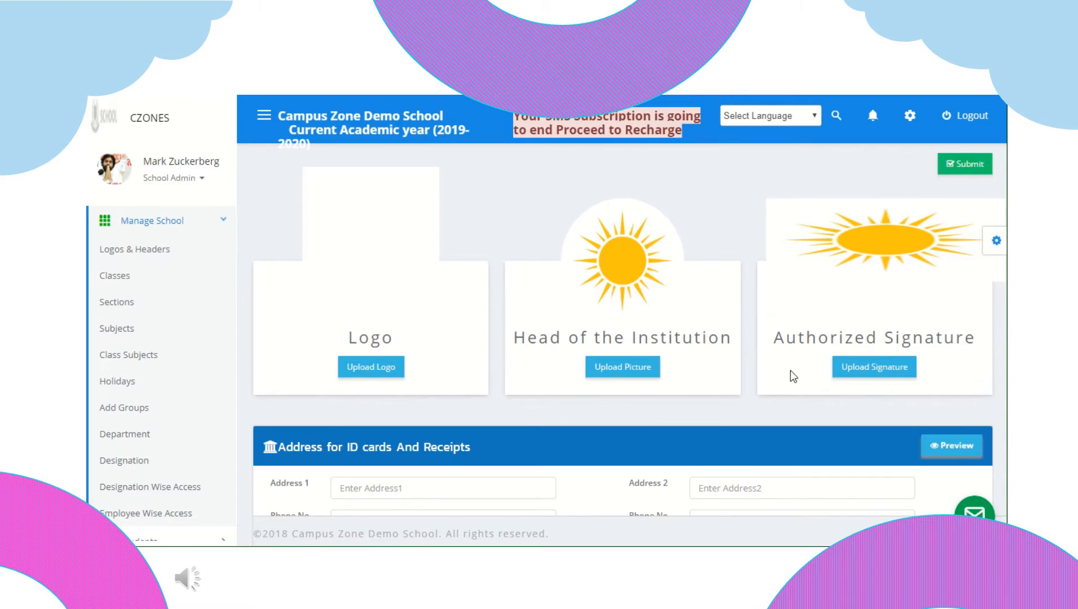
{"action": "scroll", "scroll_direction": "down", "scroll_amount": 3}
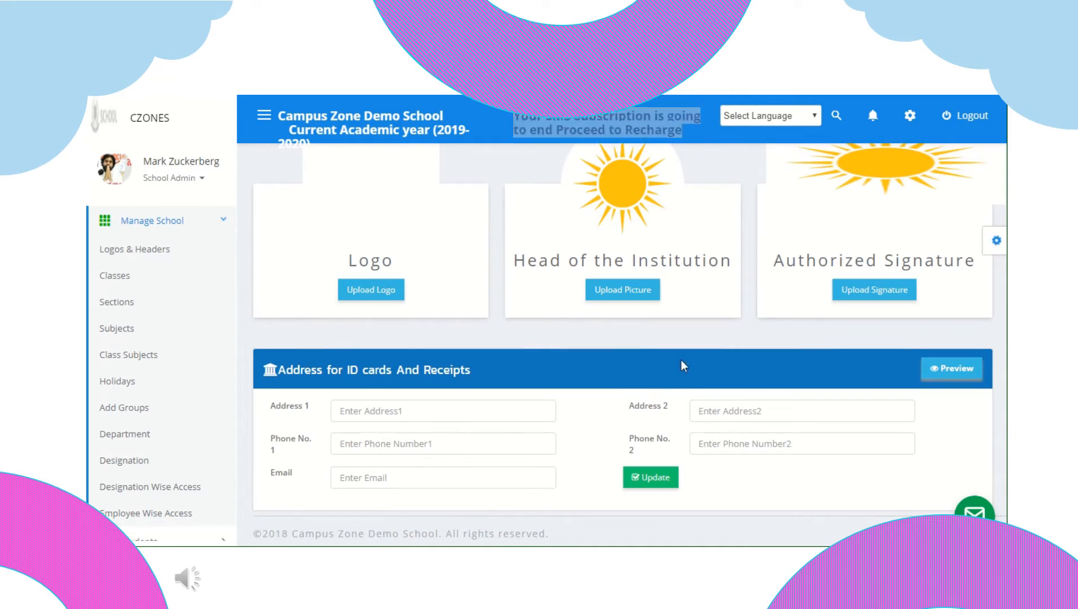
{"action": "left_click", "coordinate": [114, 275]}
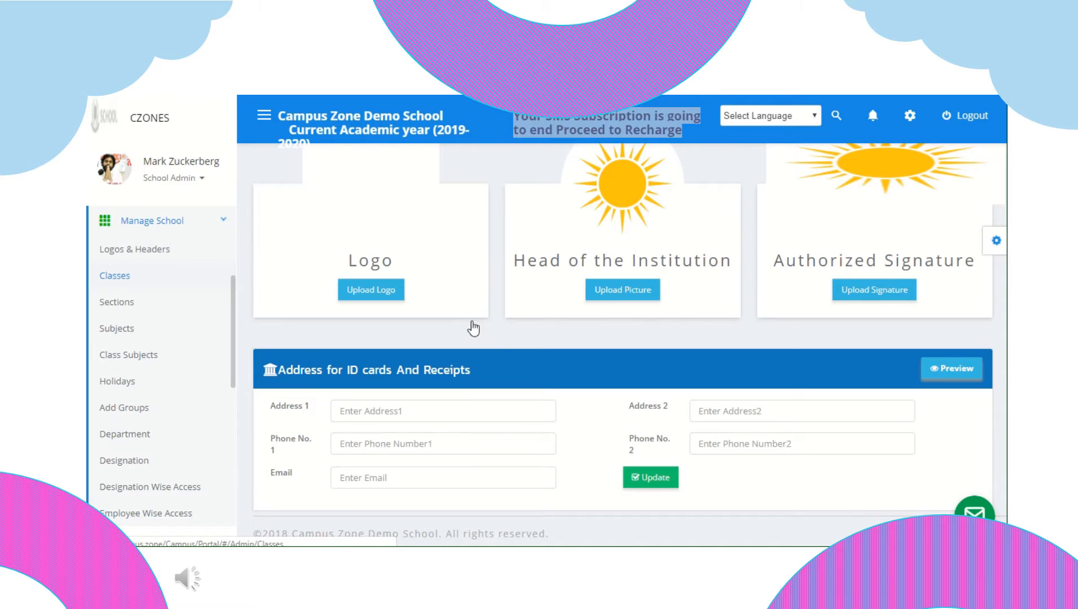
{"action": "left_click", "coordinate": [114, 275]}
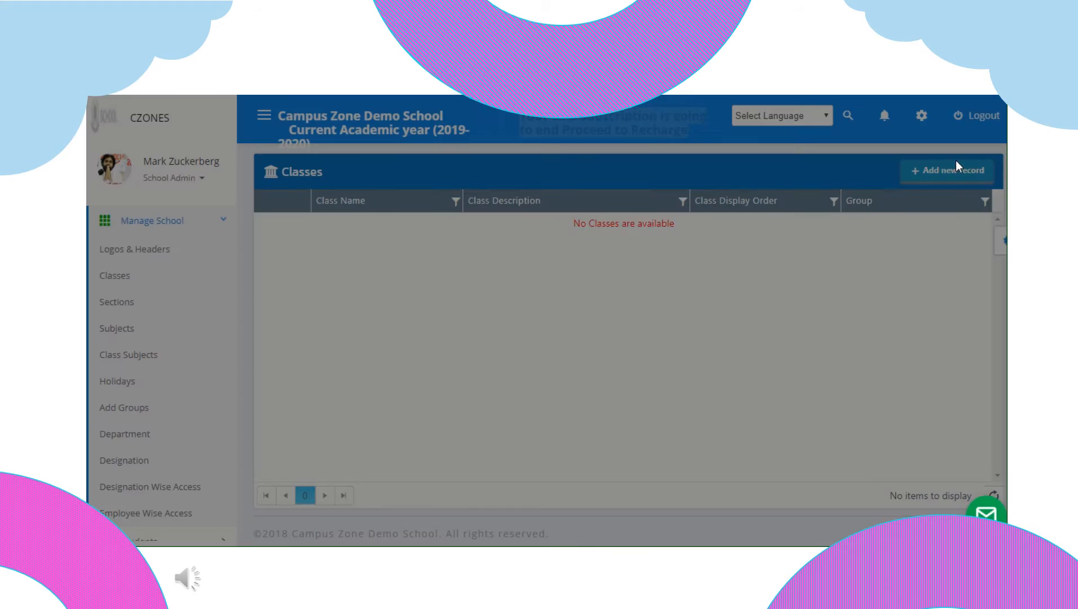
Preview the Add Classes form set up for 12 classes and close it without saving
{"action": "left_click", "coordinate": [947, 171]}
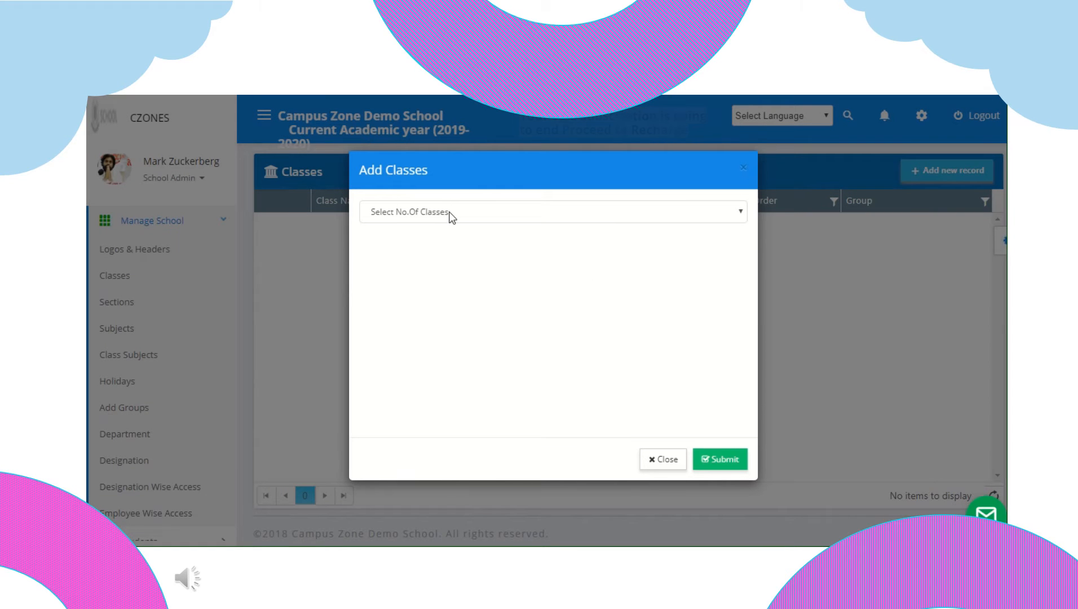
{"action": "left_click", "coordinate": [550, 212]}
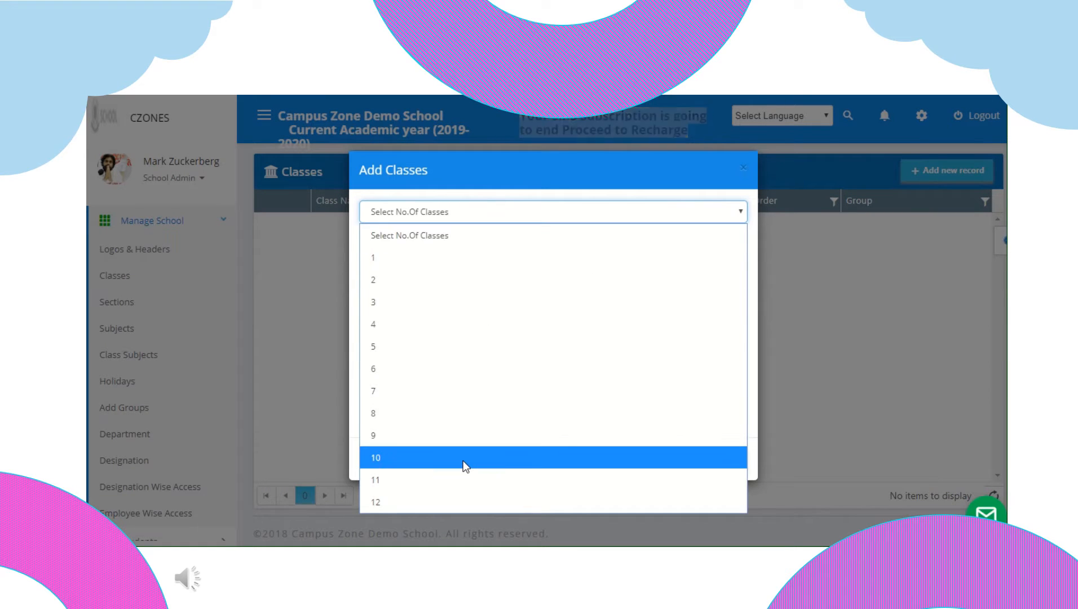
{"action": "left_click", "coordinate": [375, 502]}
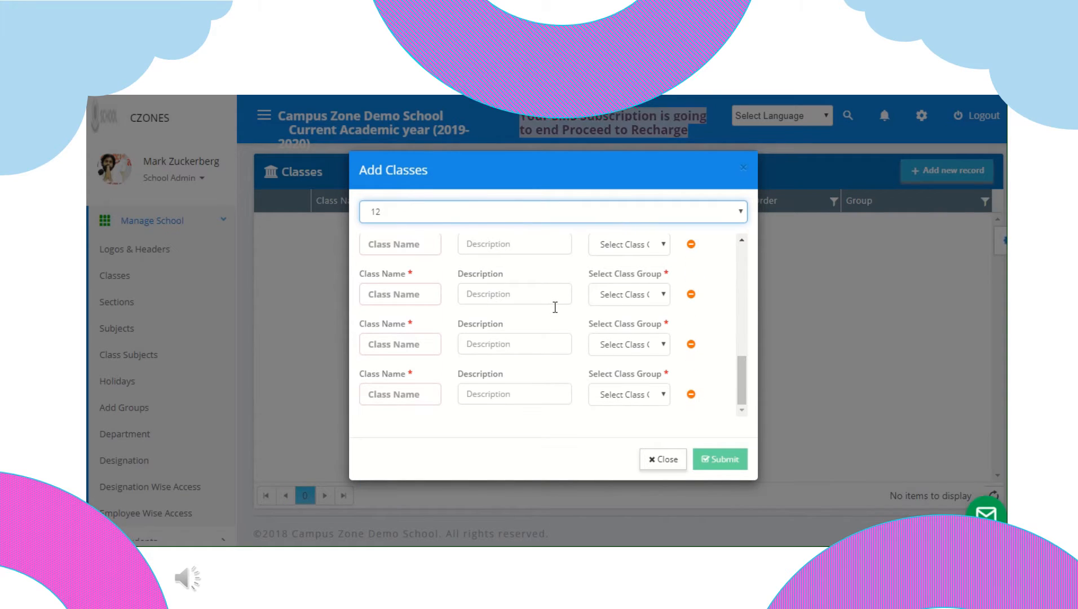
{"action": "left_click", "coordinate": [662, 459]}
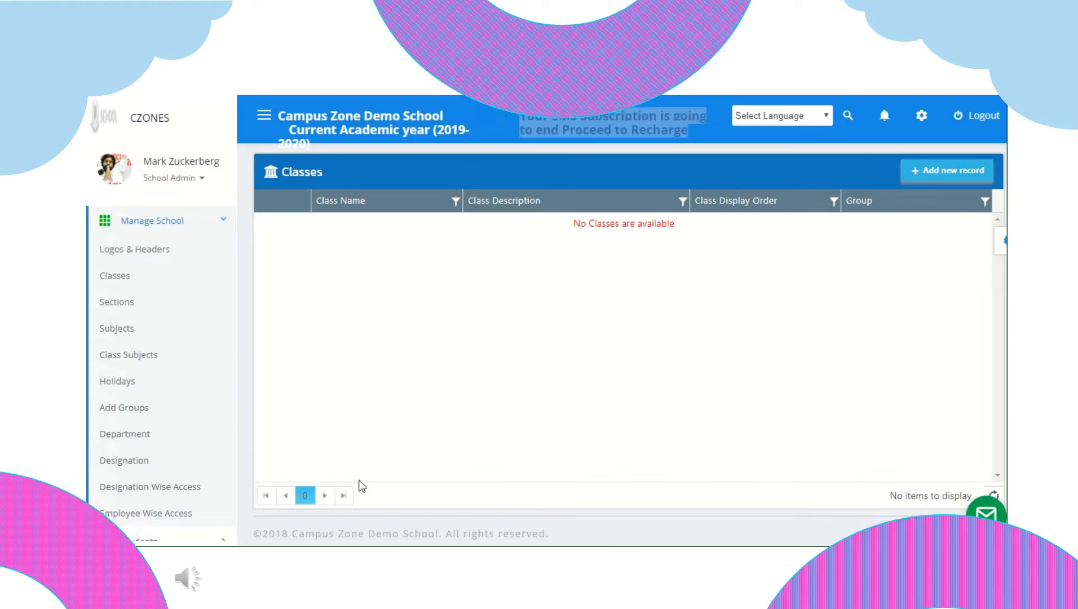
Preview the Add Sections form with a class chosen and 8 sections, closing without saving
{"action": "left_click", "coordinate": [116, 302]}
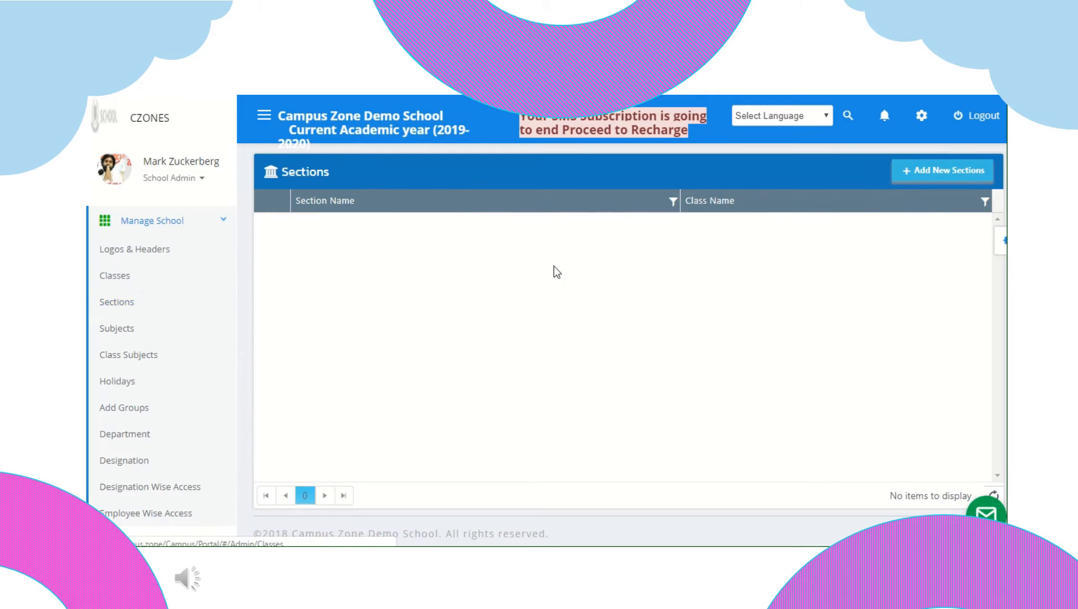
{"action": "left_click", "coordinate": [942, 170]}
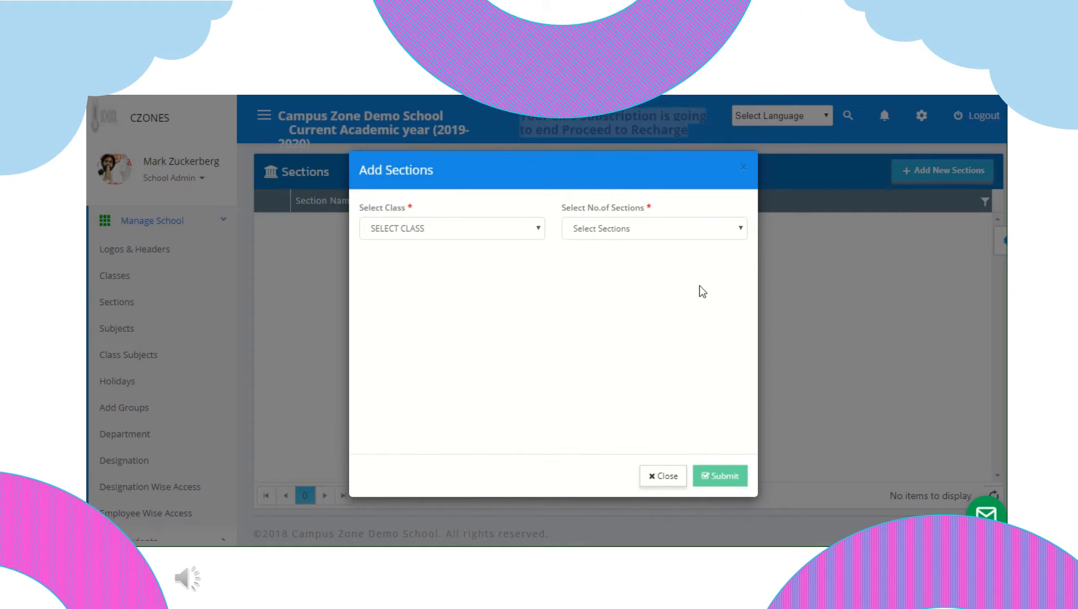
{"action": "left_click", "coordinate": [450, 228]}
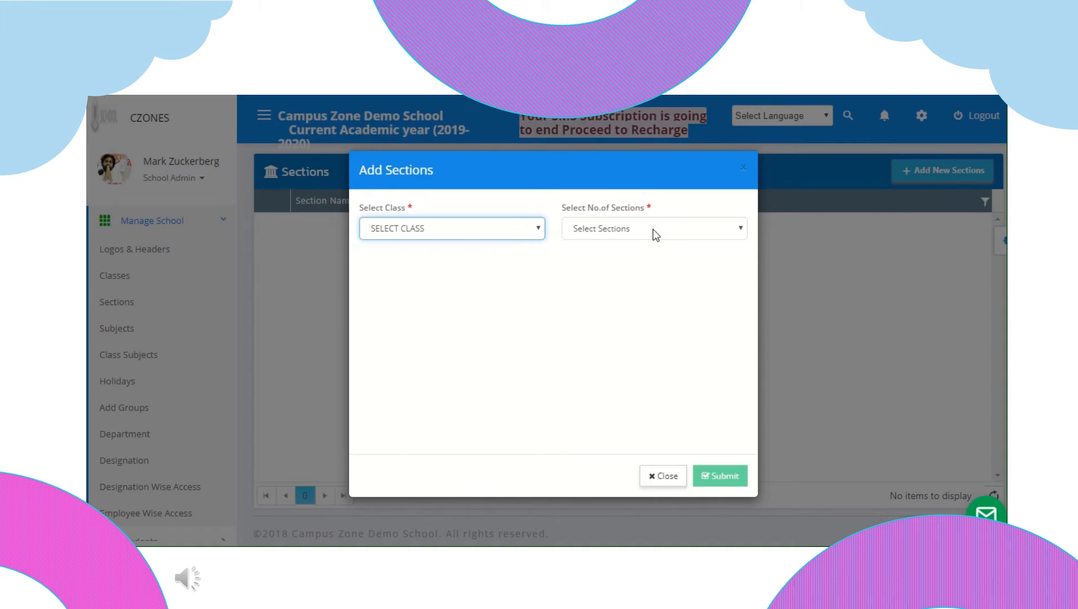
{"action": "left_click", "coordinate": [653, 227]}
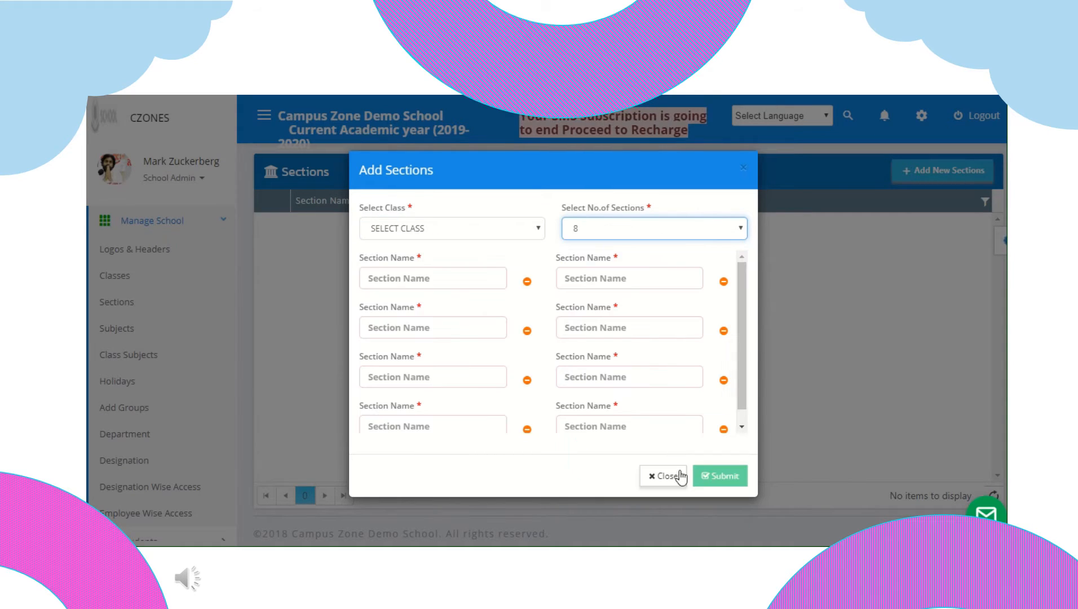
{"action": "left_click", "coordinate": [667, 476]}
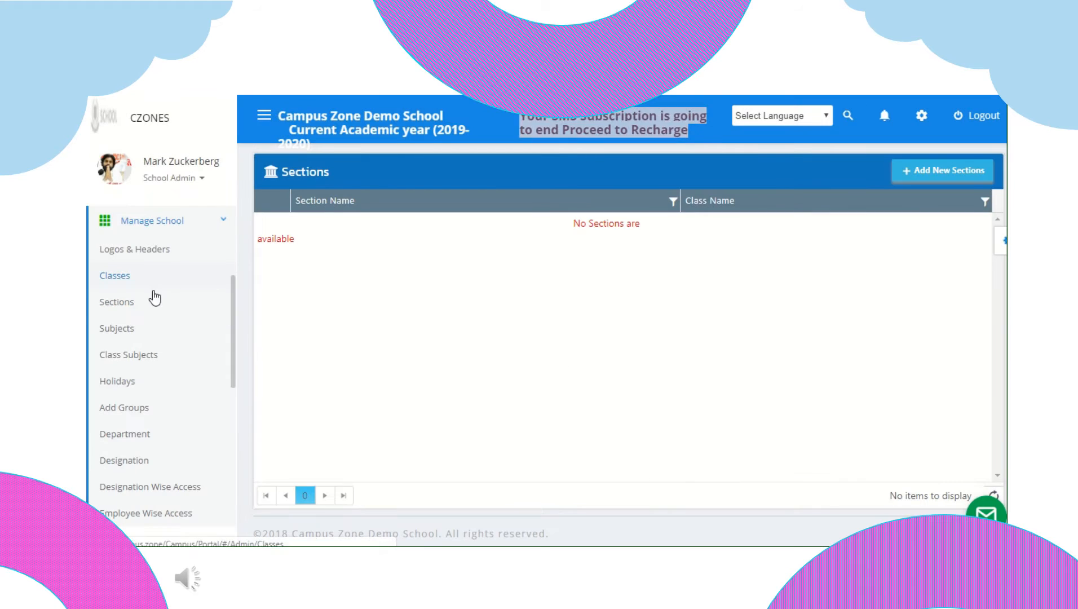
Preview the Add Subjects form set up for 10 subjects and close it without saving
{"action": "left_click", "coordinate": [116, 328]}
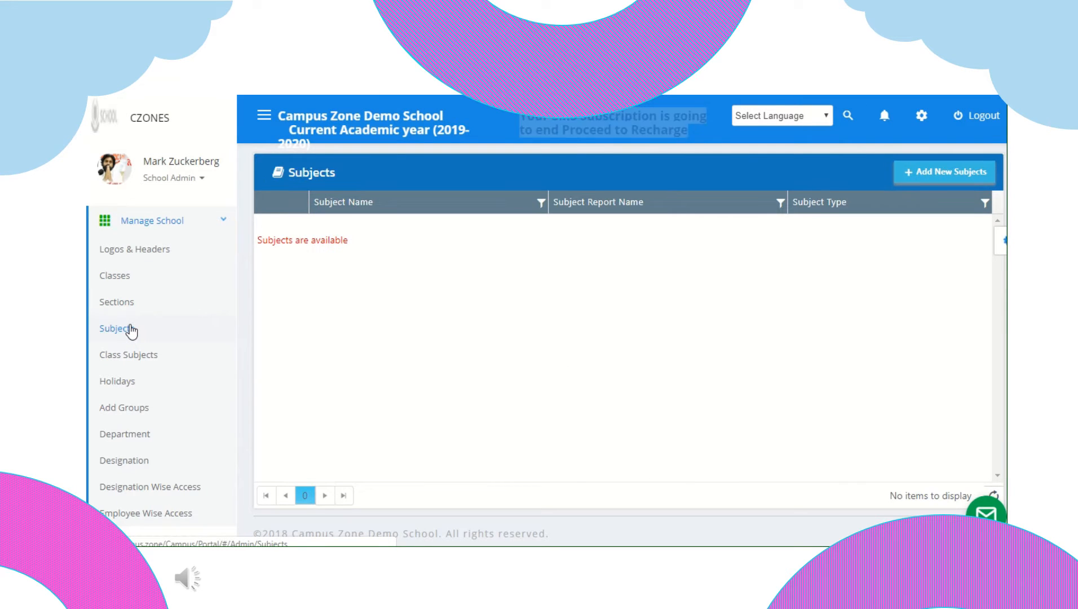
{"action": "left_click", "coordinate": [944, 171]}
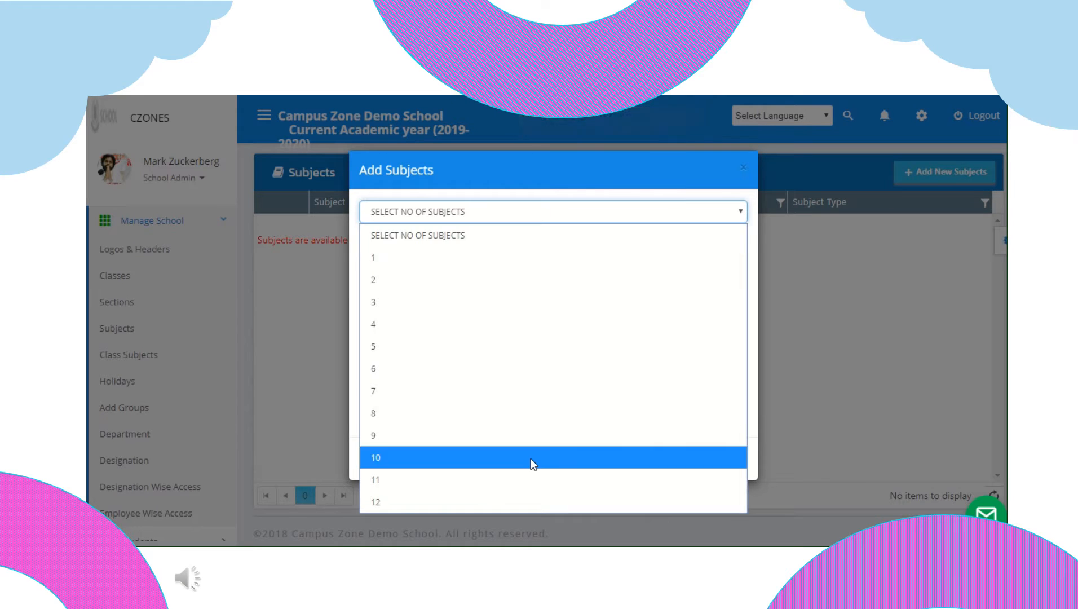
{"action": "left_click", "coordinate": [533, 458]}
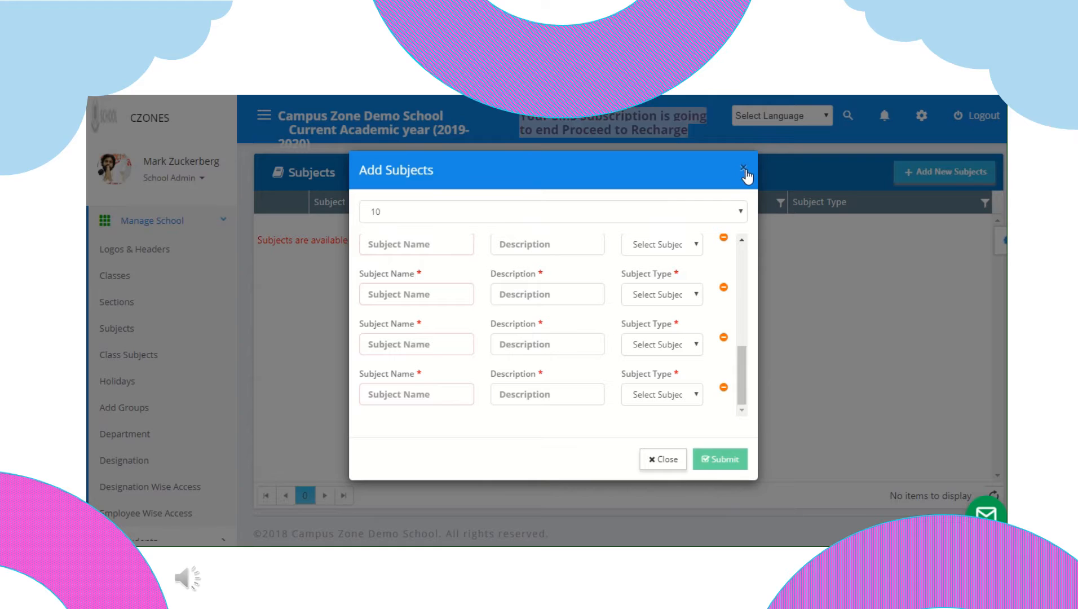
{"action": "left_click", "coordinate": [744, 171]}
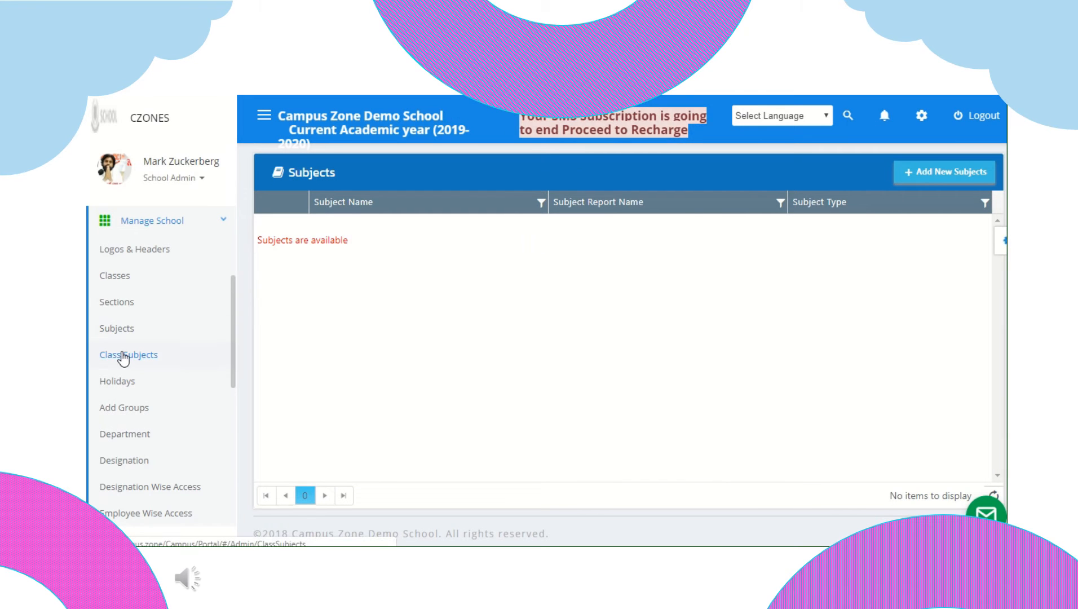
Preview the Class Subjects mapping form with its empty class list and close it
{"action": "left_click", "coordinate": [127, 354]}
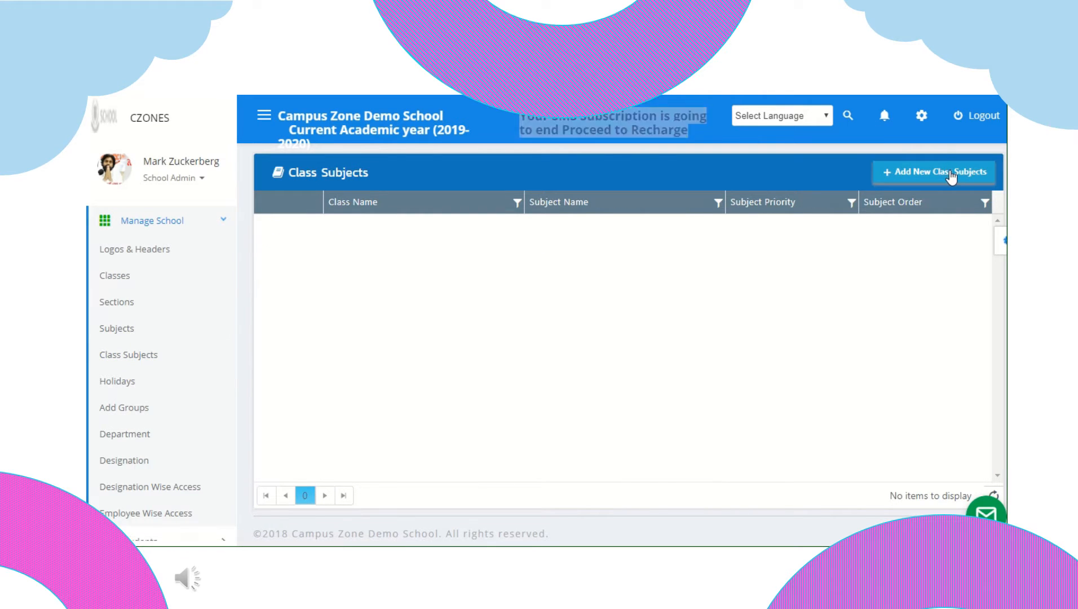
{"action": "left_click", "coordinate": [933, 172]}
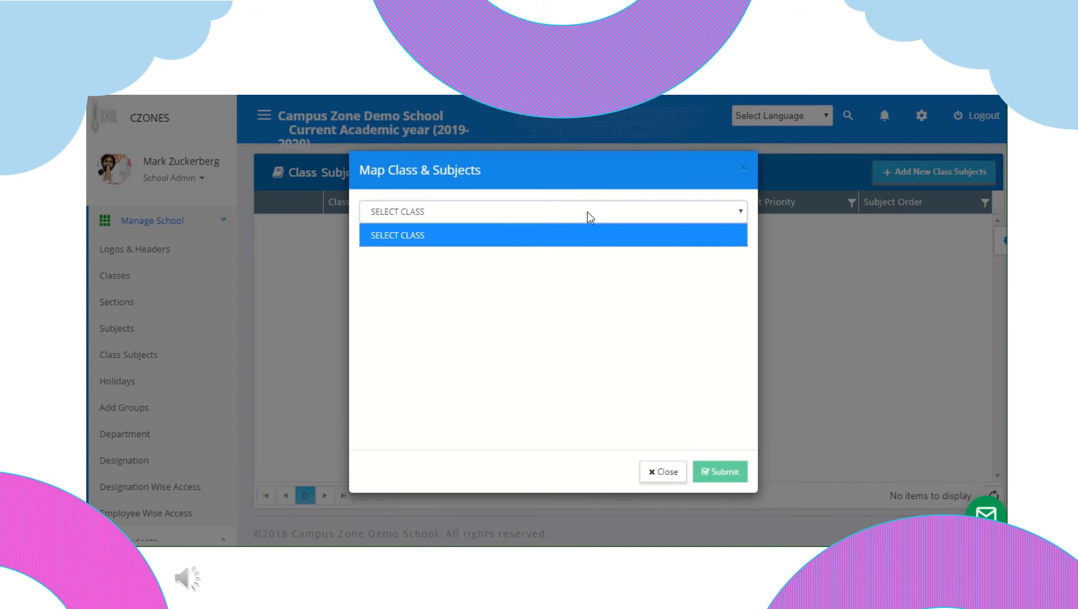
{"action": "left_click", "coordinate": [551, 210]}
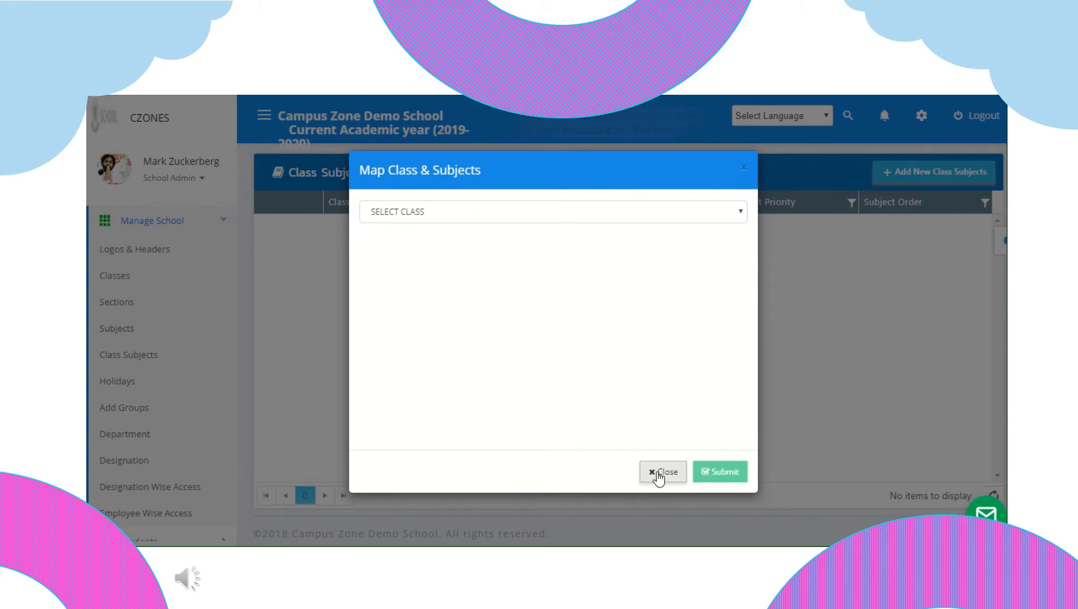
{"action": "left_click", "coordinate": [662, 471]}
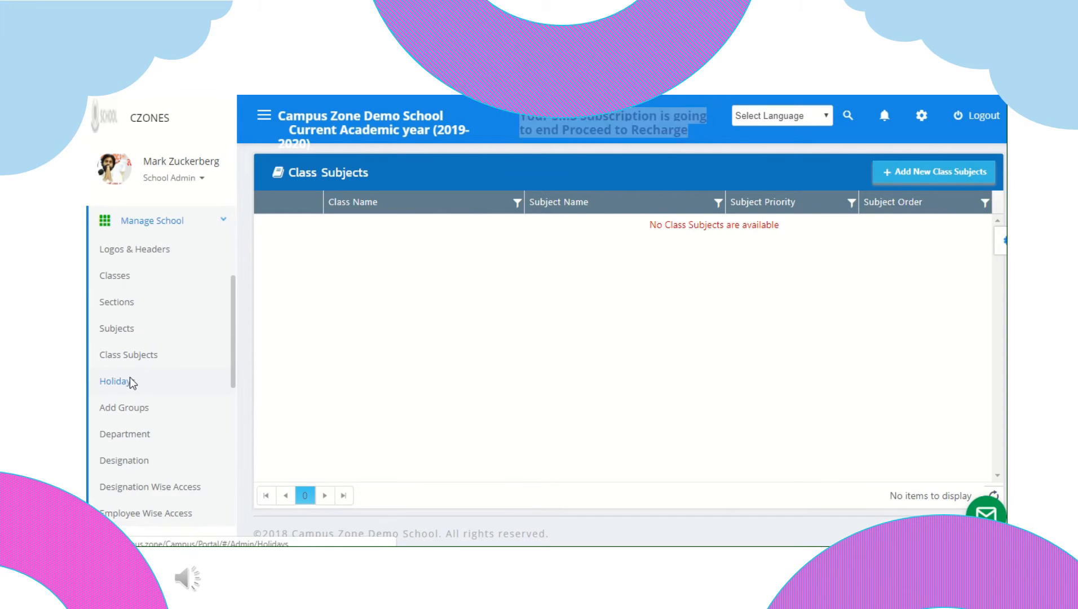
Preview the Add Holidays form set up for three holidays, close it, and view Add Groups
{"action": "left_click", "coordinate": [118, 381]}
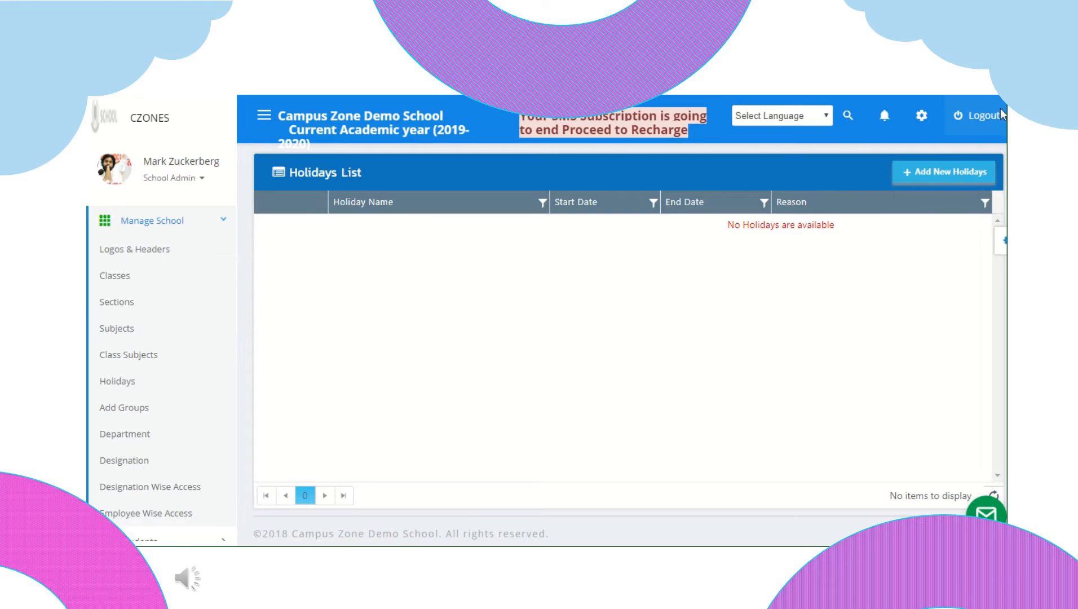
{"action": "left_click", "coordinate": [943, 172]}
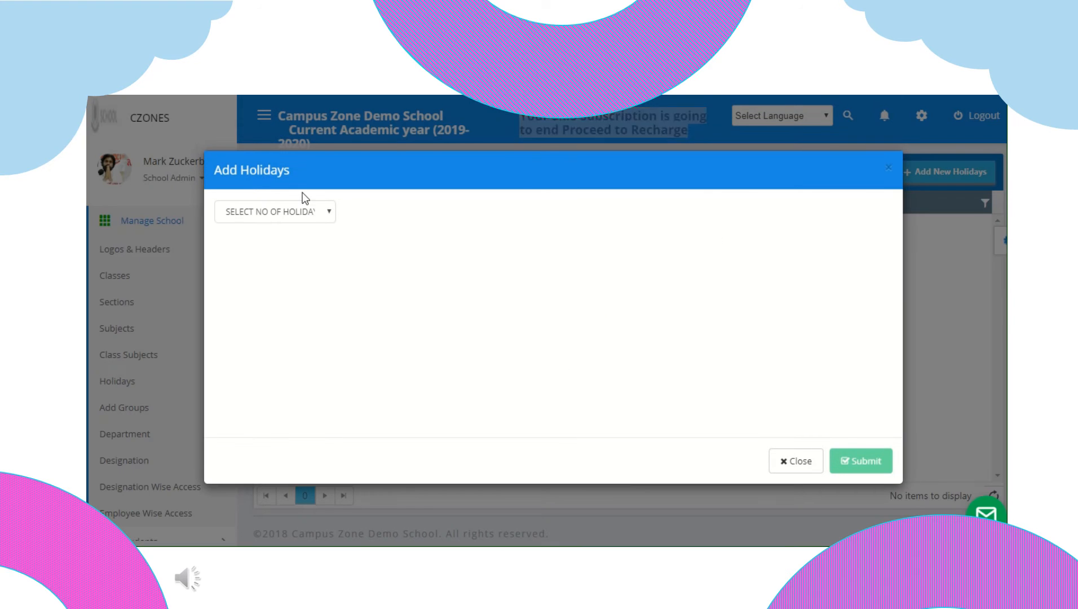
{"action": "left_click", "coordinate": [274, 211]}
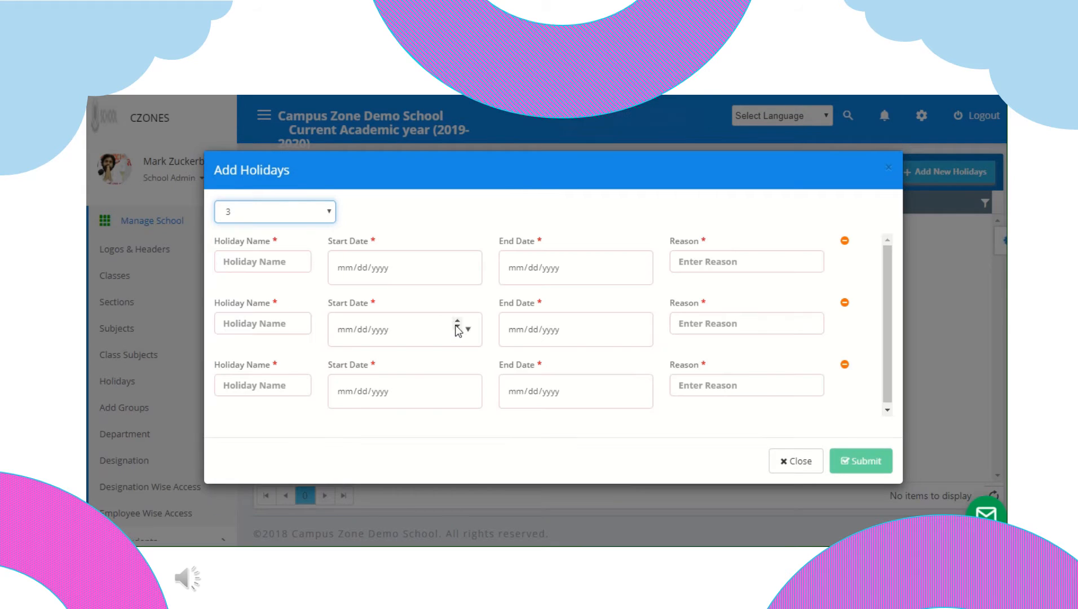
{"action": "left_click", "coordinate": [795, 460]}
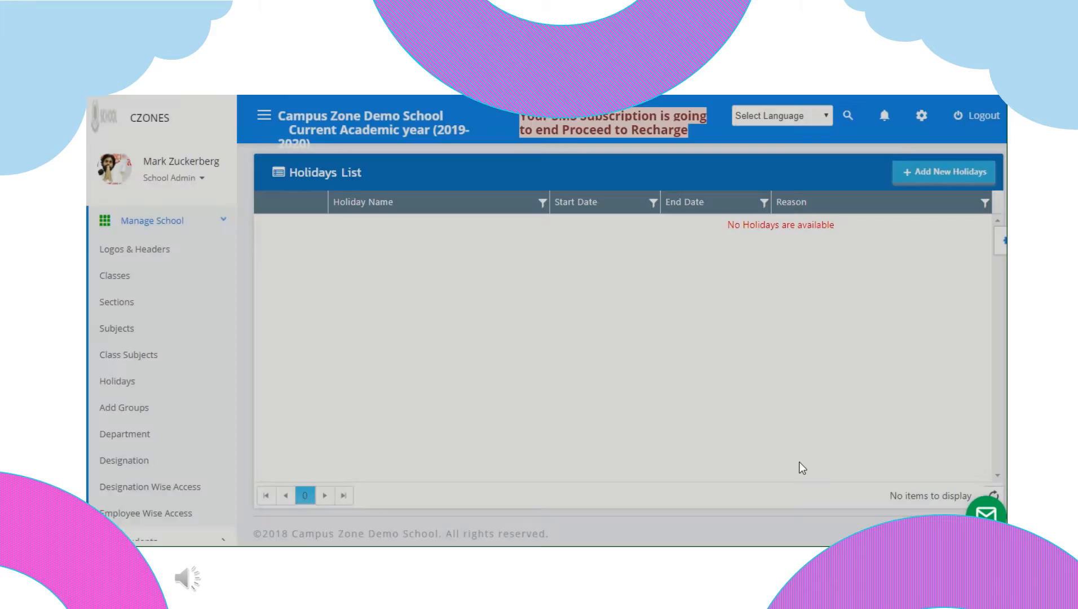
{"action": "left_click", "coordinate": [124, 407]}
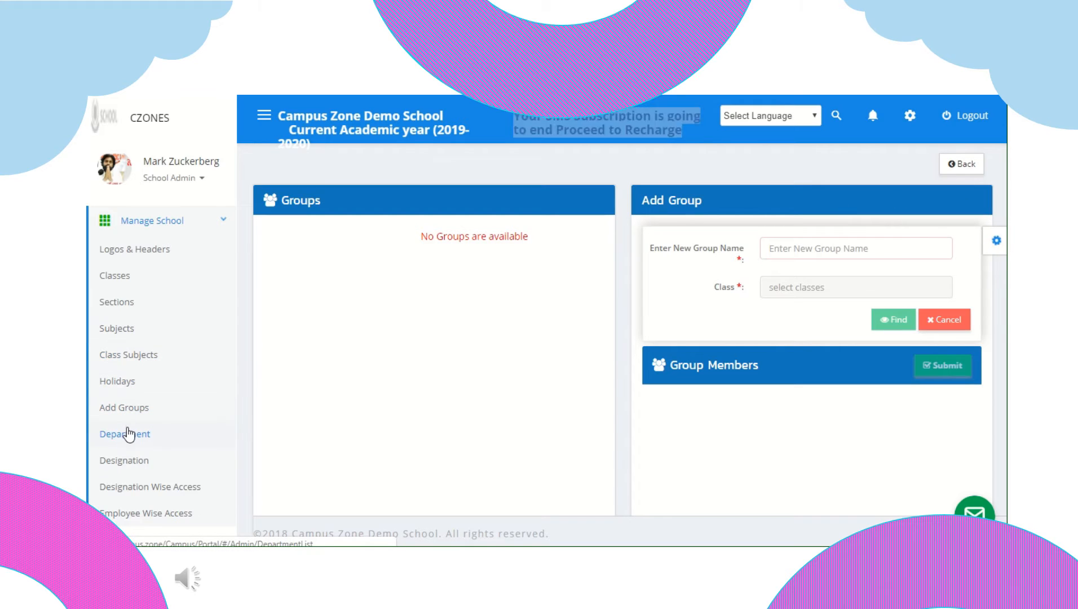
Bring up the Add Departments form with its department-count dropdown expanded
{"action": "left_click", "coordinate": [124, 434]}
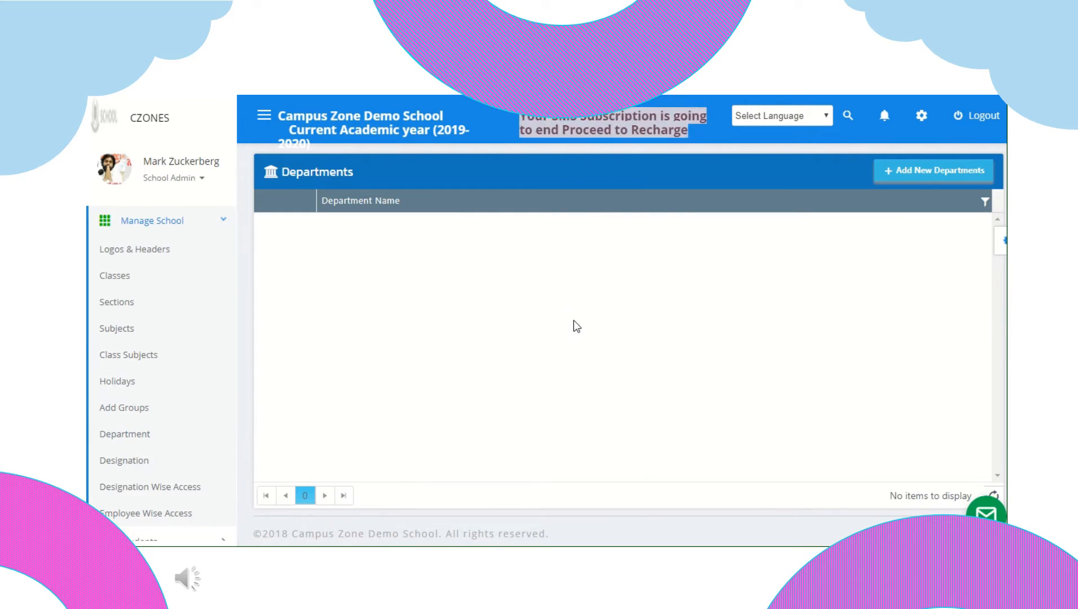
{"action": "left_click", "coordinate": [933, 170]}
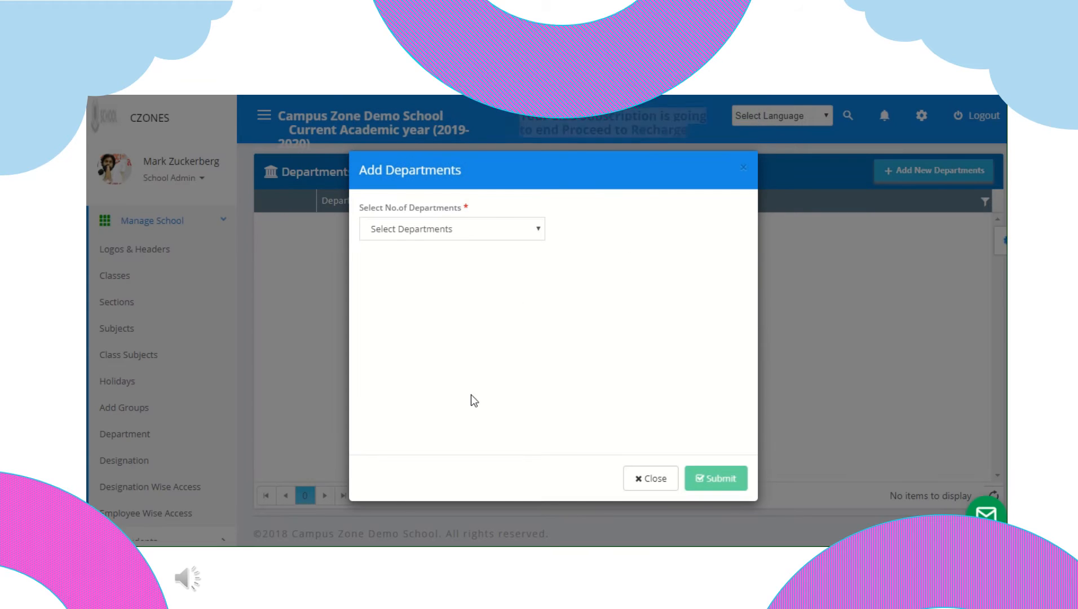
{"action": "left_click", "coordinate": [453, 229]}
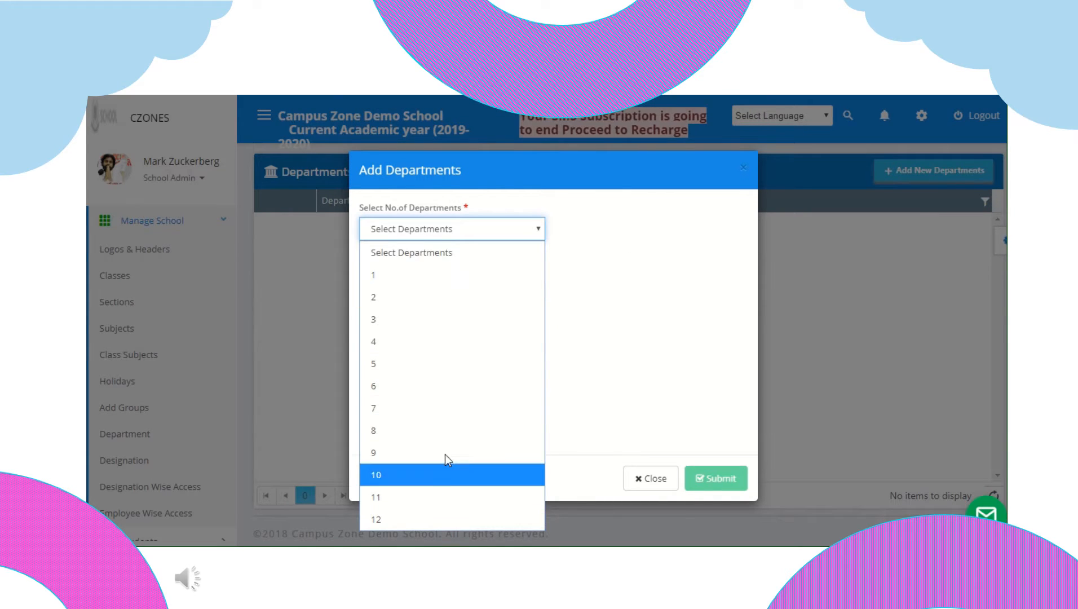
Set up the form for nine departments and close it without saving
{"action": "left_click", "coordinate": [374, 452]}
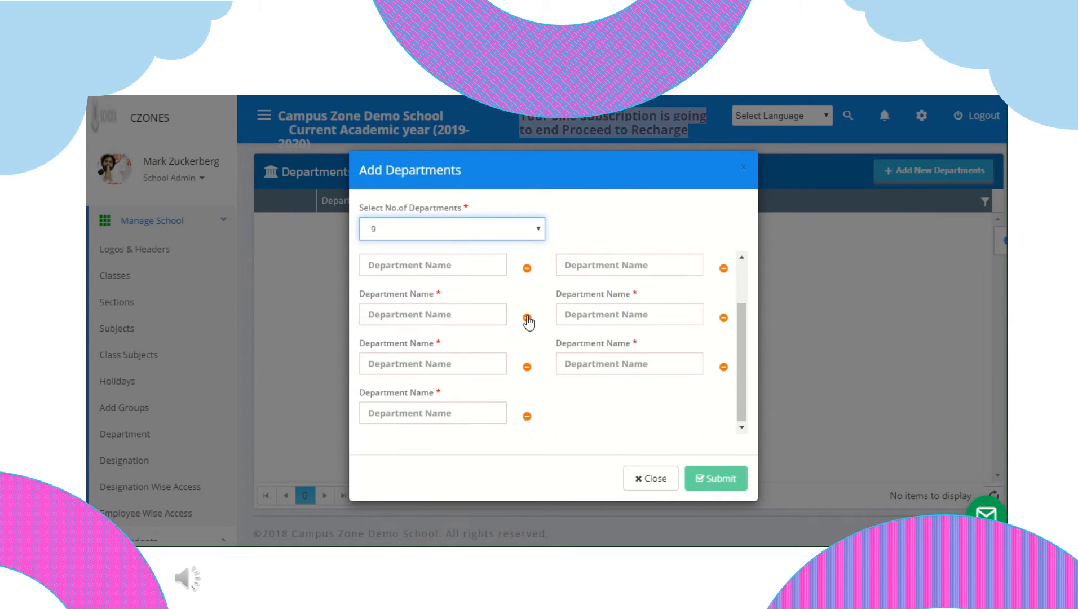
{"action": "left_click", "coordinate": [649, 478]}
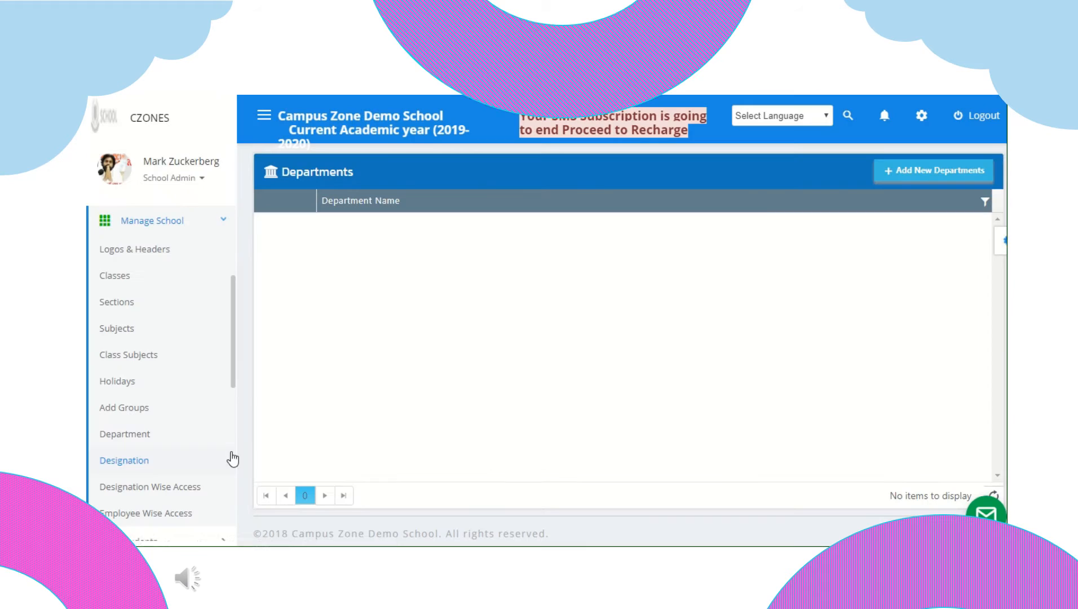
Preview the Add Designations form for six designations, close it, and reach Designation Wise Access
{"action": "left_click", "coordinate": [124, 460]}
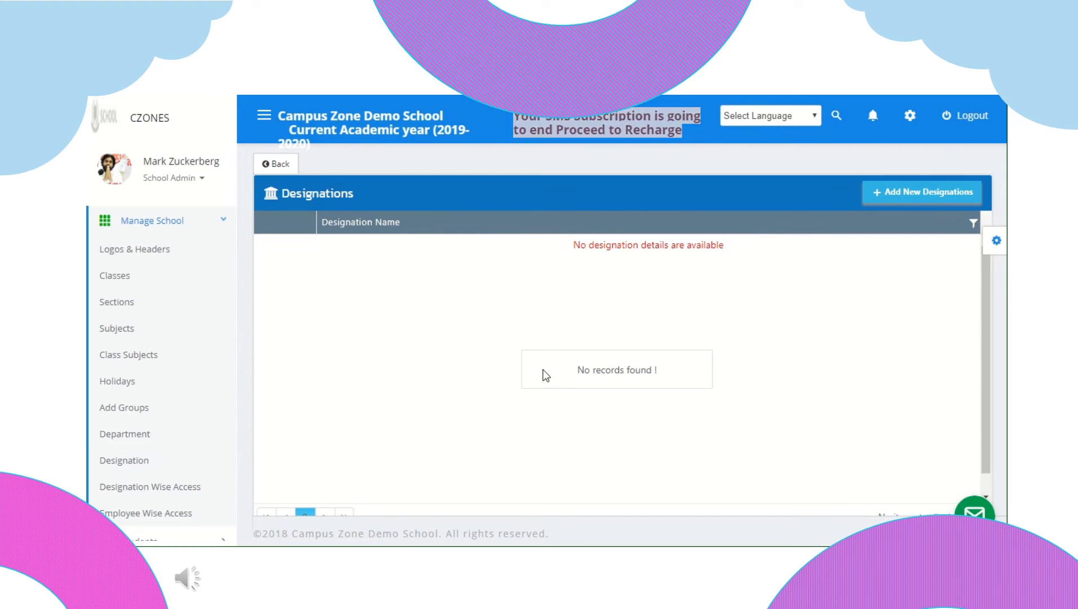
{"action": "left_click", "coordinate": [920, 193]}
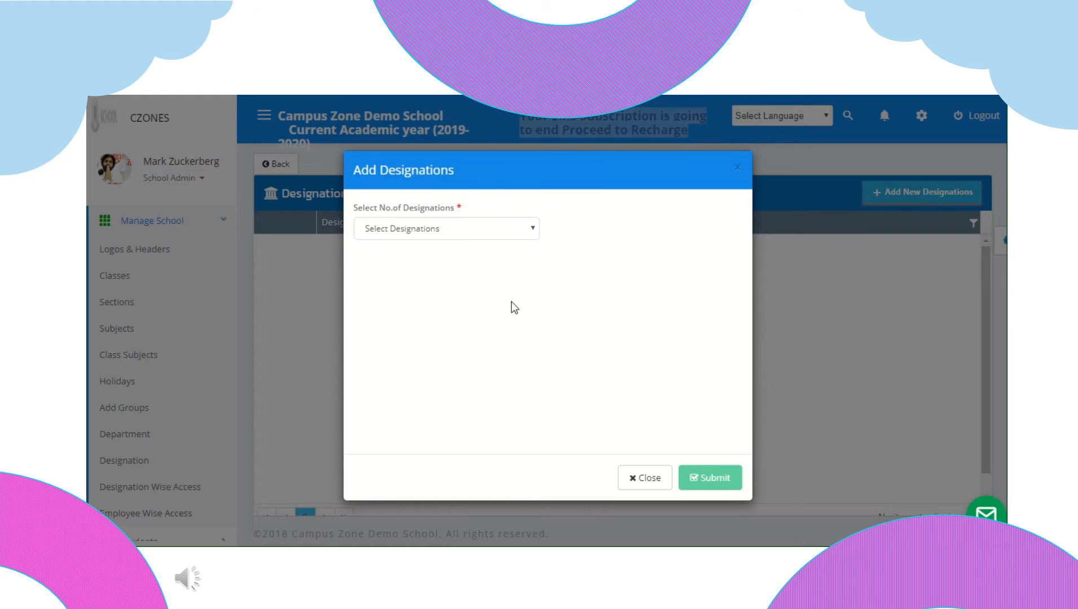
{"action": "left_click", "coordinate": [445, 228]}
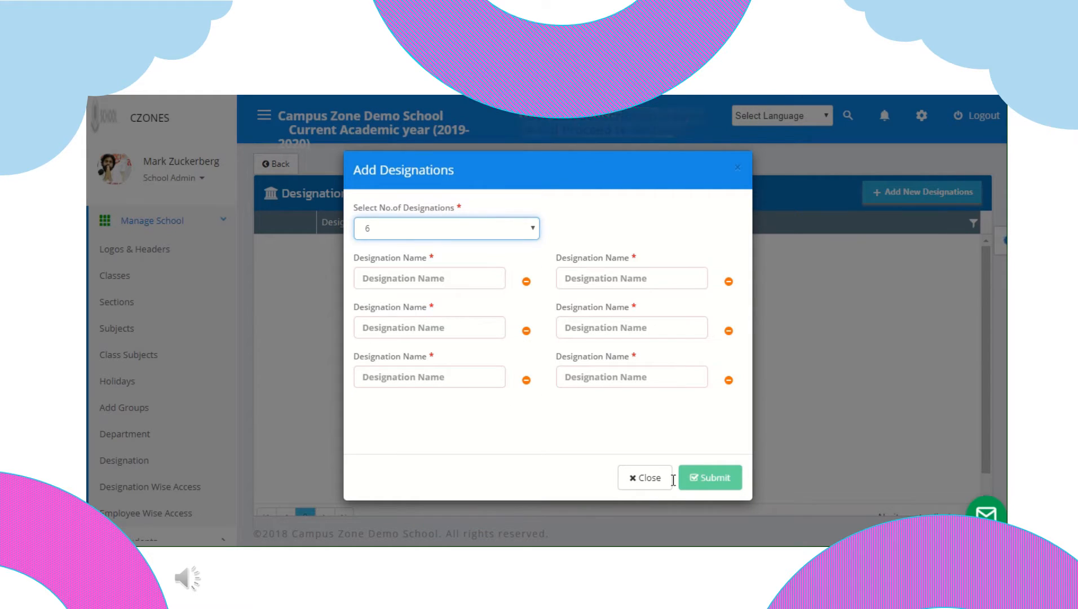
{"action": "left_click", "coordinate": [644, 478]}
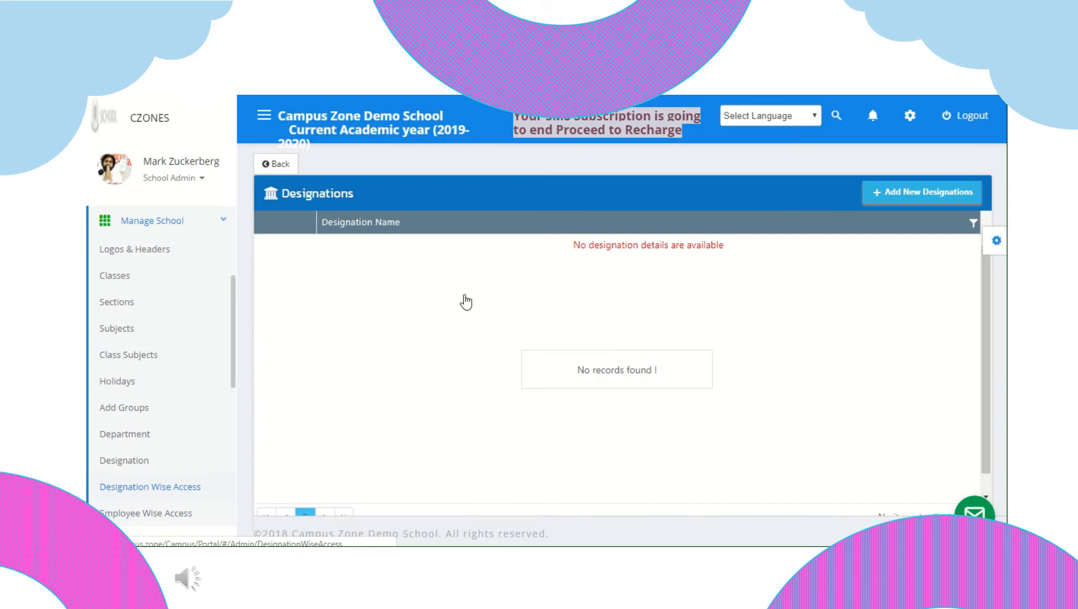
{"action": "left_click", "coordinate": [149, 487]}
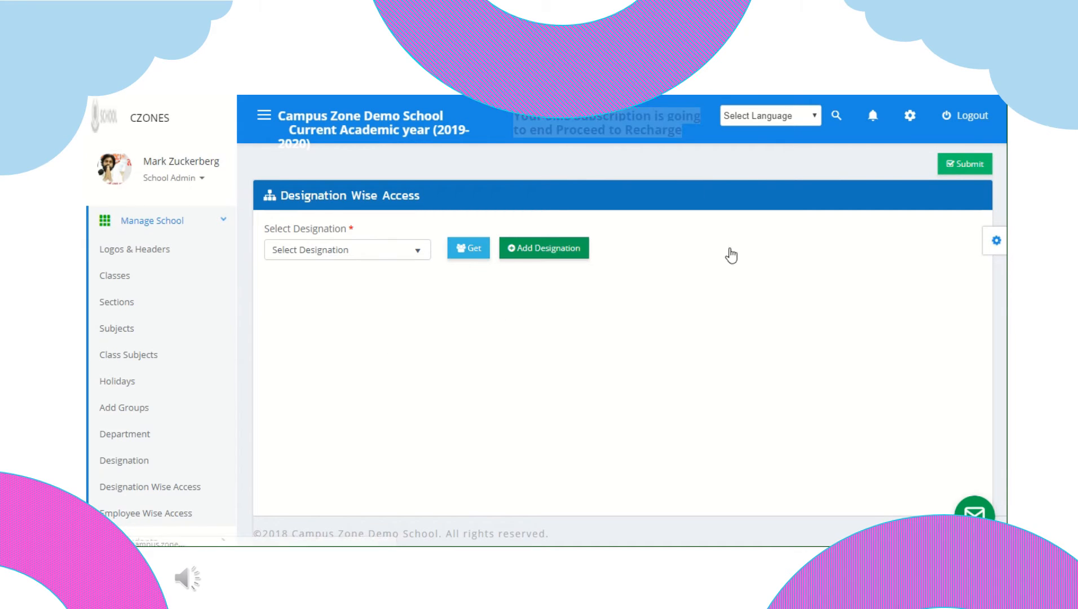
Reach the Employee Wise Access page after revisiting the designations list
{"action": "left_click", "coordinate": [124, 460]}
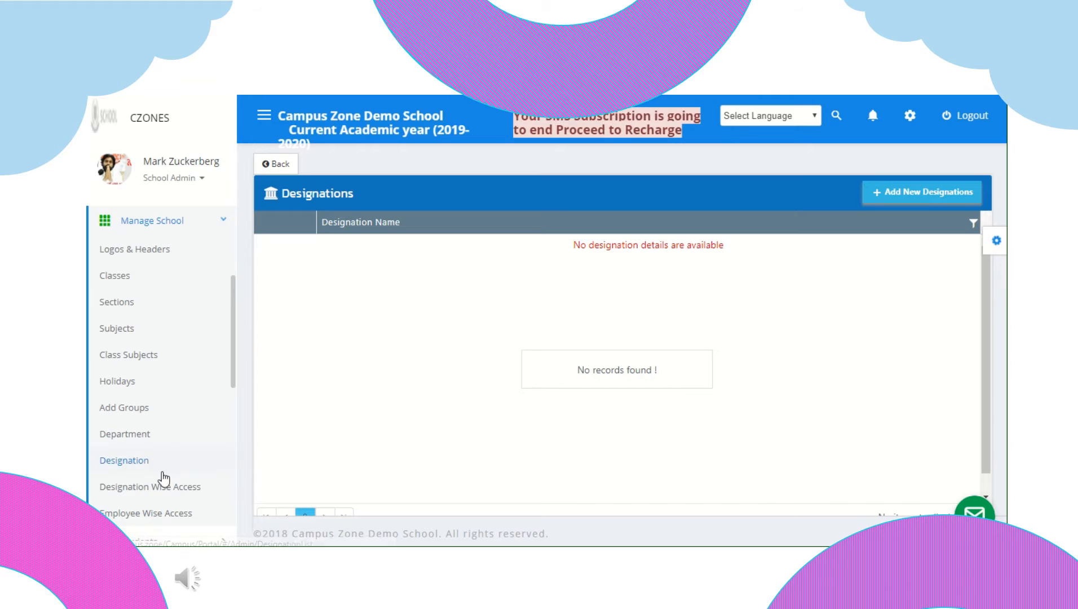
{"action": "left_click", "coordinate": [145, 513]}
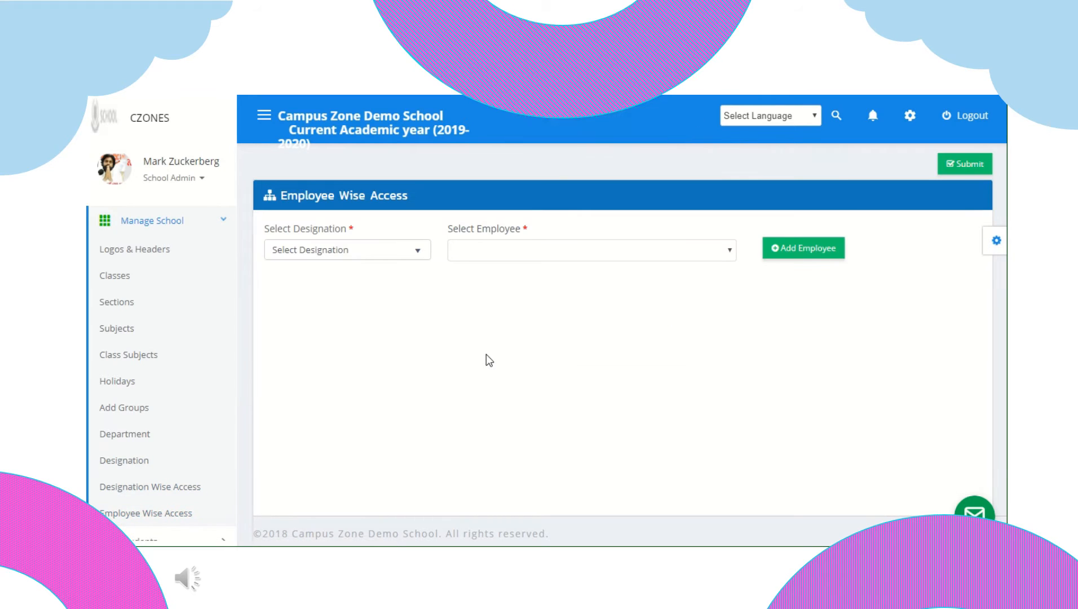
{"action": "left_click", "coordinate": [347, 249]}
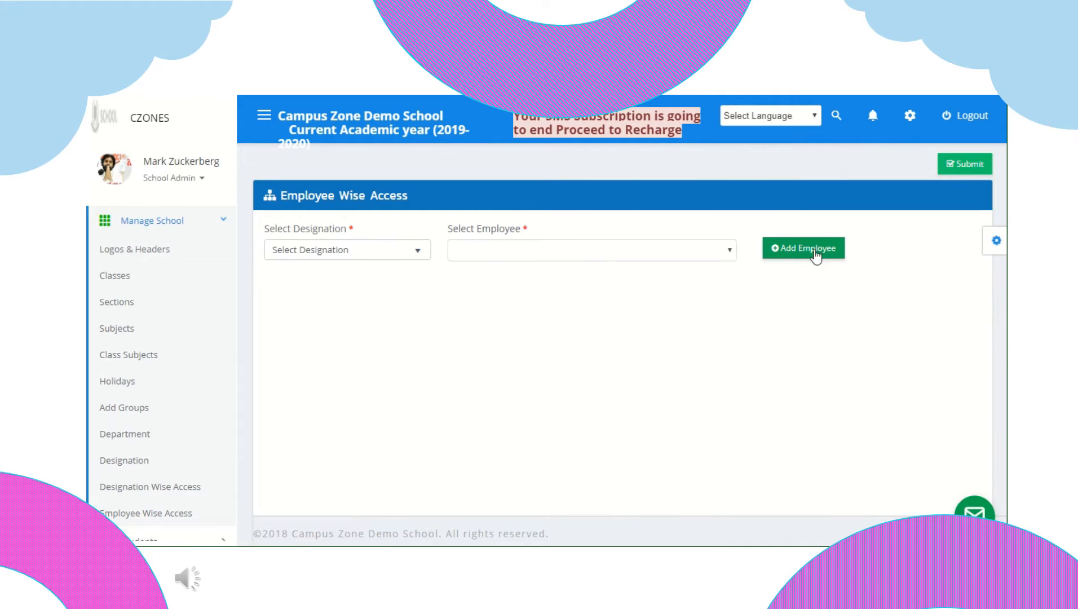
Bring up a blank new employee profile form and look through its fields
{"action": "left_click", "coordinate": [803, 248]}
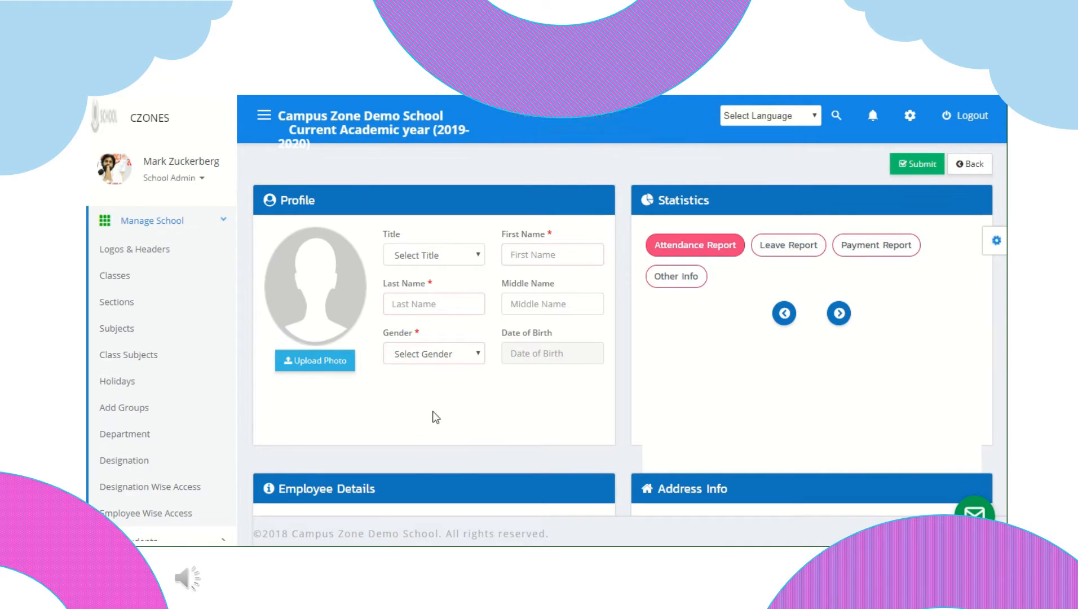
{"action": "scroll", "scroll_direction": "down", "scroll_amount": 3}
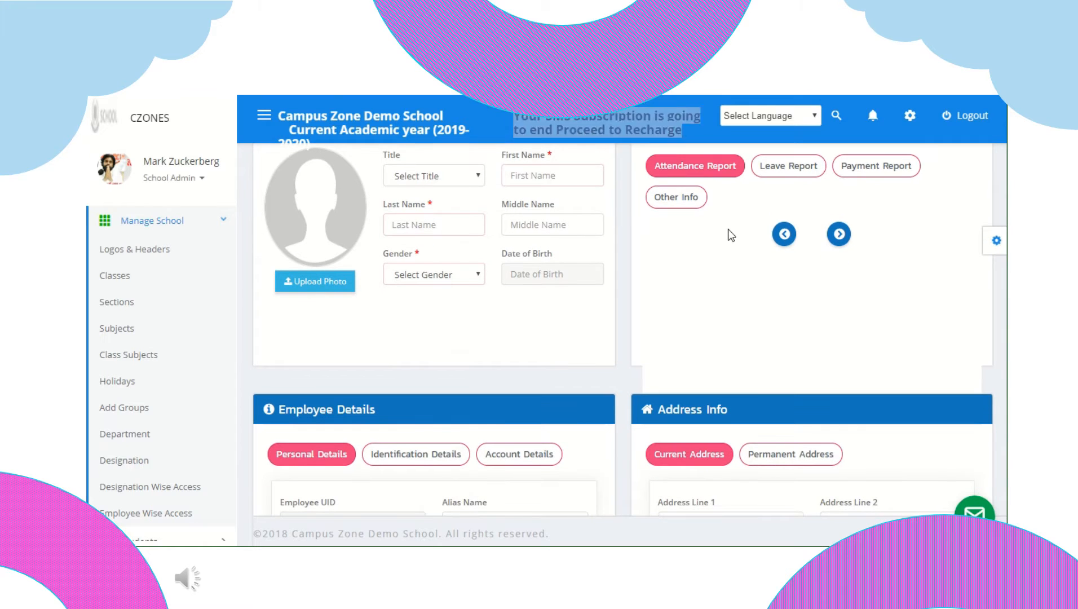
{"action": "scroll", "scroll_direction": "down", "scroll_amount": 3}
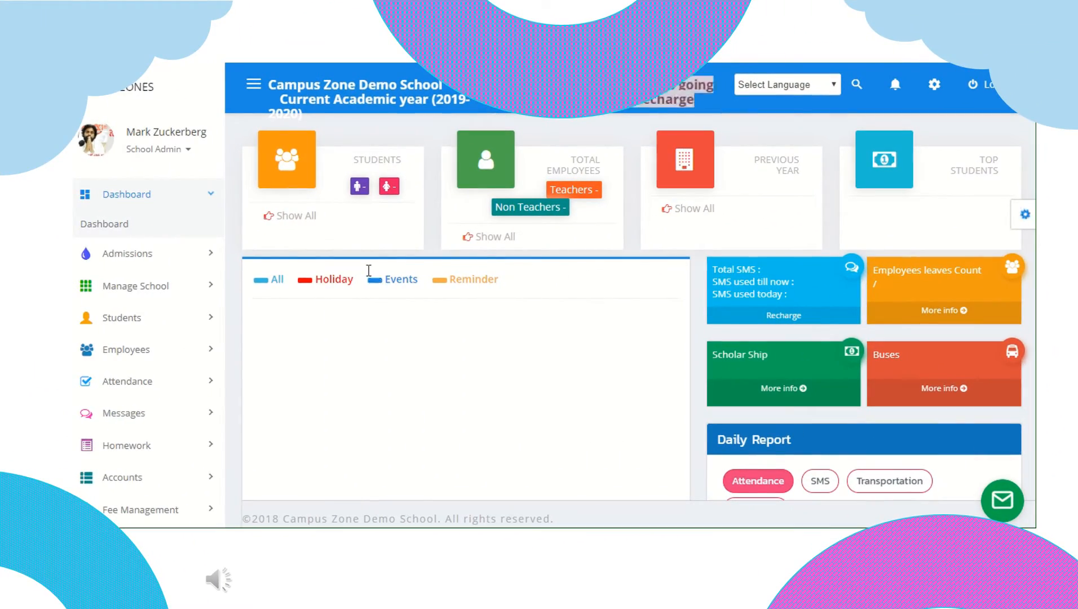
{"action": "mouse_move", "coordinate": [123, 318]}
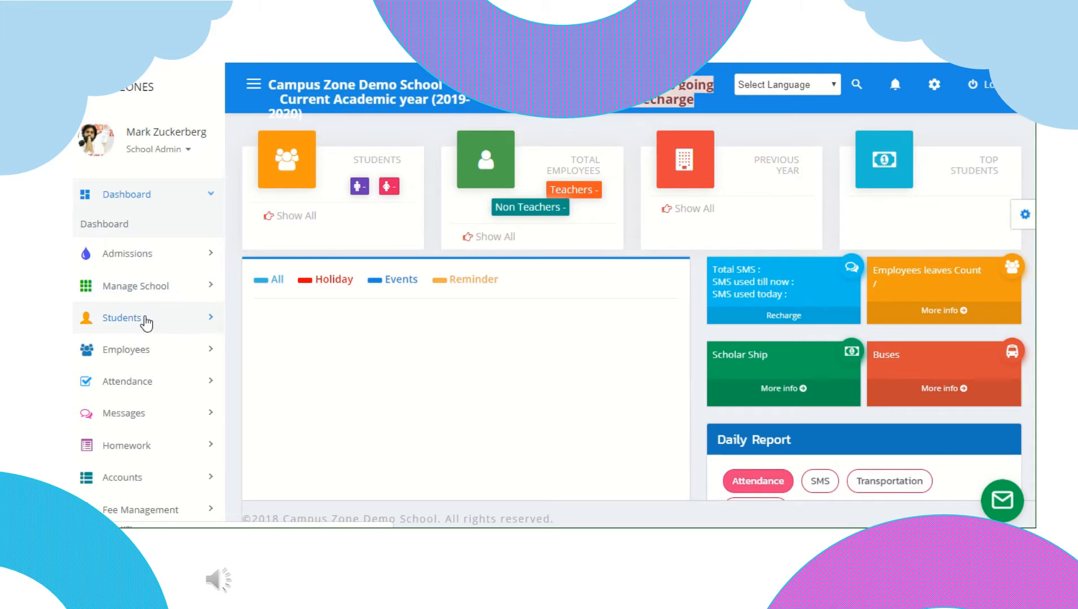
Reach the Students page with its Class filter and empty Students Information list
{"action": "left_click", "coordinate": [122, 318]}
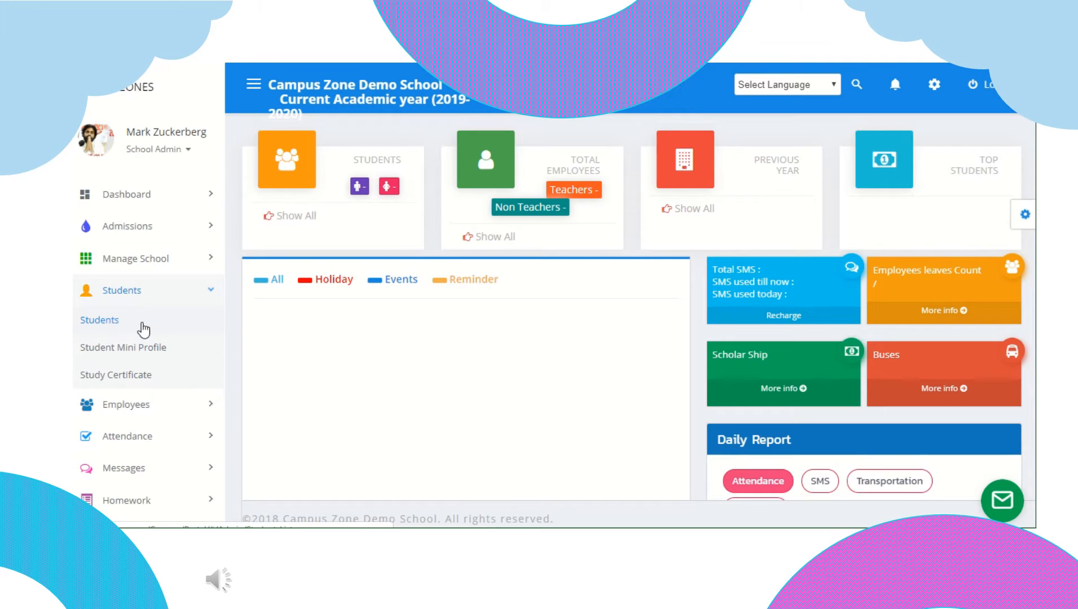
{"action": "left_click", "coordinate": [99, 320]}
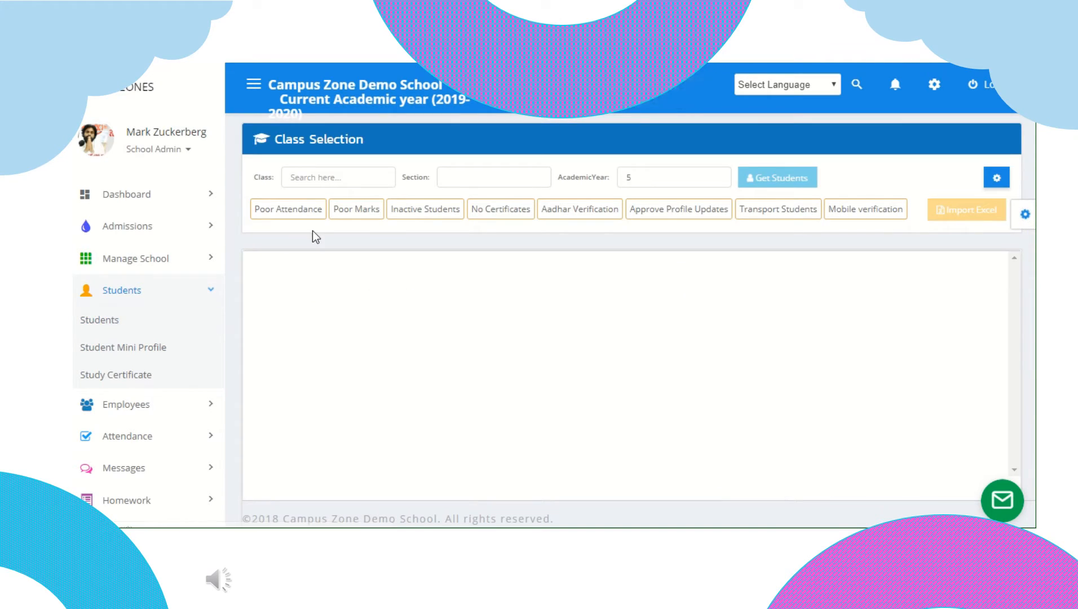
{"action": "left_click", "coordinate": [337, 177]}
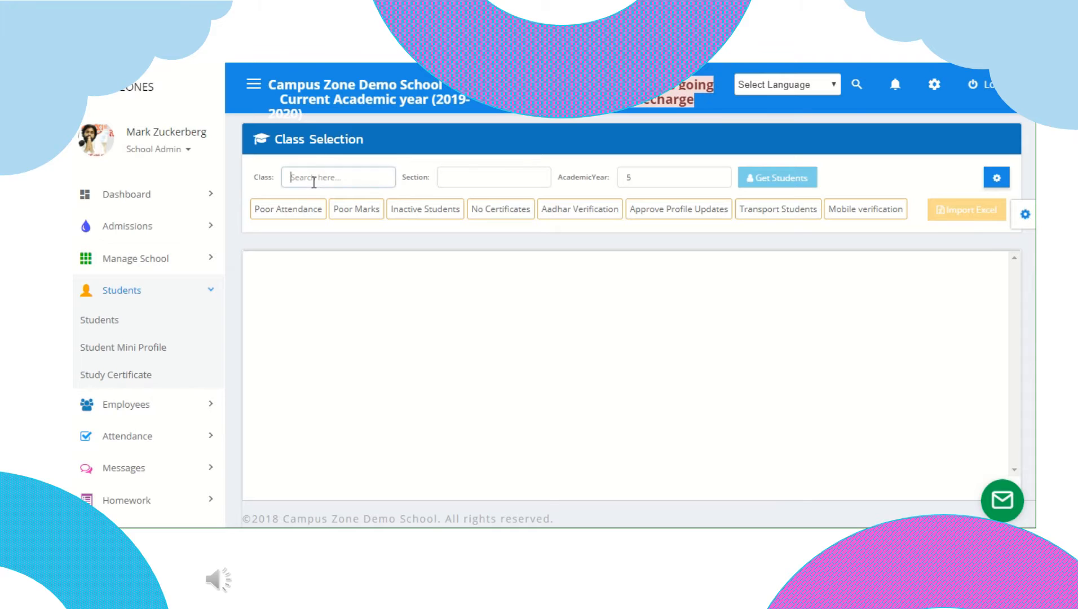
{"action": "left_click", "coordinate": [493, 177]}
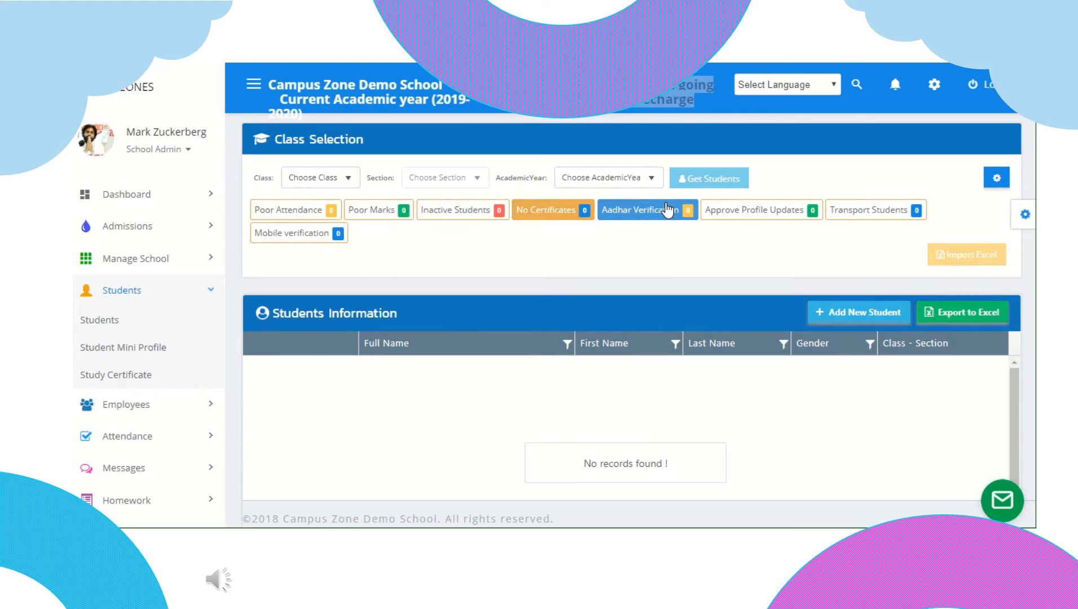
{"action": "mouse_move", "coordinate": [646, 209]}
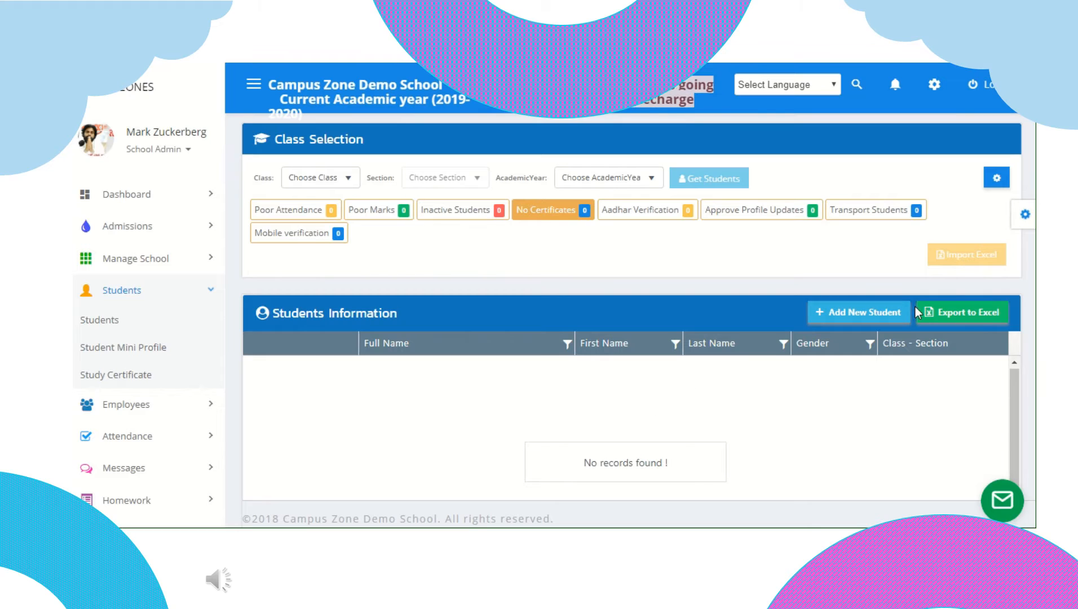
{"action": "mouse_move", "coordinate": [966, 255]}
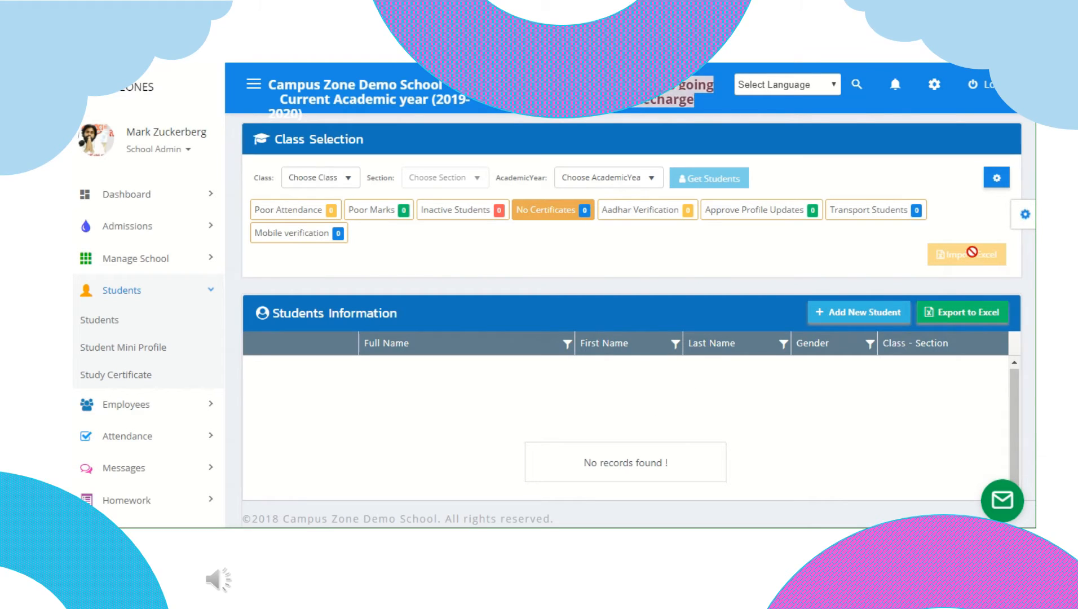
{"action": "mouse_move", "coordinate": [857, 312]}
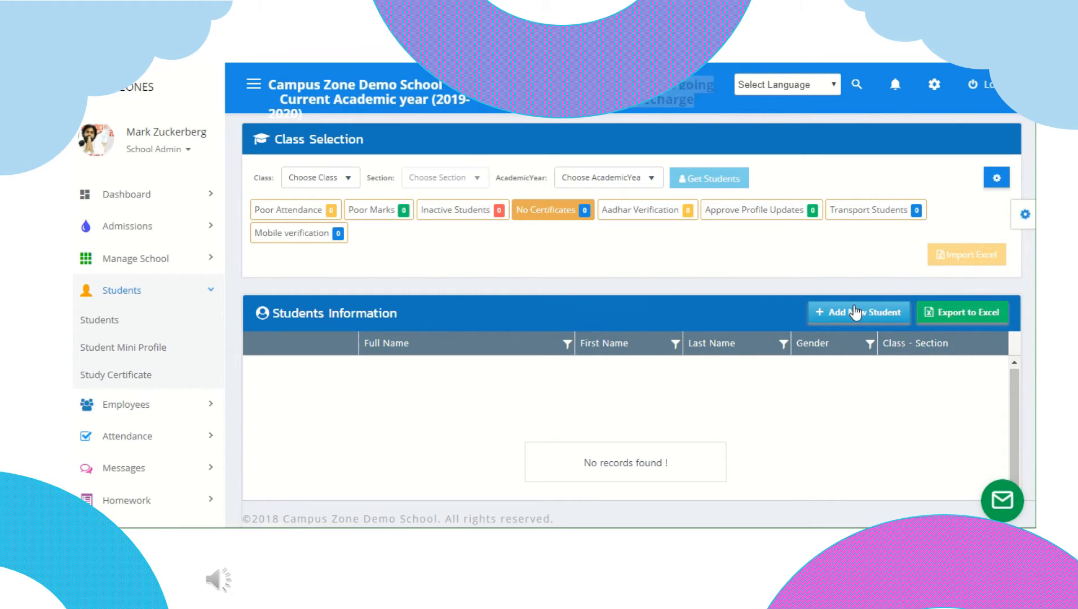
{"action": "mouse_move", "coordinate": [444, 328]}
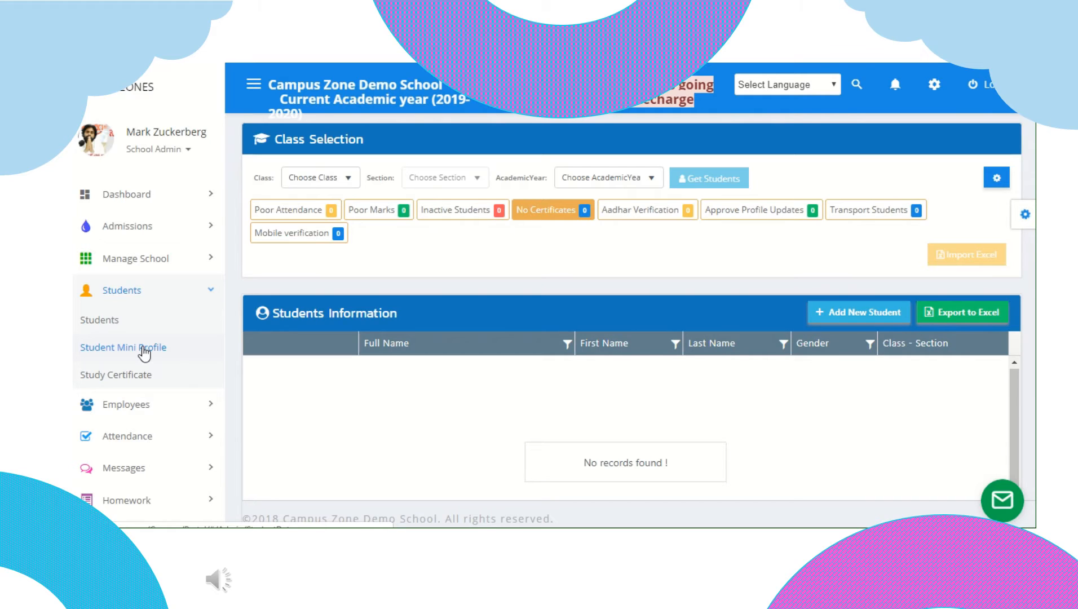
{"action": "mouse_move", "coordinate": [143, 352]}
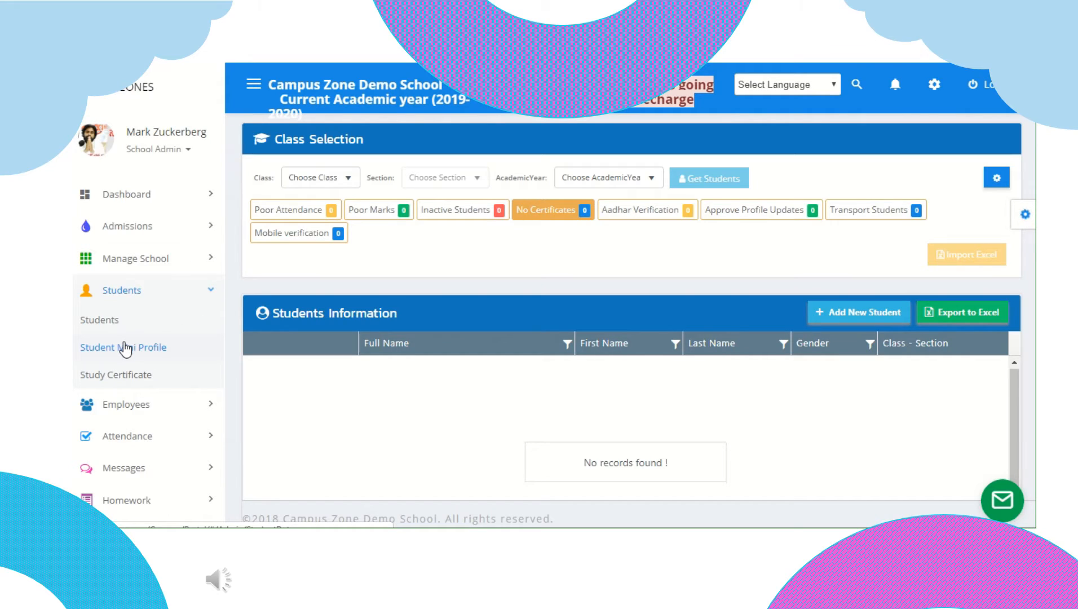
{"action": "mouse_move", "coordinate": [137, 347]}
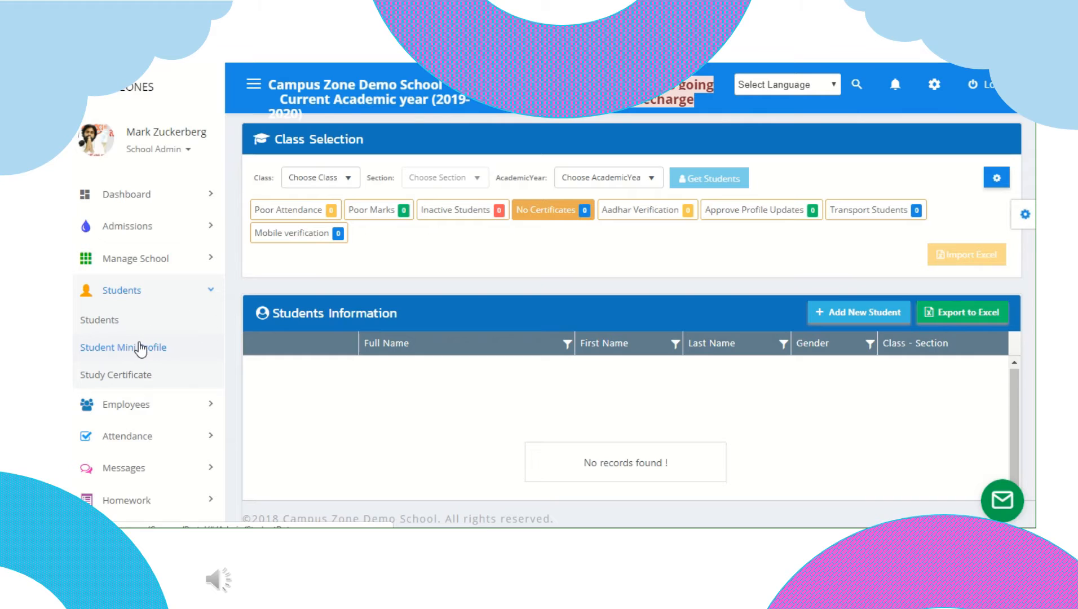
Visit Student Mini Profile and Study Certificate pages, check the Academic Year choices, then go to Employees
{"action": "left_click", "coordinate": [123, 348]}
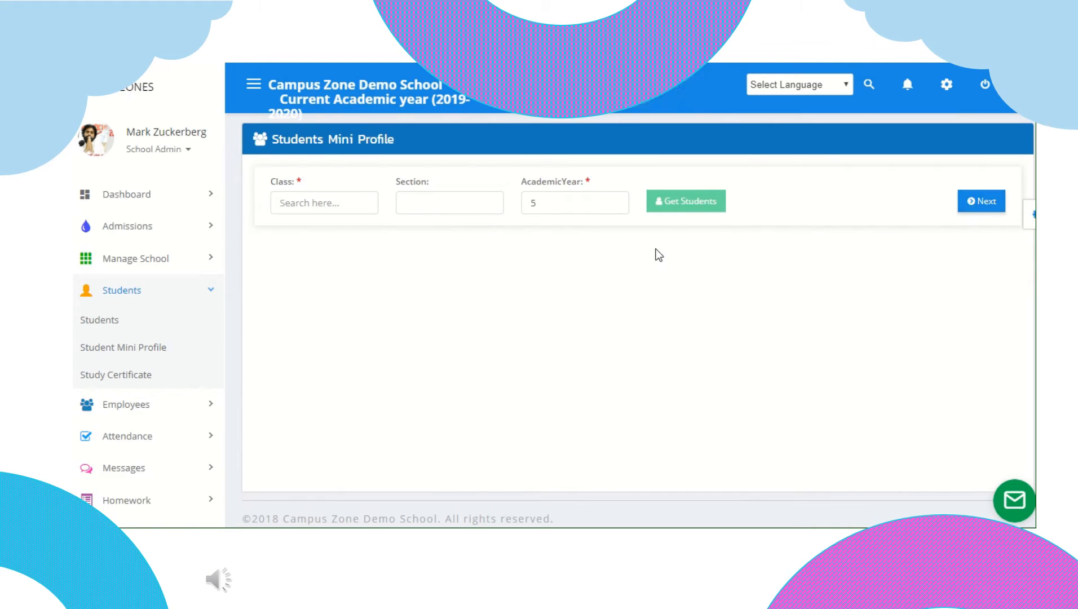
{"action": "left_click", "coordinate": [115, 375]}
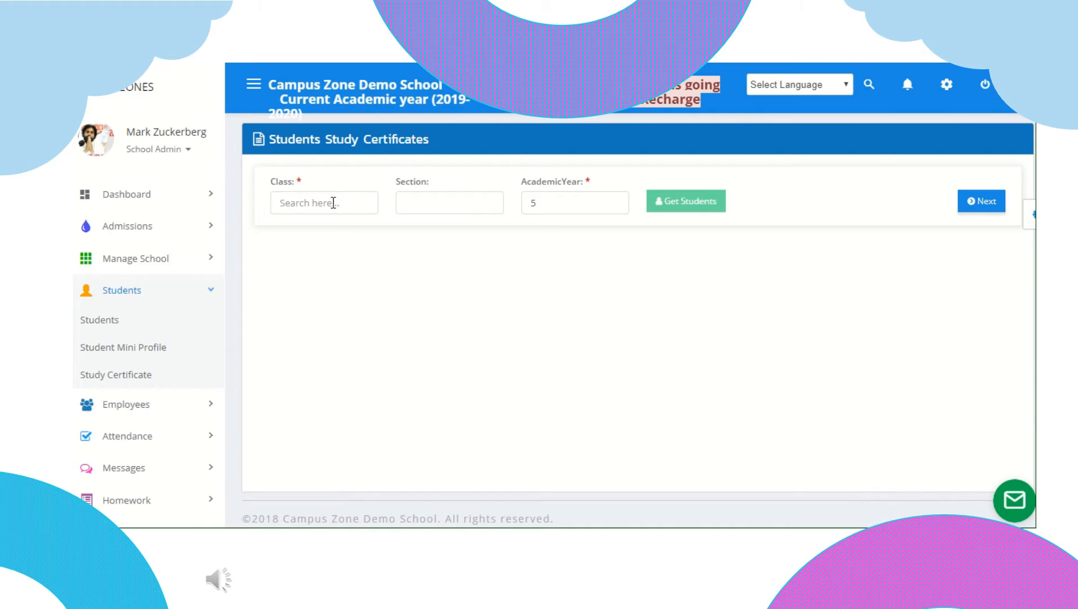
{"action": "left_click", "coordinate": [574, 202]}
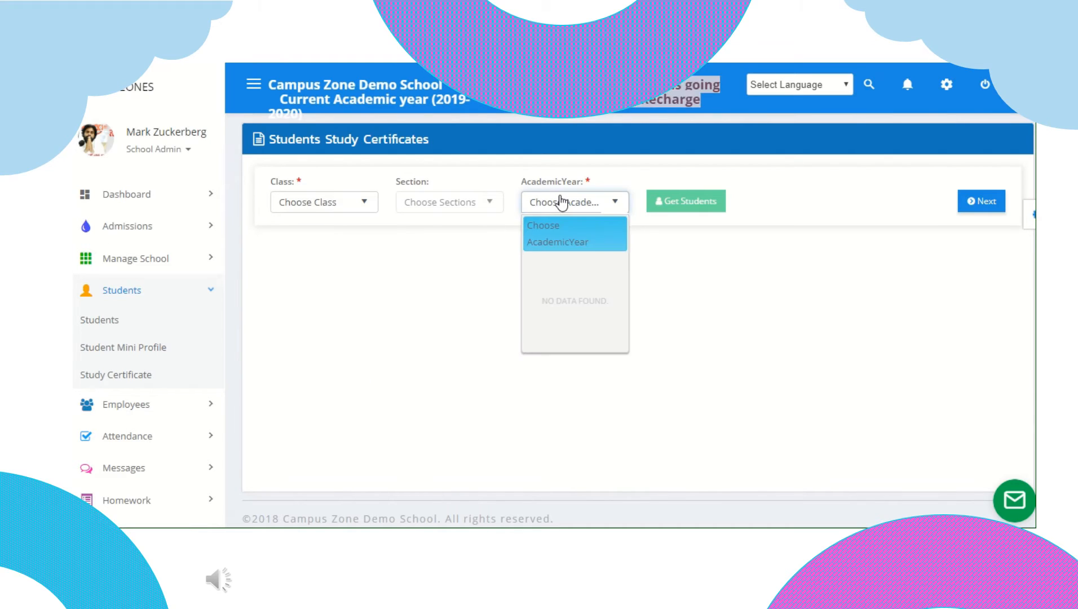
{"action": "left_click", "coordinate": [558, 233]}
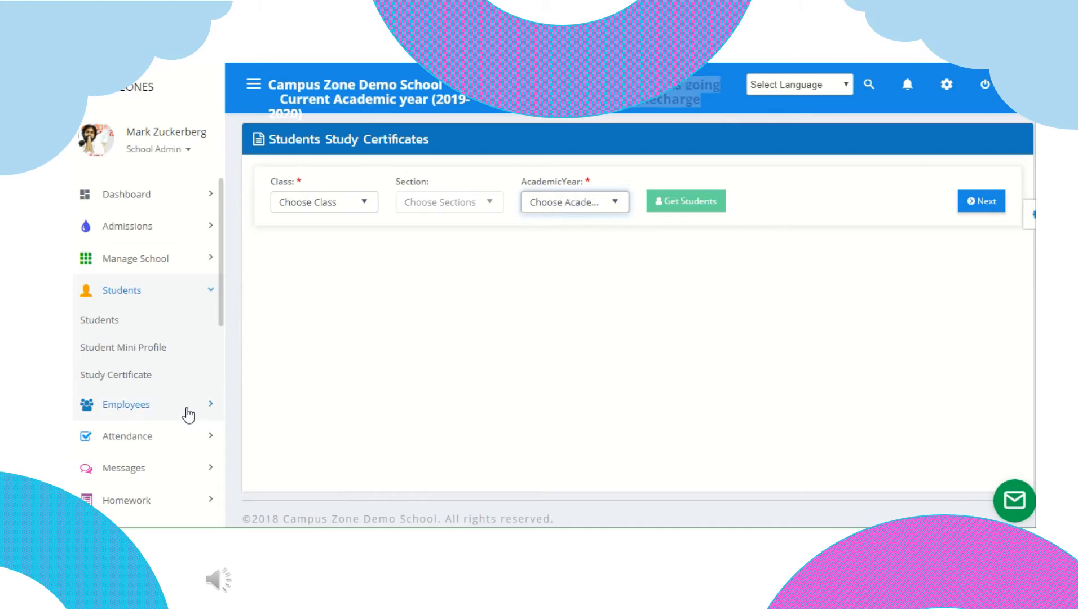
{"action": "left_click", "coordinate": [124, 404]}
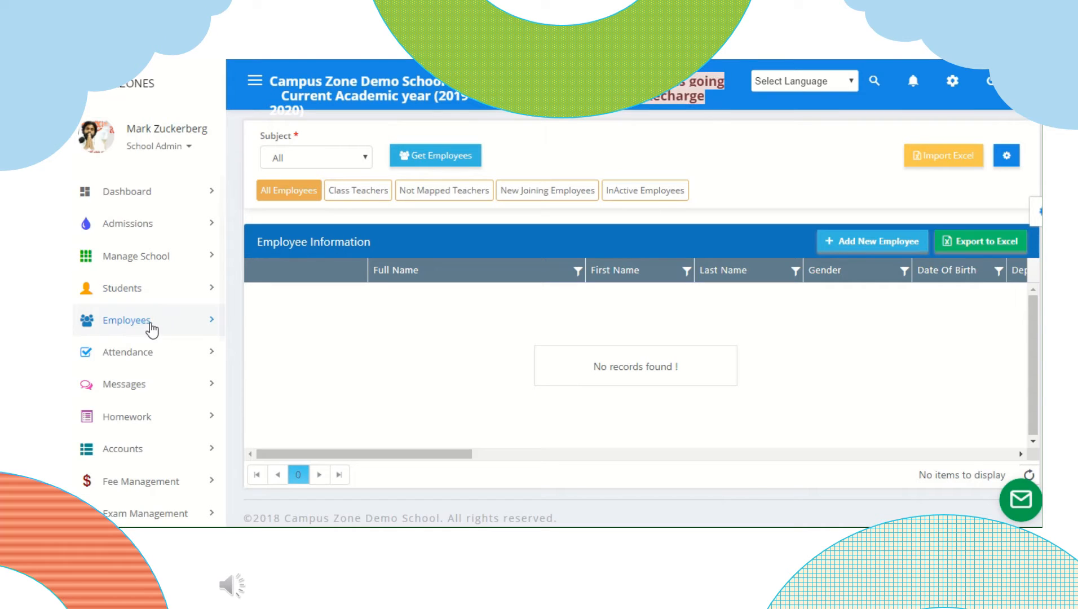
Review the Employee List Display Settings with all columns ticked and close it unchanged
{"action": "left_click", "coordinate": [126, 319]}
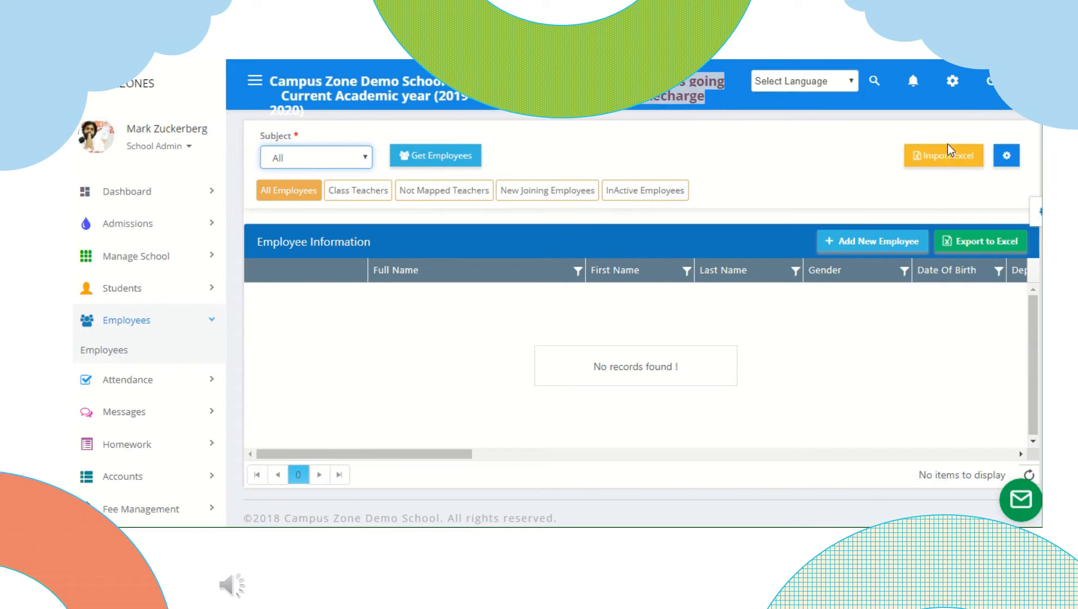
{"action": "left_click", "coordinate": [1007, 156]}
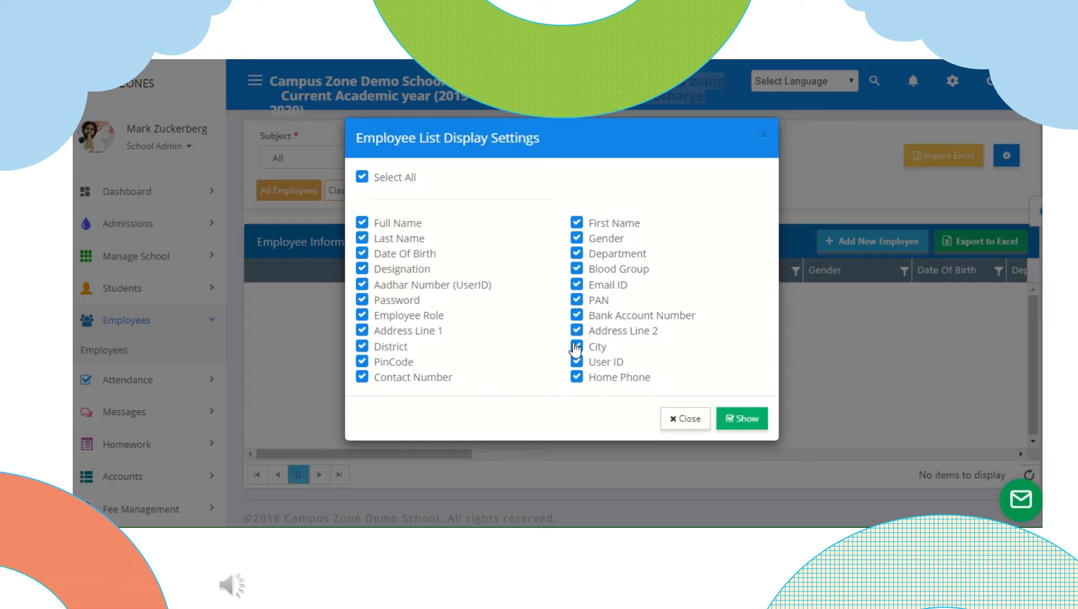
{"action": "mouse_move", "coordinate": [666, 394]}
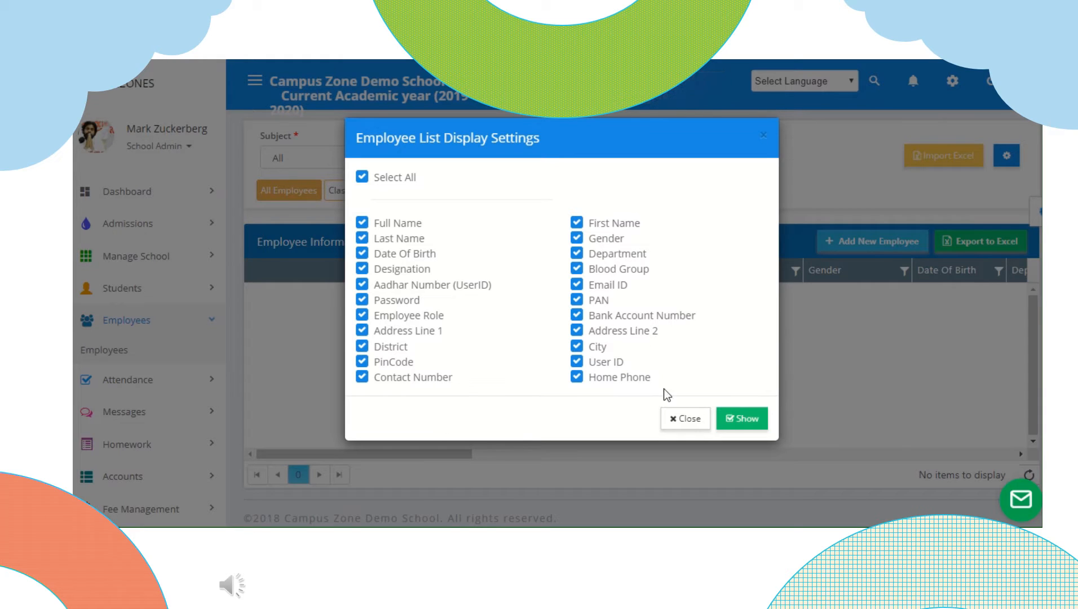
{"action": "left_click", "coordinate": [741, 419]}
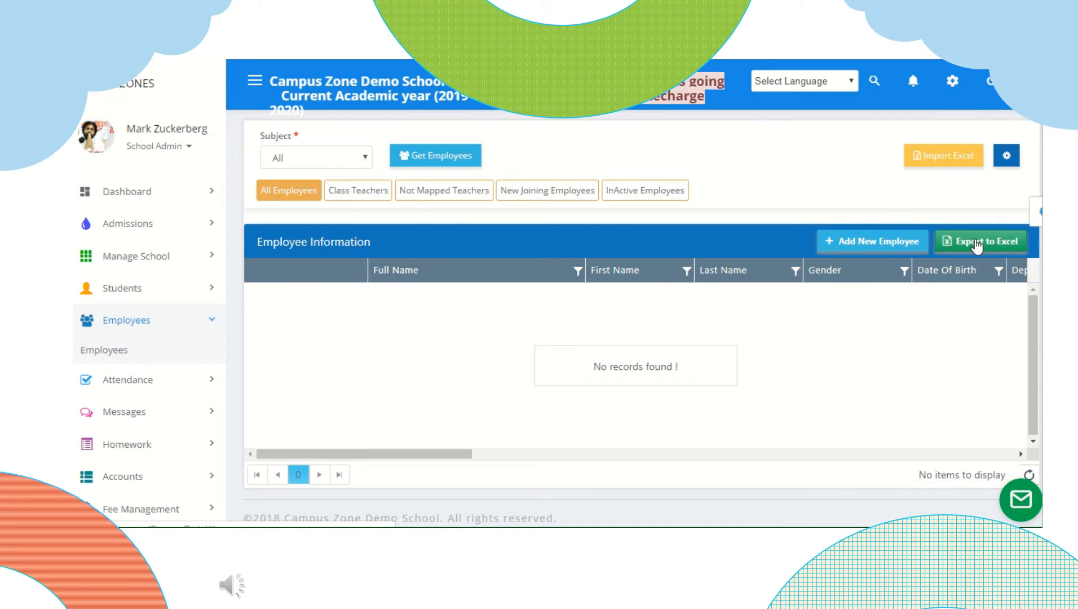
{"action": "mouse_move", "coordinate": [145, 371]}
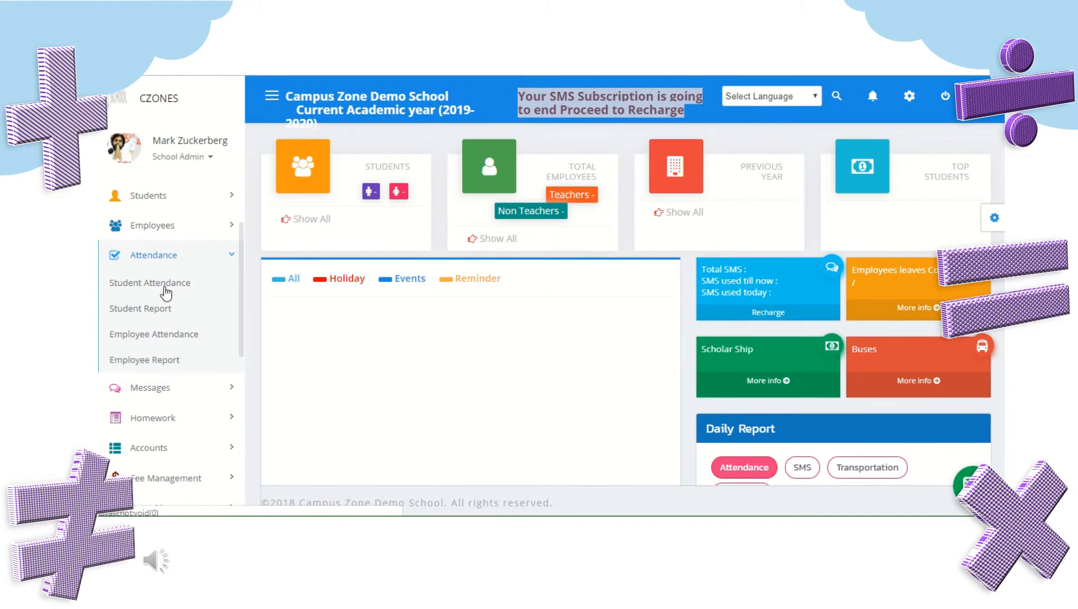
{"action": "mouse_move", "coordinate": [155, 334]}
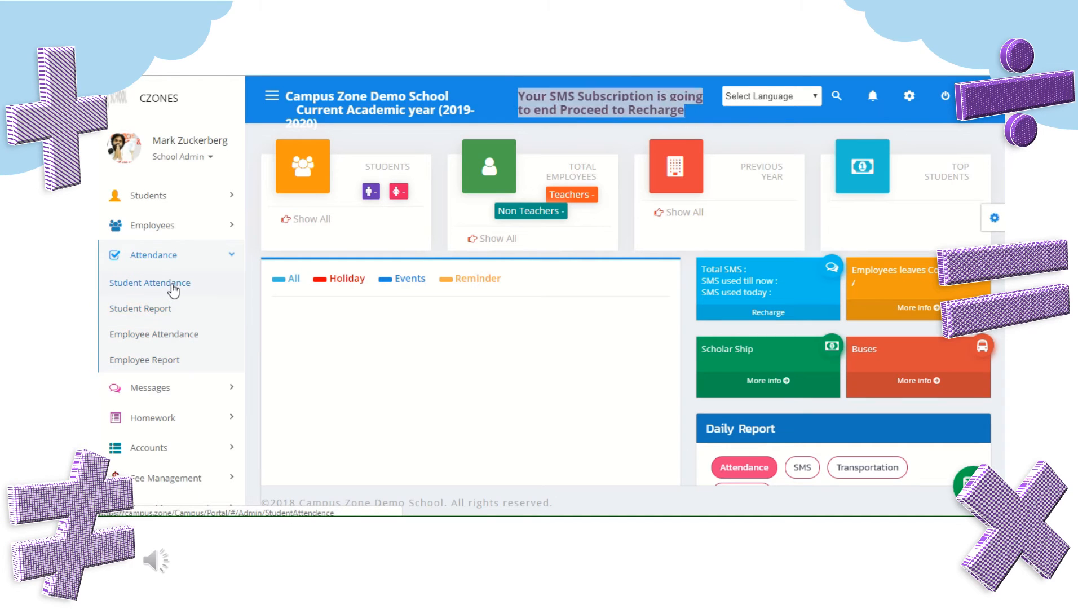
View the Daily Wise student attendance form and its quick attendance entry
{"action": "left_click", "coordinate": [150, 282]}
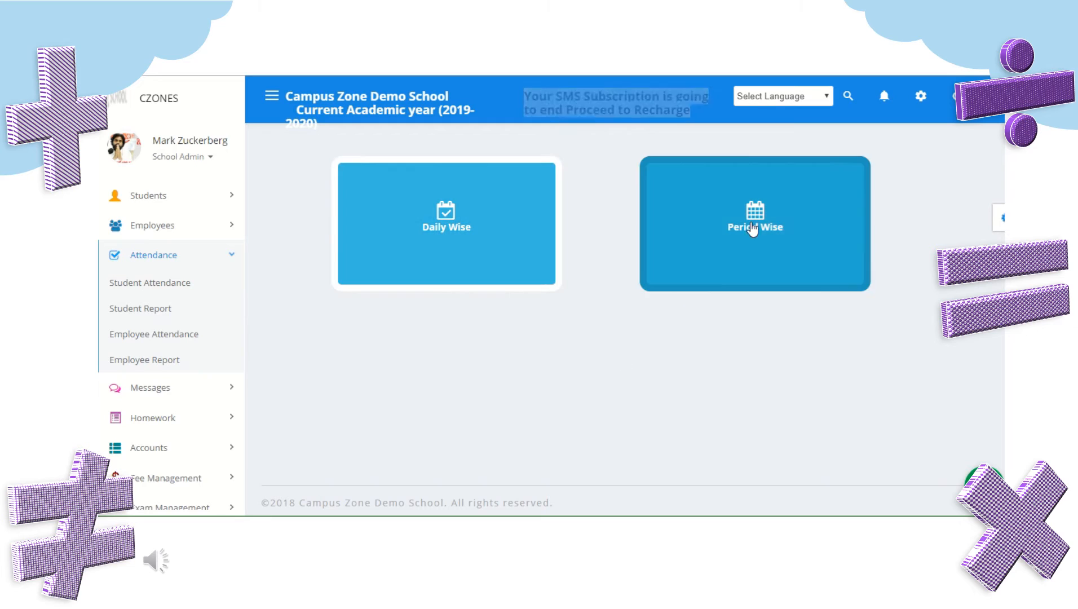
{"action": "mouse_move", "coordinate": [544, 240]}
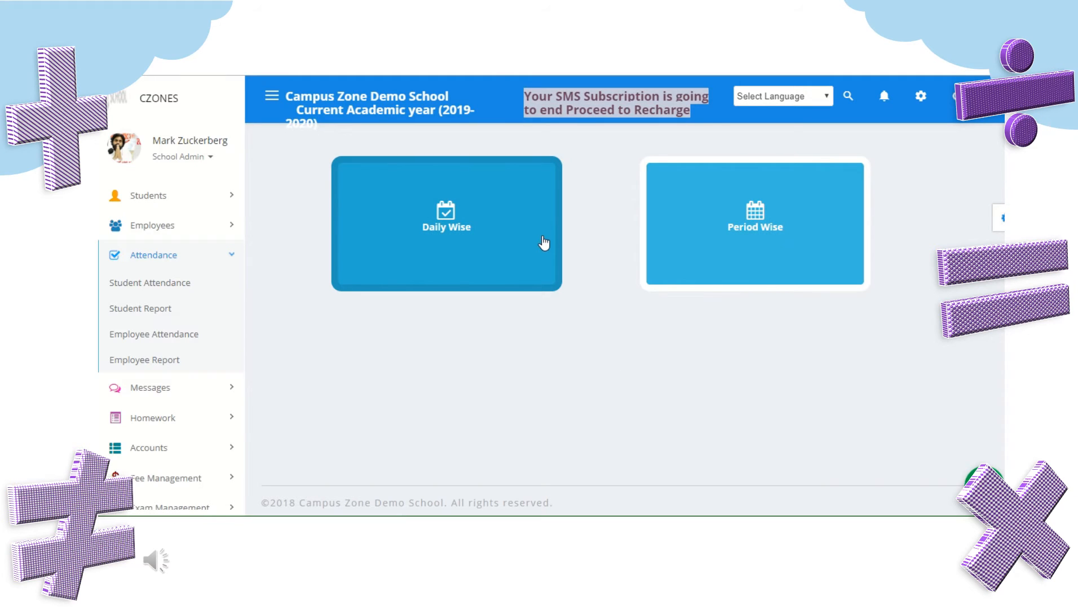
{"action": "left_click", "coordinate": [446, 222]}
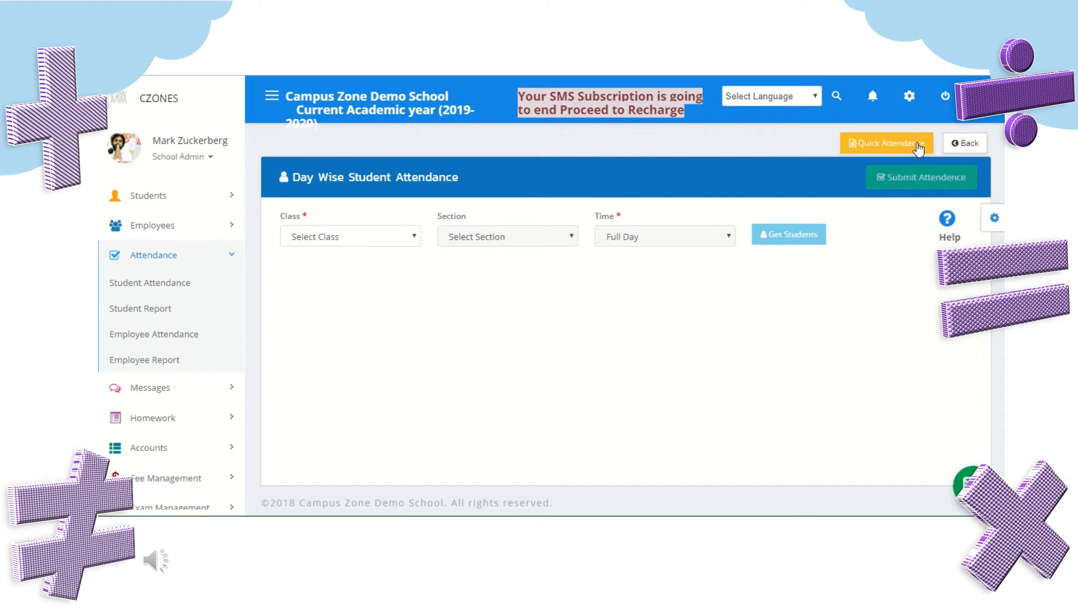
{"action": "left_click", "coordinate": [886, 143]}
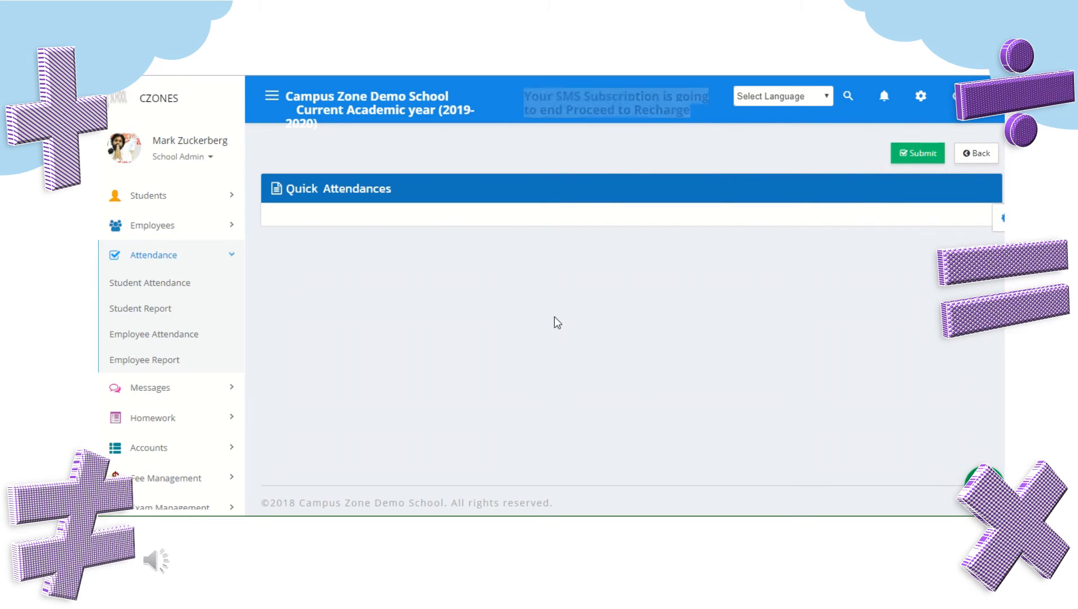
{"action": "mouse_move", "coordinate": [741, 224]}
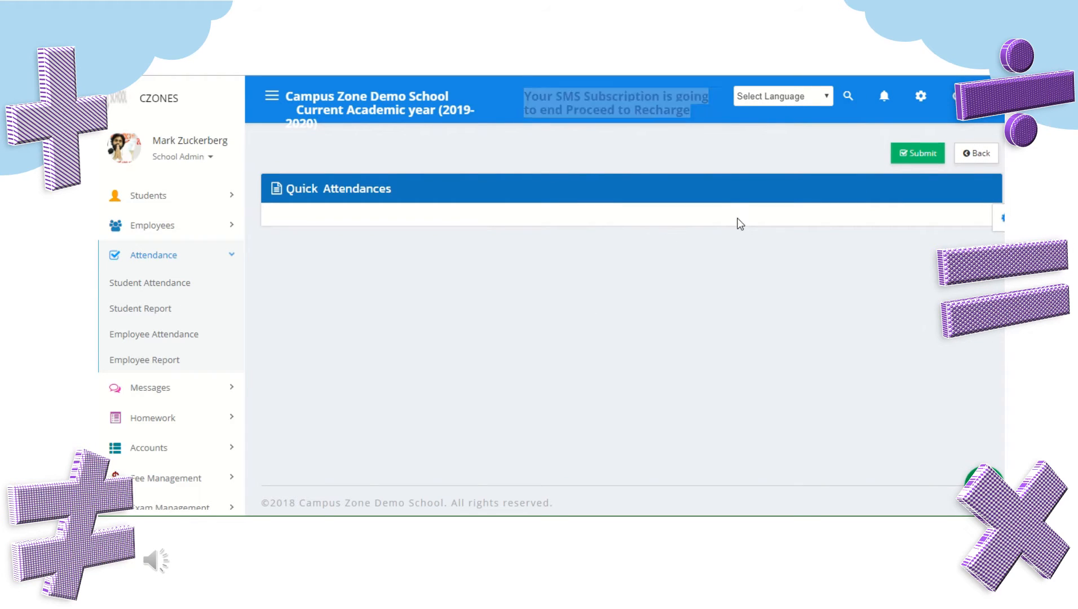
{"action": "mouse_move", "coordinate": [678, 254]}
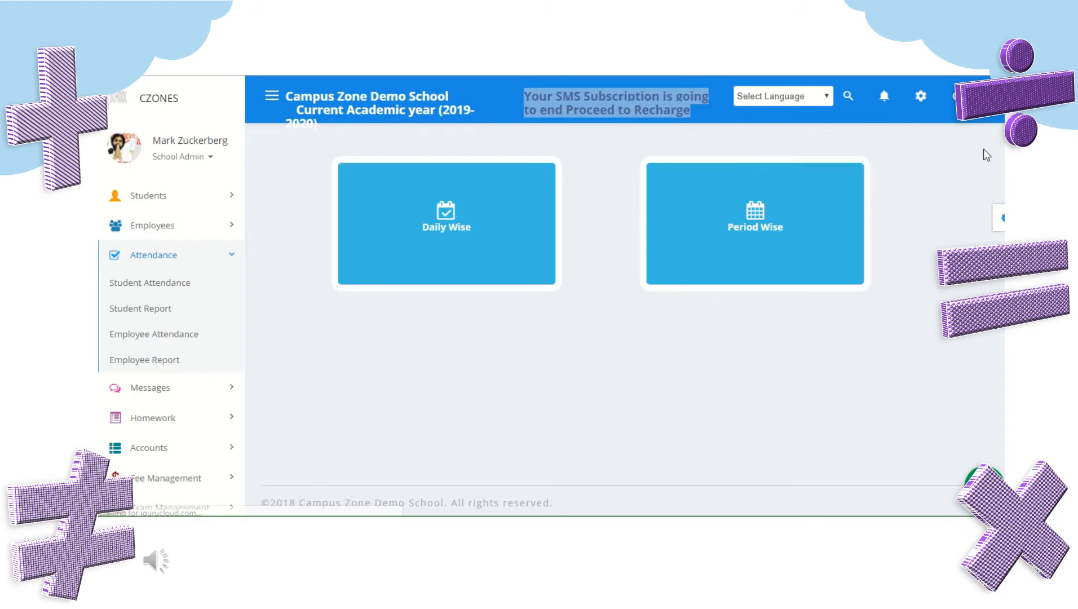
View the Period Wise attendance form and quick entry, then return to the attendance type choice
{"action": "left_click", "coordinate": [754, 224]}
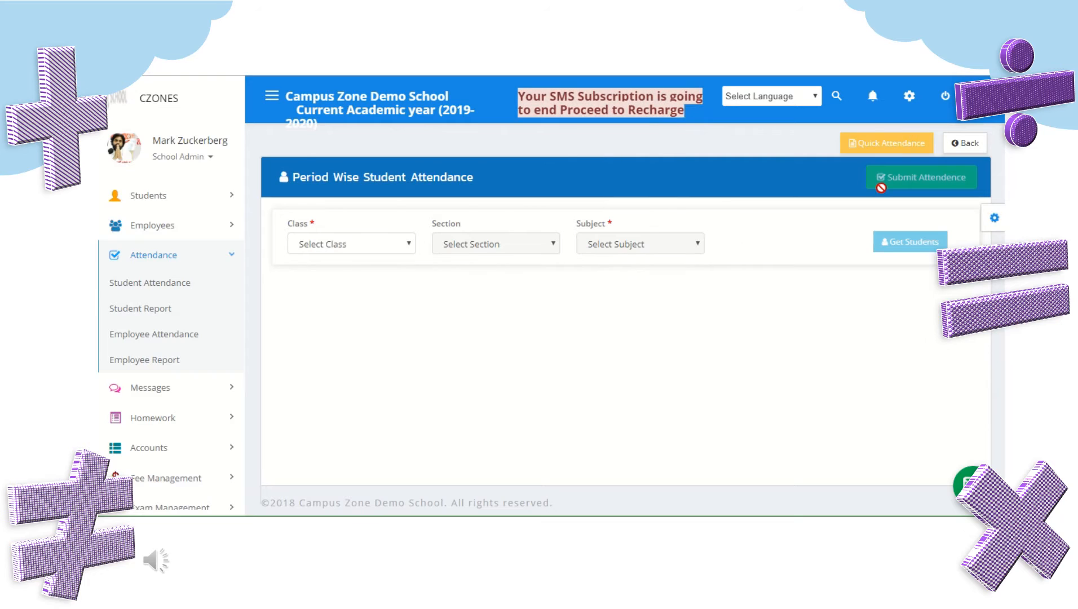
{"action": "left_click", "coordinate": [886, 143]}
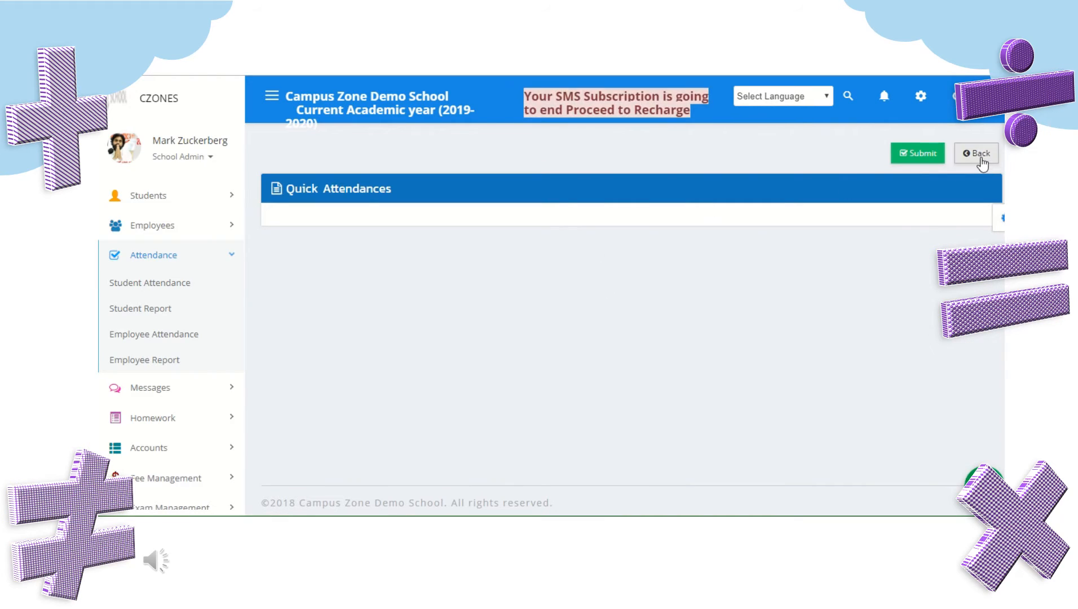
{"action": "left_click", "coordinate": [975, 152]}
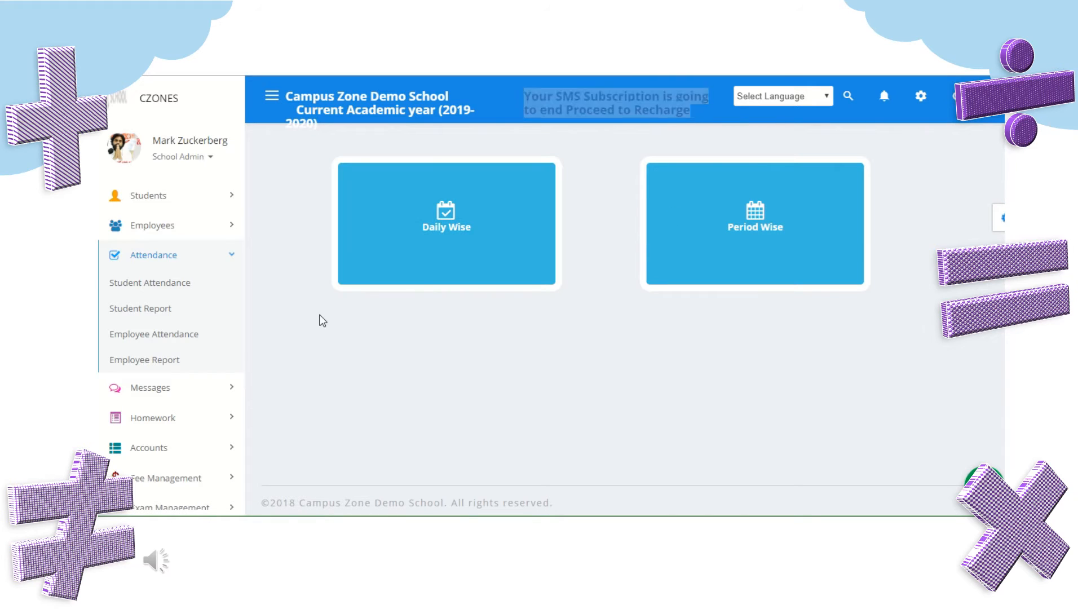
{"action": "mouse_move", "coordinate": [154, 334]}
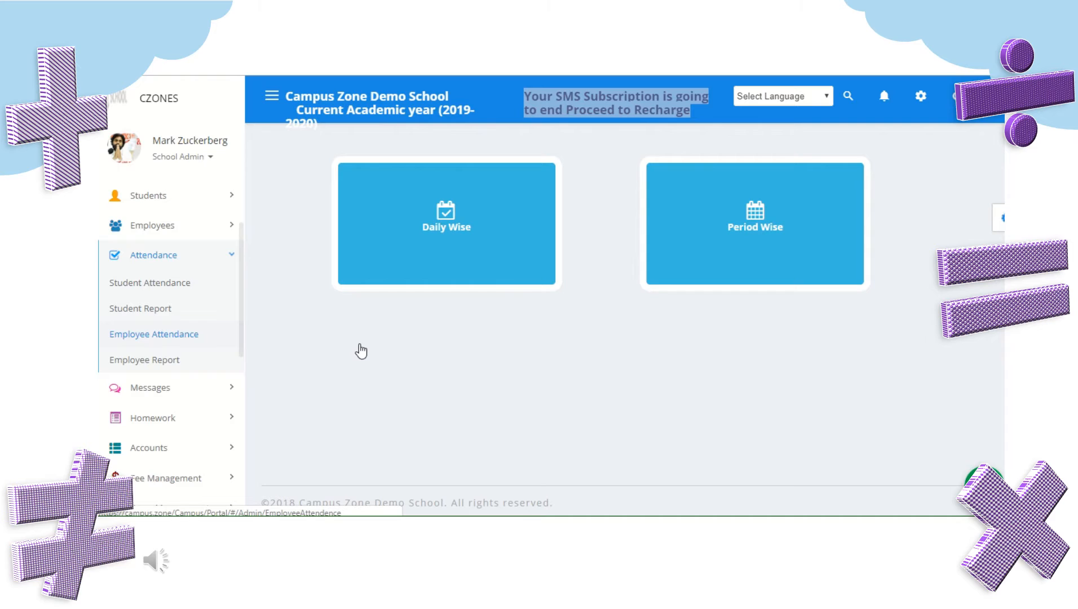
{"action": "mouse_move", "coordinate": [201, 325]}
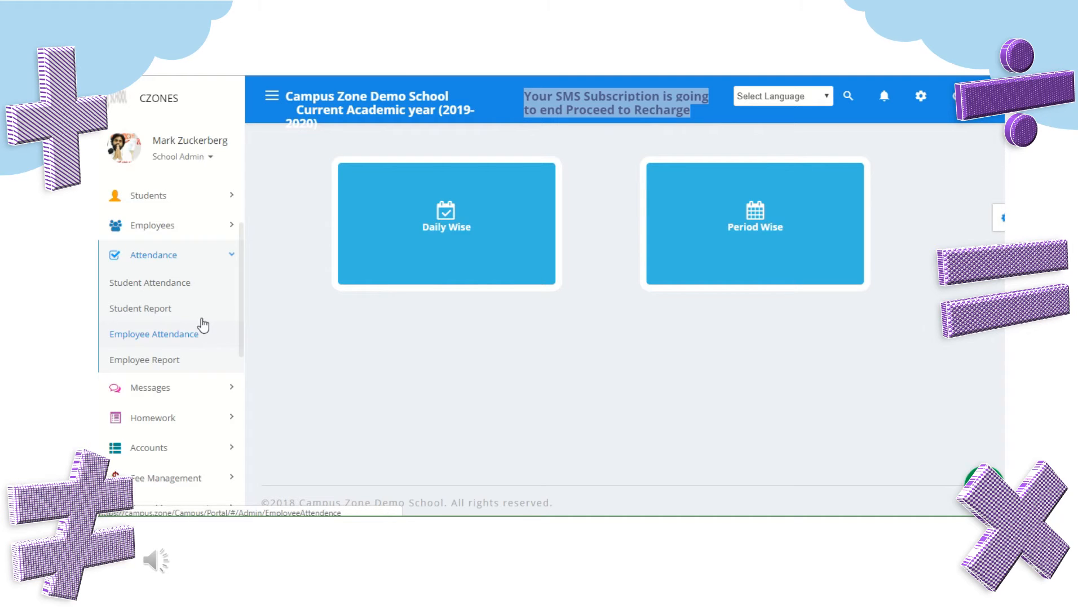
Visit employee attendance and the student and employee attendance report pages
{"action": "left_click", "coordinate": [153, 334]}
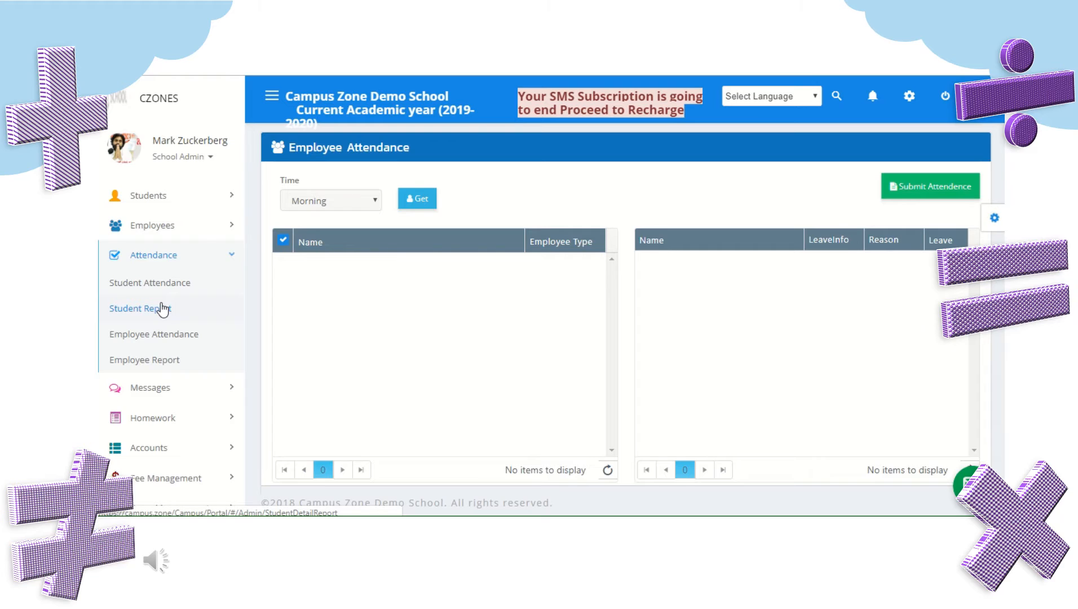
{"action": "left_click", "coordinate": [139, 308]}
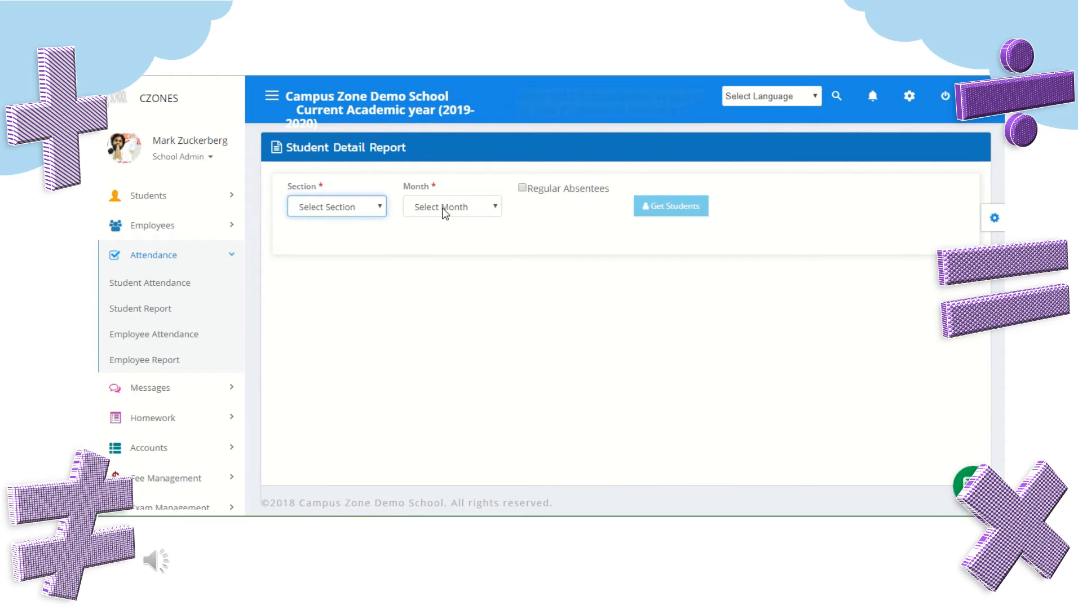
{"action": "left_click", "coordinate": [337, 206]}
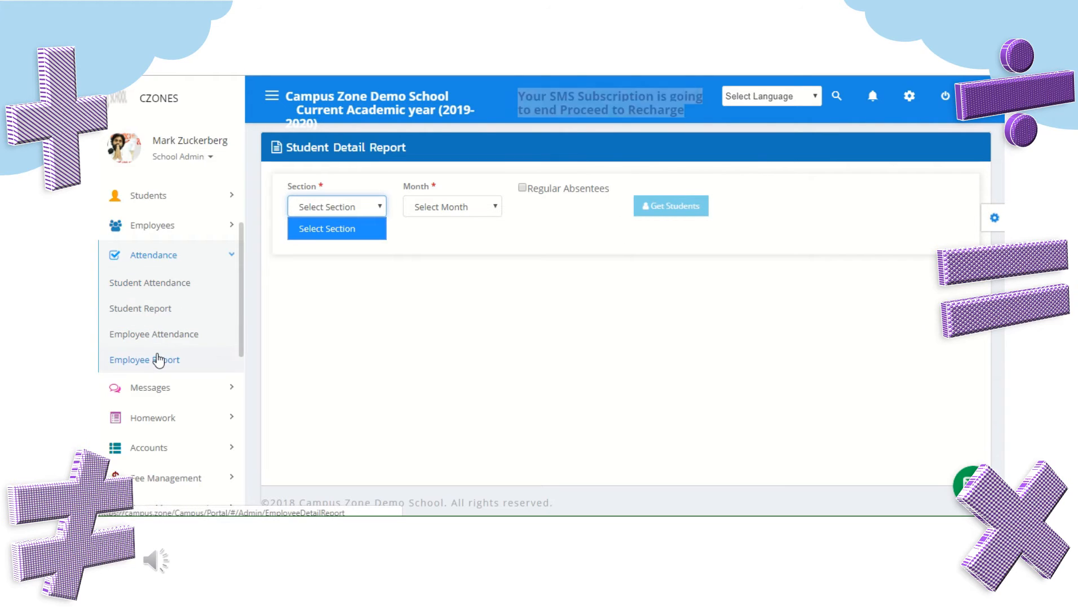
{"action": "left_click", "coordinate": [144, 360]}
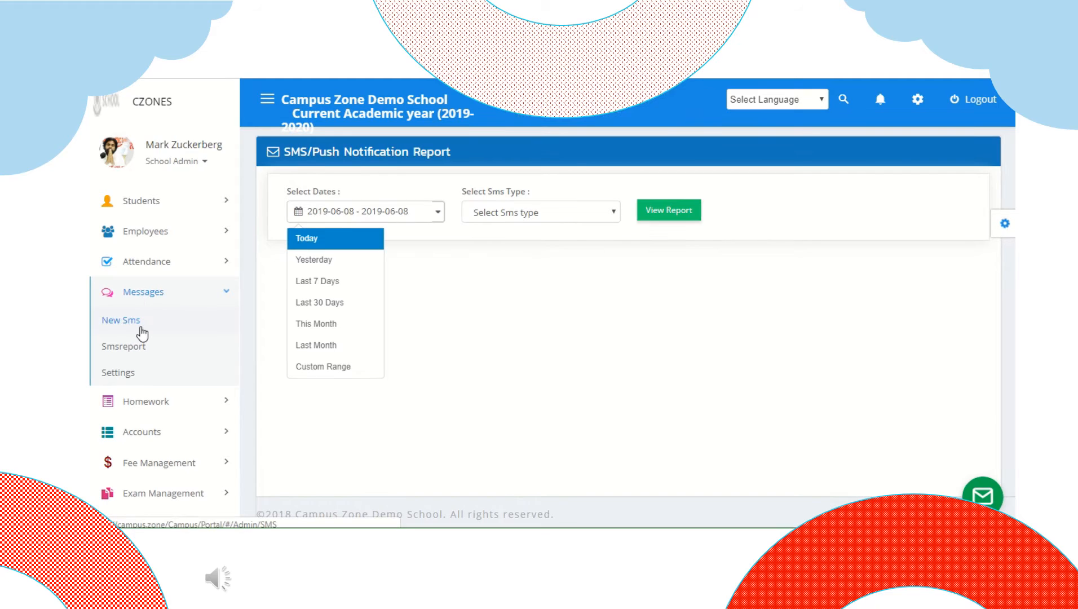
{"action": "left_click", "coordinate": [117, 372]}
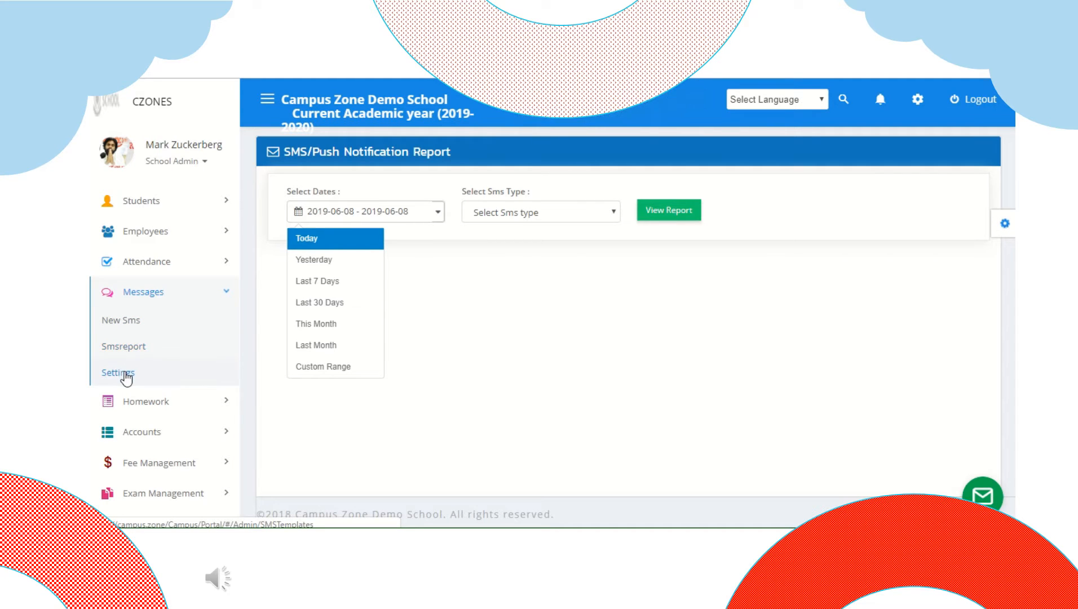
{"action": "left_click", "coordinate": [121, 320]}
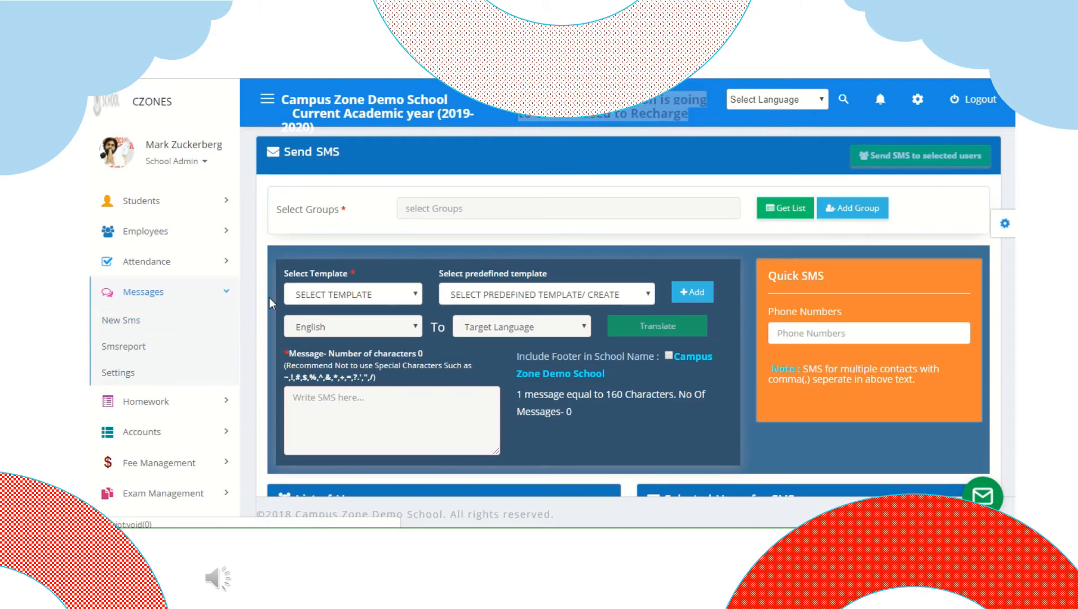
{"action": "left_click", "coordinate": [566, 208]}
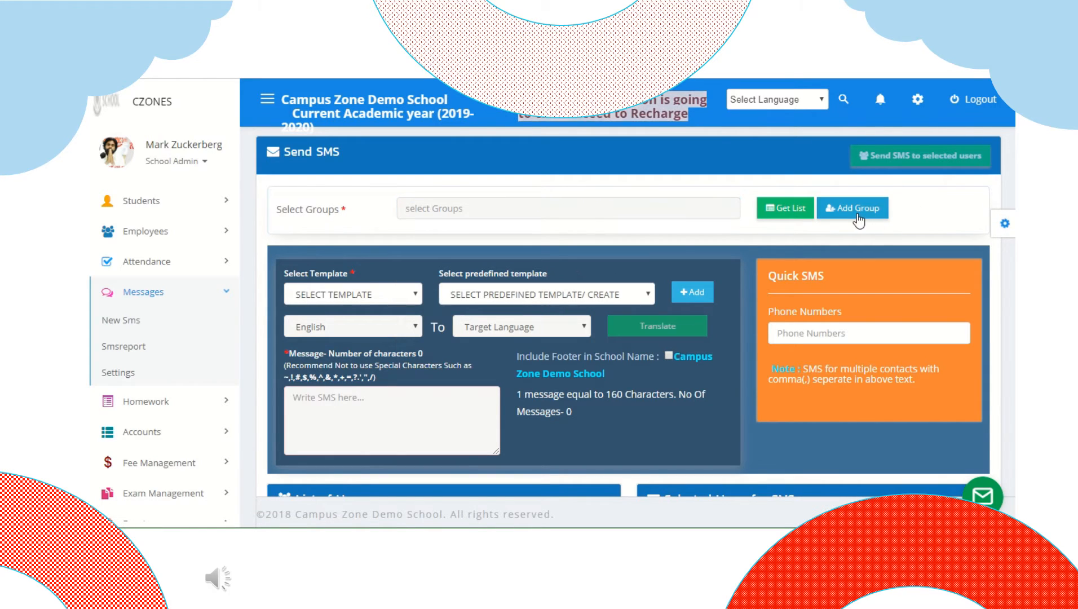
{"action": "mouse_move", "coordinate": [521, 303]}
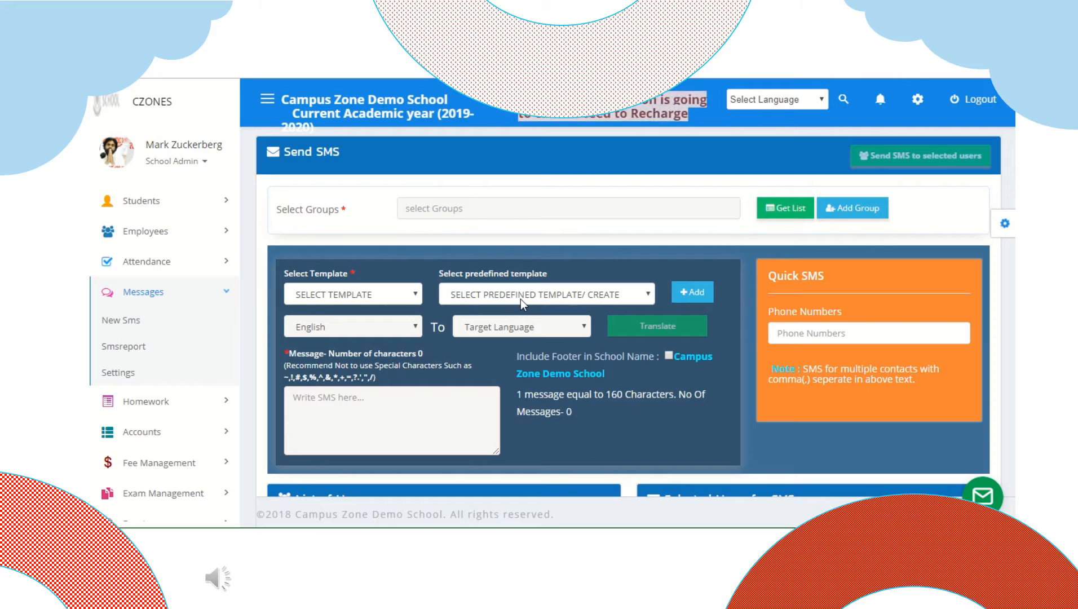
{"action": "mouse_move", "coordinate": [681, 309]}
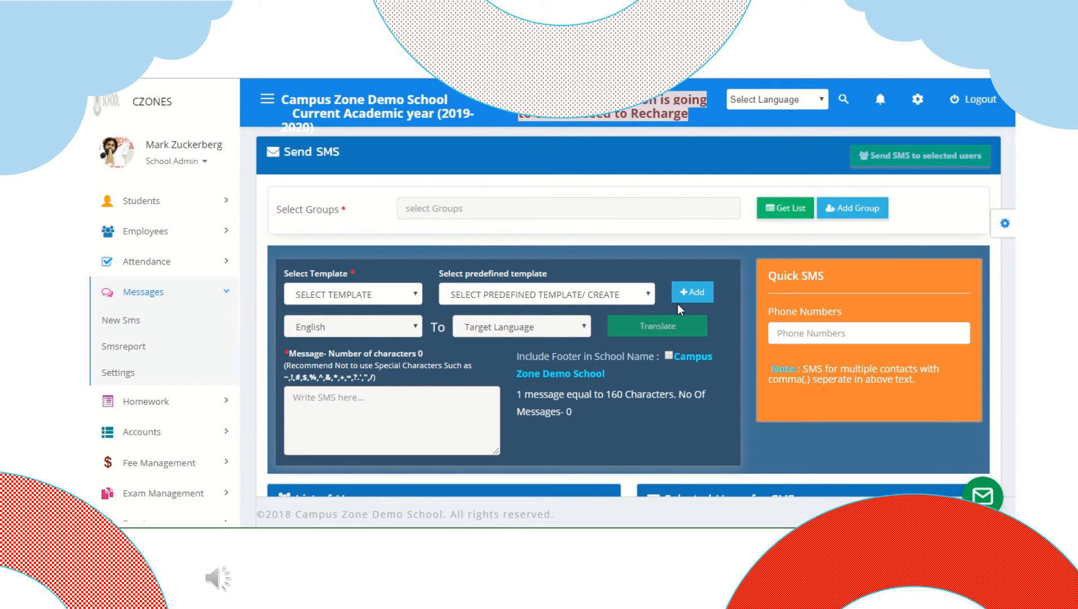
{"action": "left_click", "coordinate": [867, 333]}
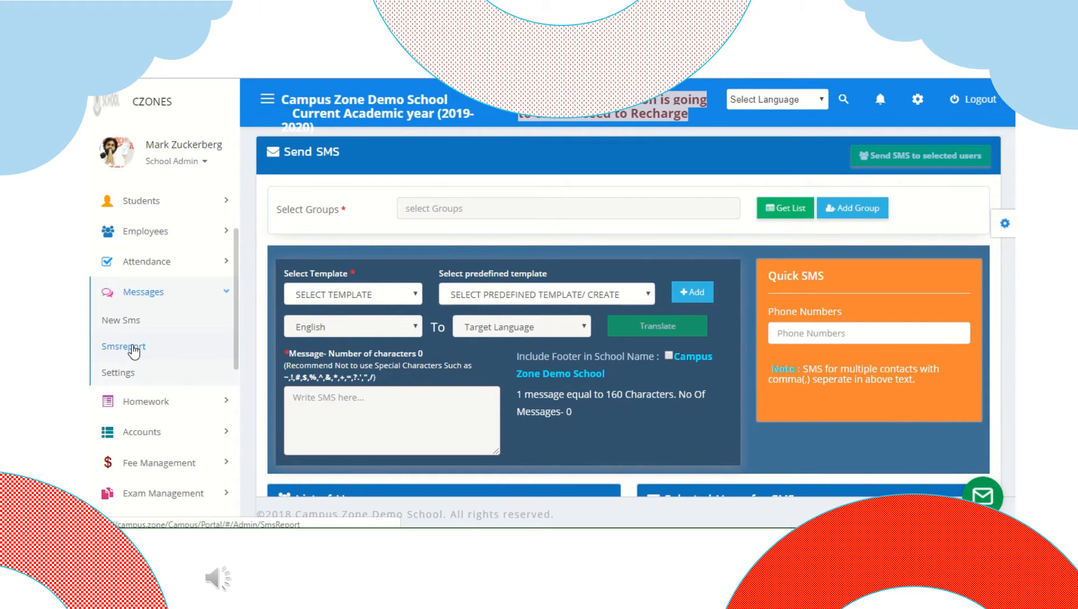
{"action": "left_click", "coordinate": [124, 346]}
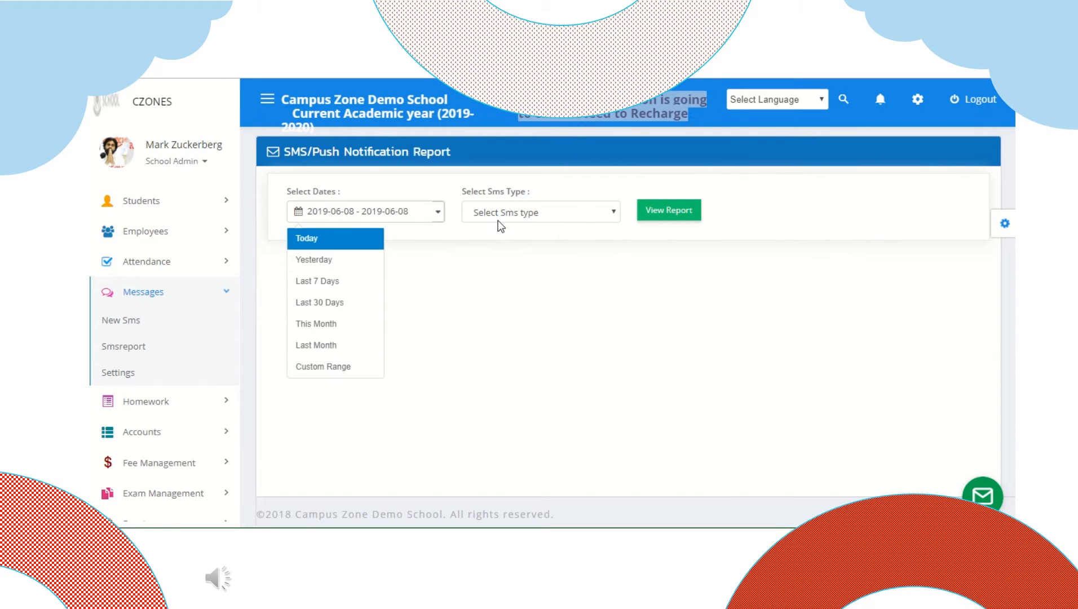
Check the SMS type choices and move to the Messages Settings page
{"action": "left_click", "coordinate": [540, 212]}
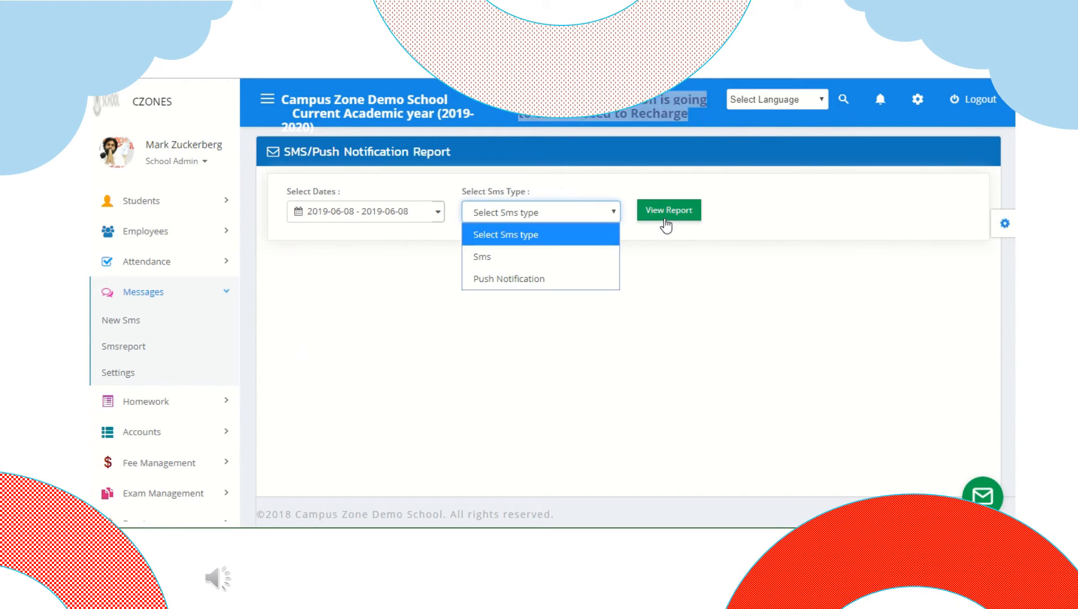
{"action": "mouse_move", "coordinate": [487, 393]}
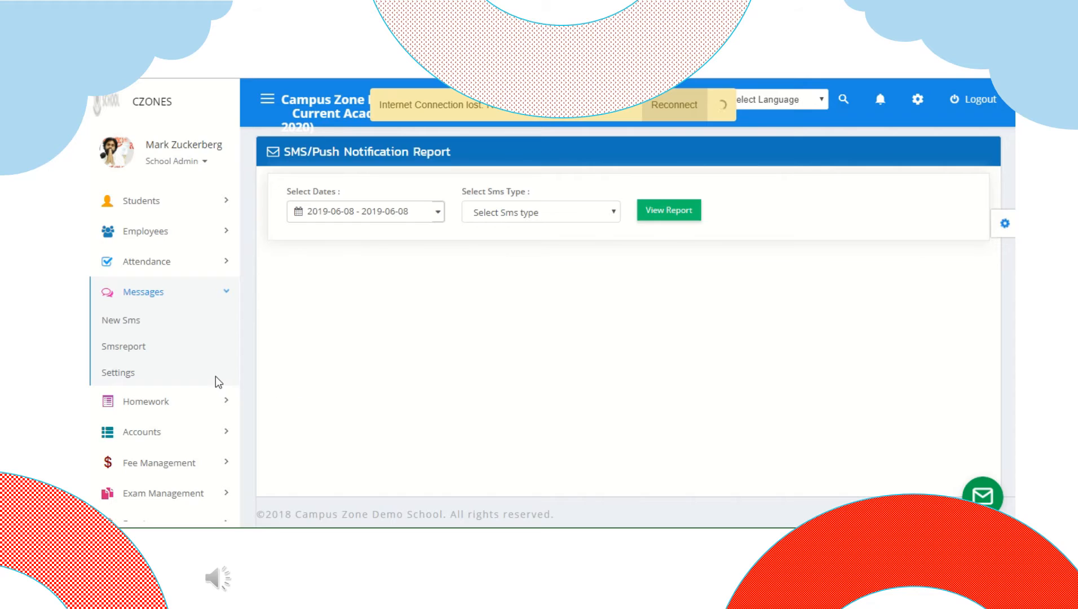
{"action": "left_click", "coordinate": [117, 373]}
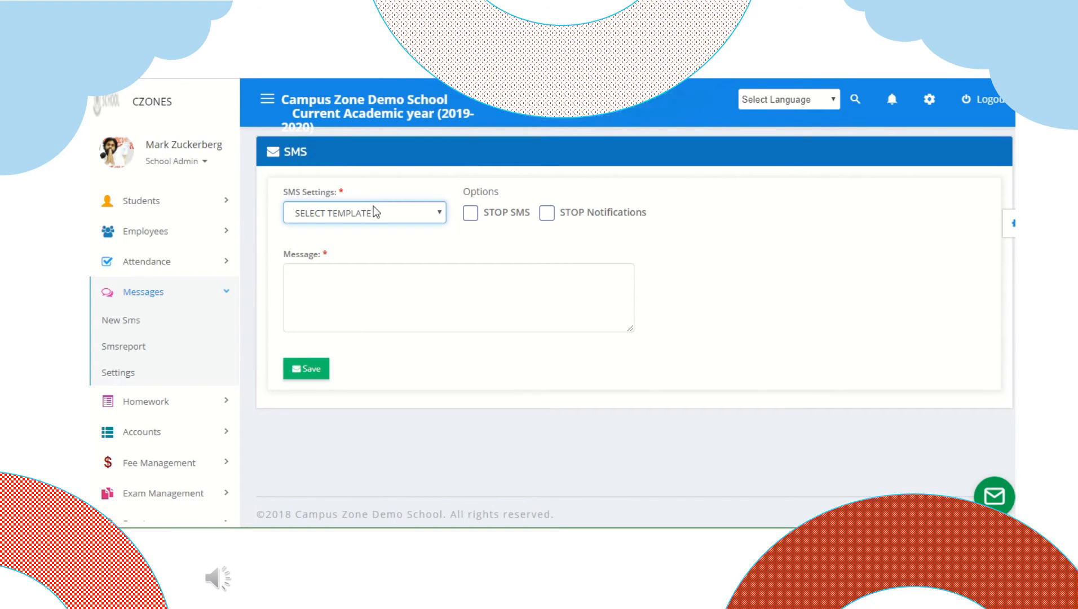
{"action": "mouse_move", "coordinate": [336, 357]}
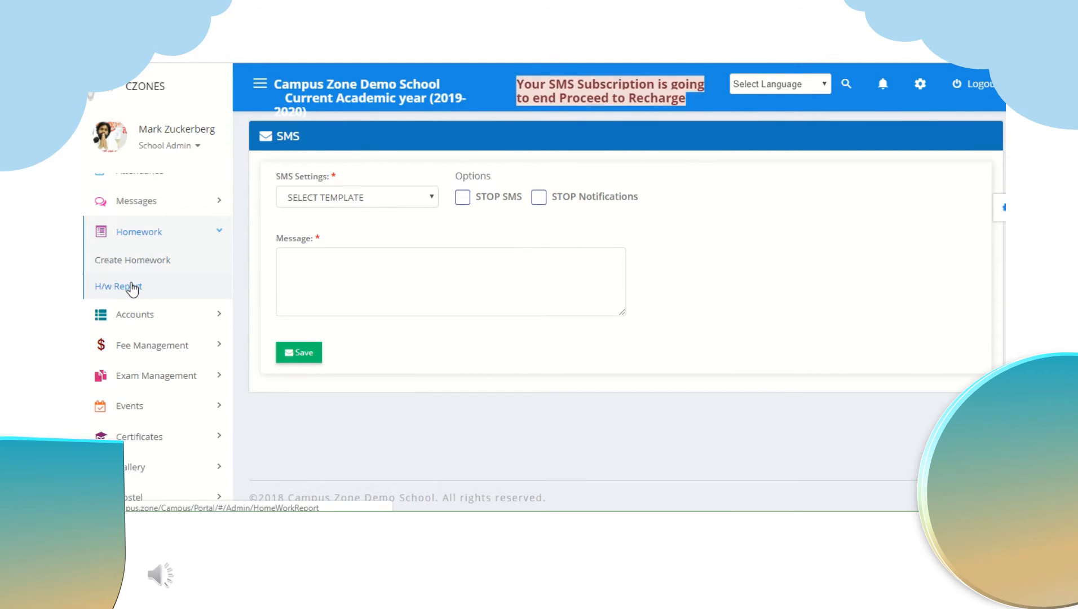
Check the Home Work List date ranges and blank Add Home Work form, then go to Accounts Group Report
{"action": "left_click", "coordinate": [133, 259]}
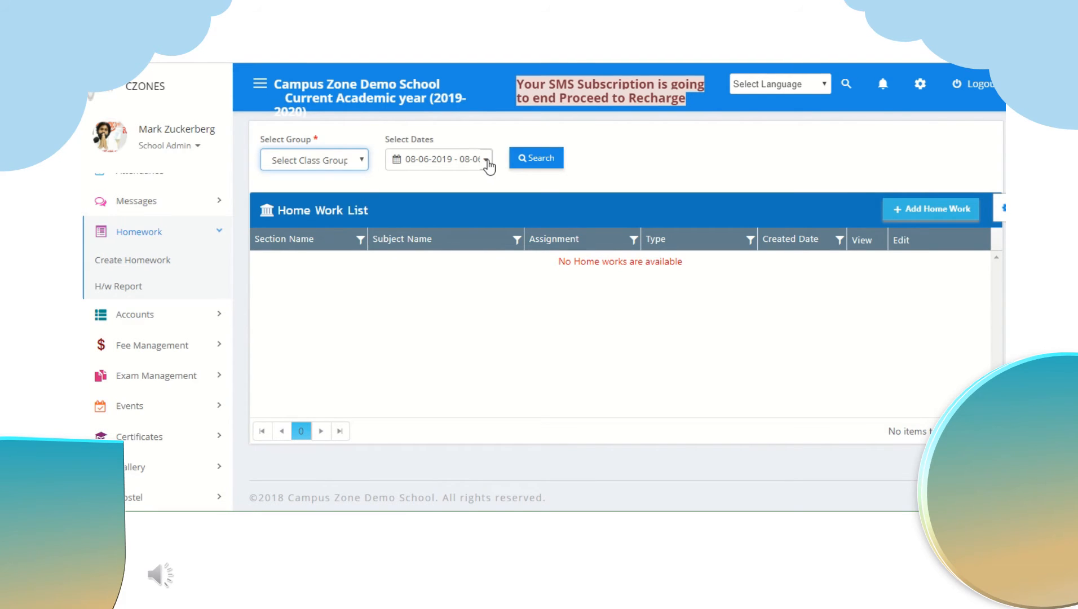
{"action": "left_click", "coordinate": [314, 159]}
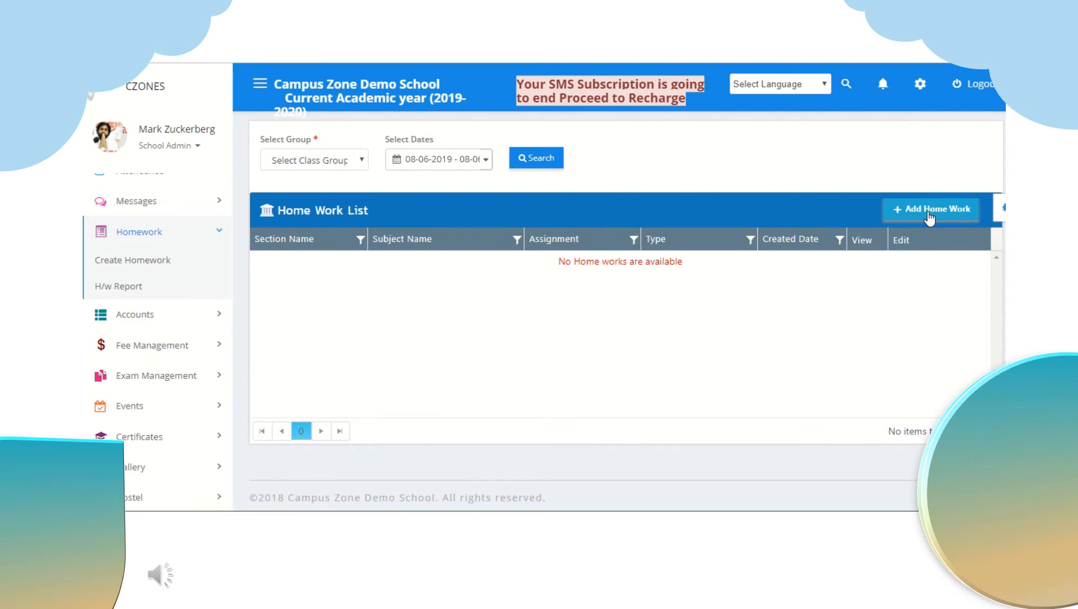
{"action": "left_click", "coordinate": [930, 209]}
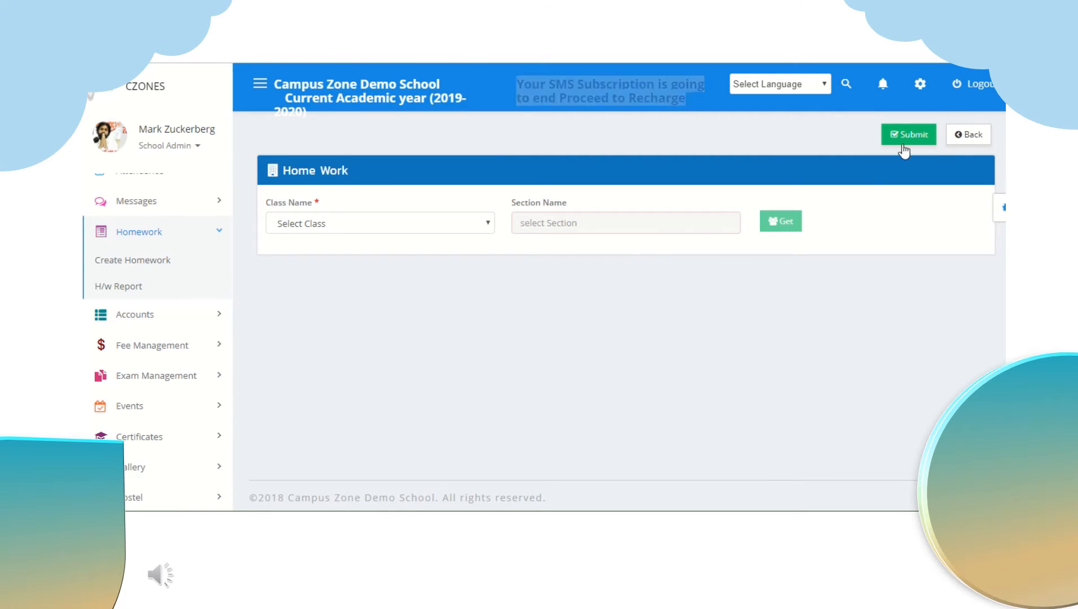
{"action": "mouse_move", "coordinate": [118, 286]}
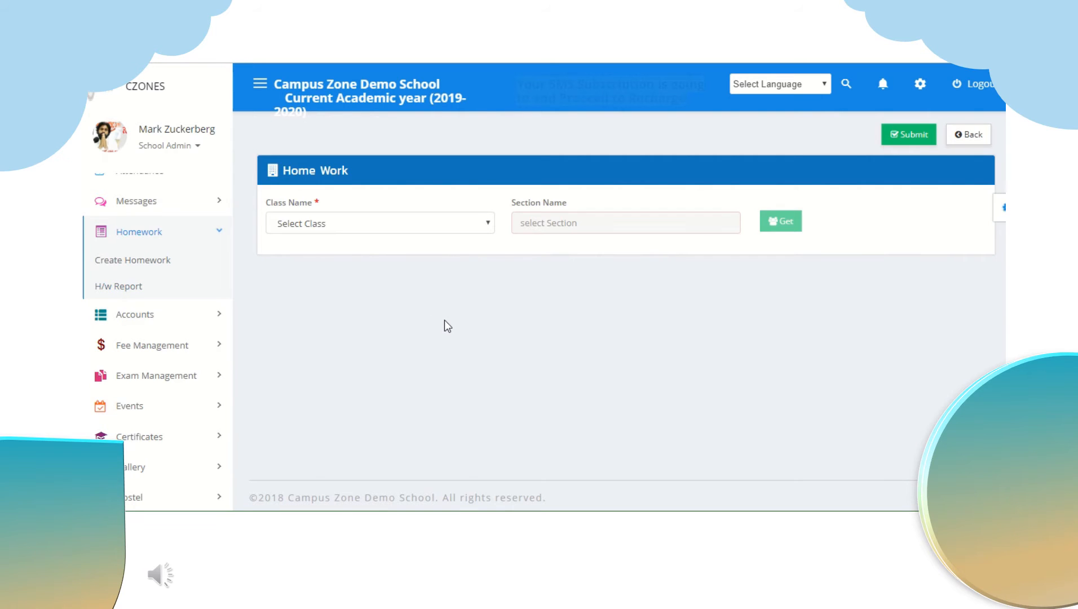
{"action": "left_click", "coordinate": [118, 286]}
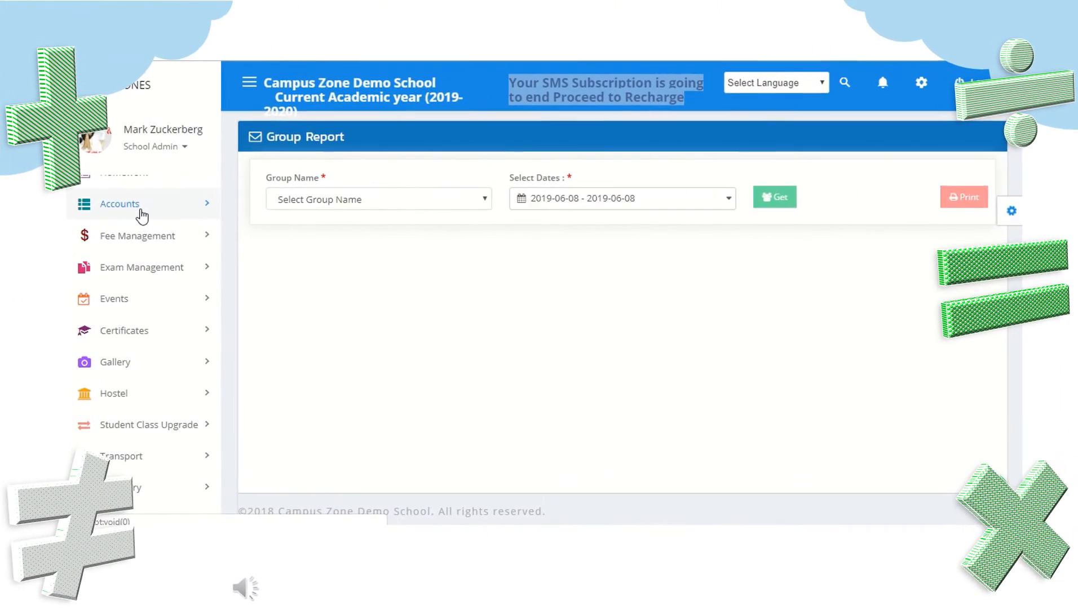
Visit the Add Header and Income/Expenditure pages under Accounts
{"action": "left_click", "coordinate": [119, 203]}
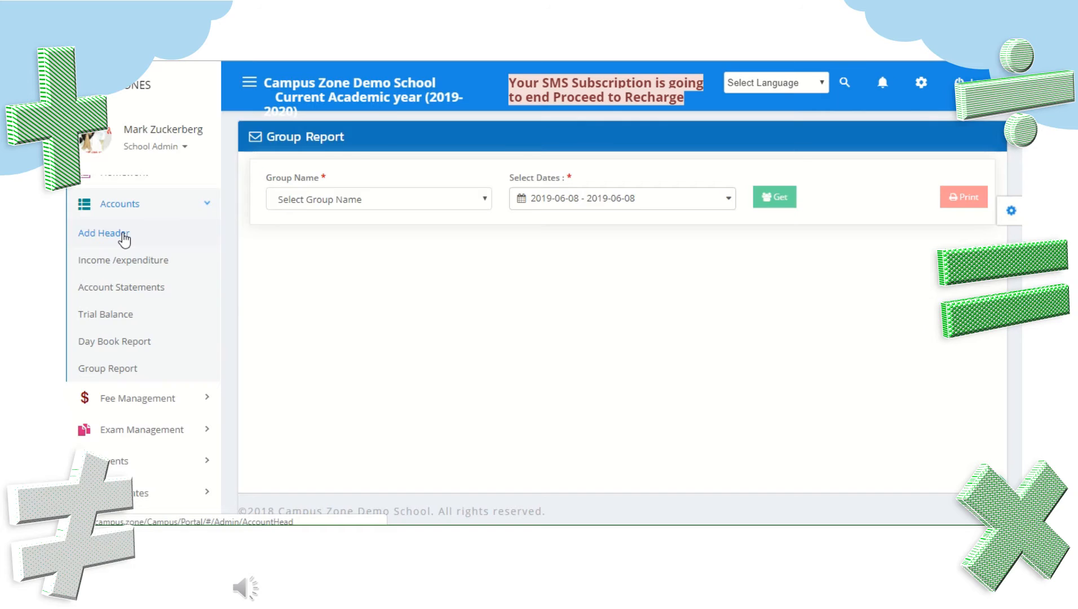
{"action": "left_click", "coordinate": [102, 232]}
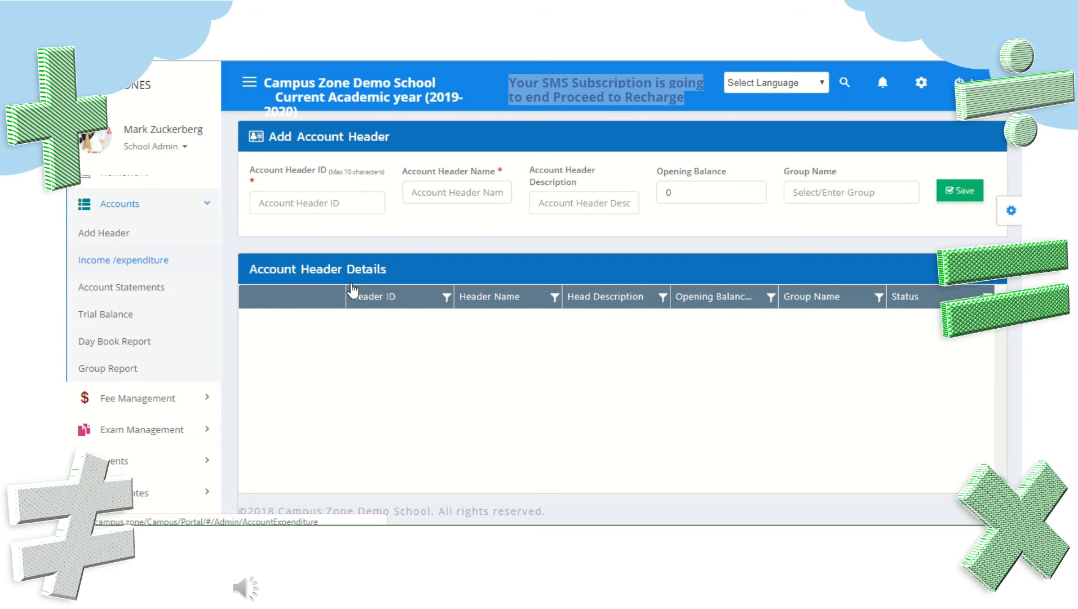
{"action": "left_click", "coordinate": [122, 259]}
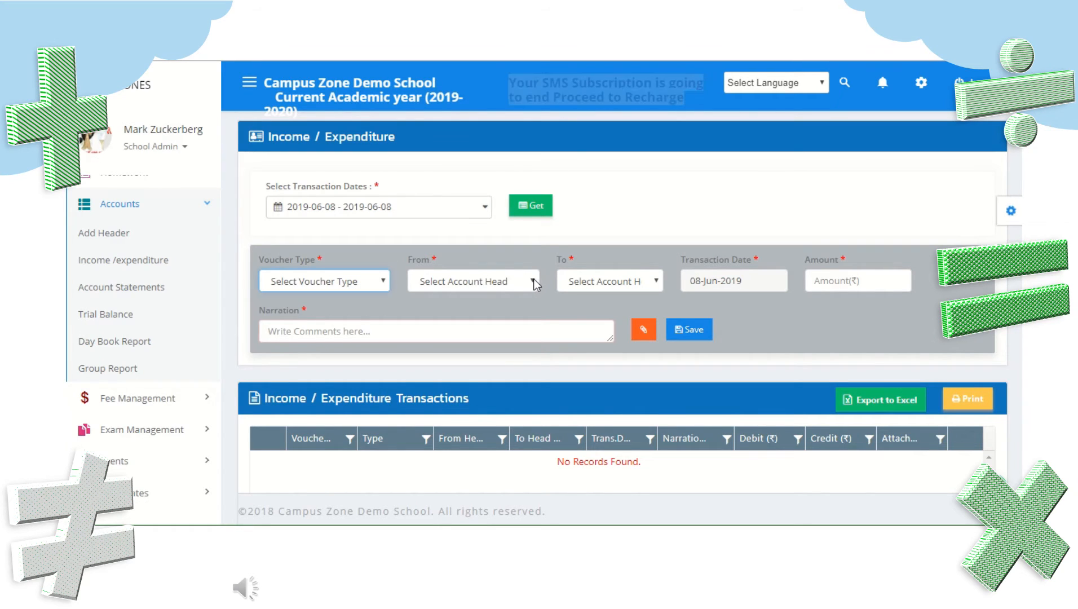
{"action": "left_click", "coordinate": [324, 281]}
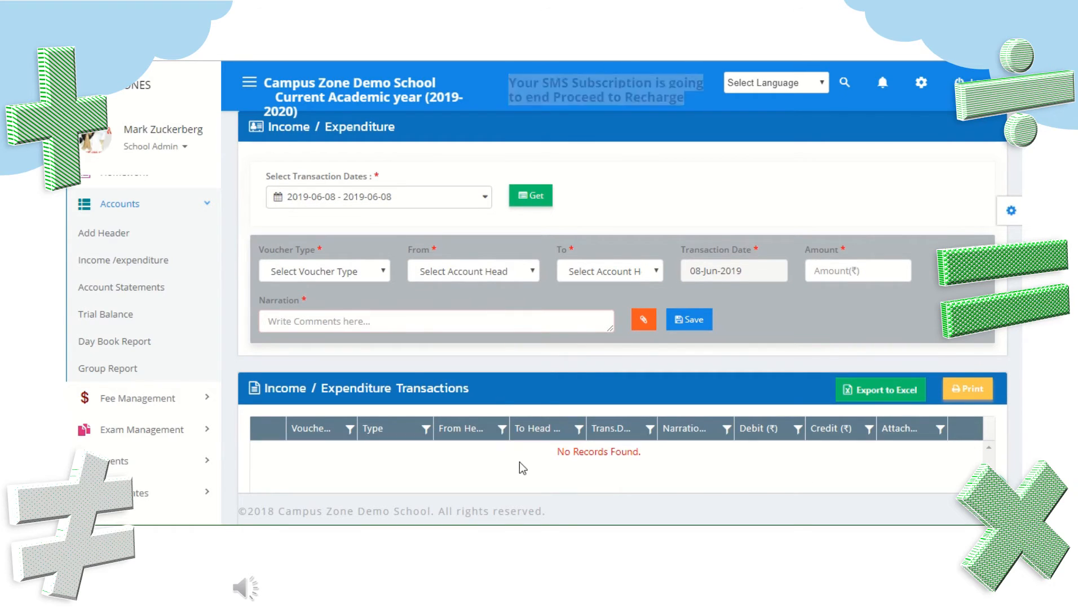
{"action": "mouse_move", "coordinate": [121, 287]}
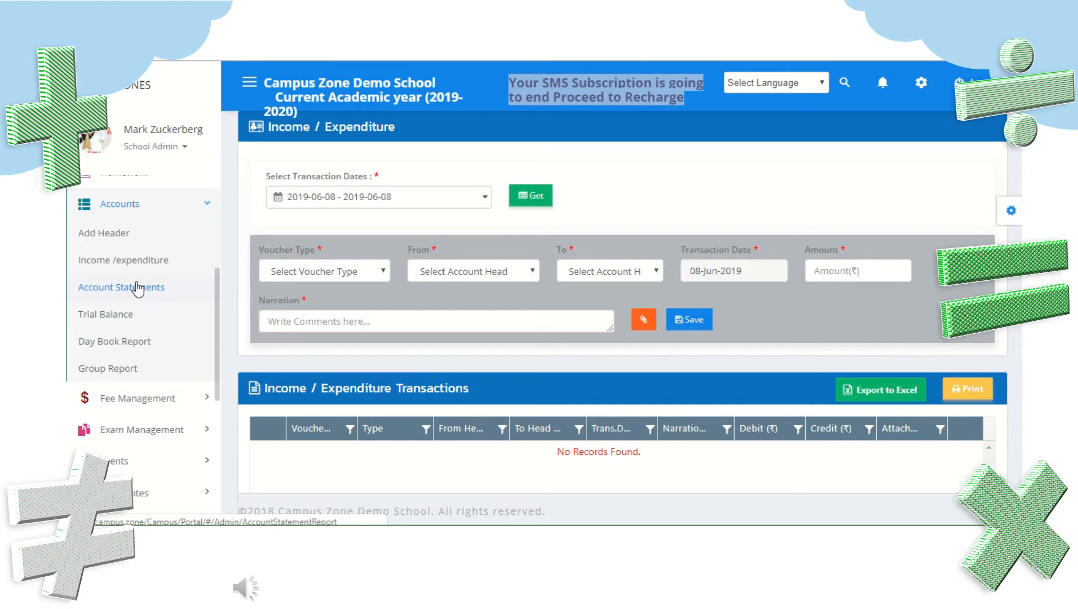
Visit the Account Statement, Day Book Report and Group Report pages
{"action": "left_click", "coordinate": [120, 286]}
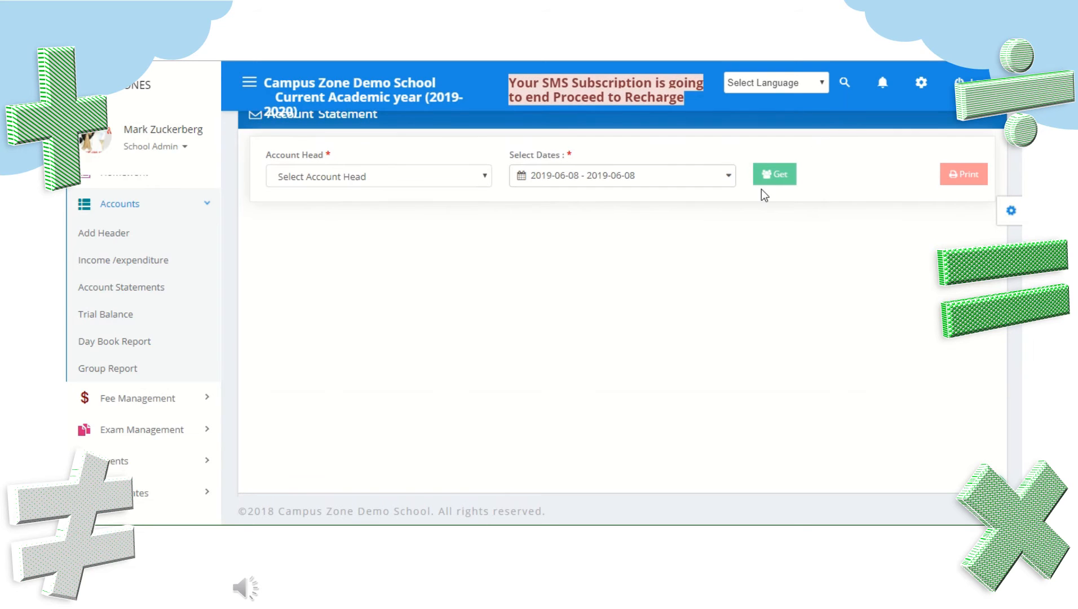
{"action": "left_click", "coordinate": [105, 315]}
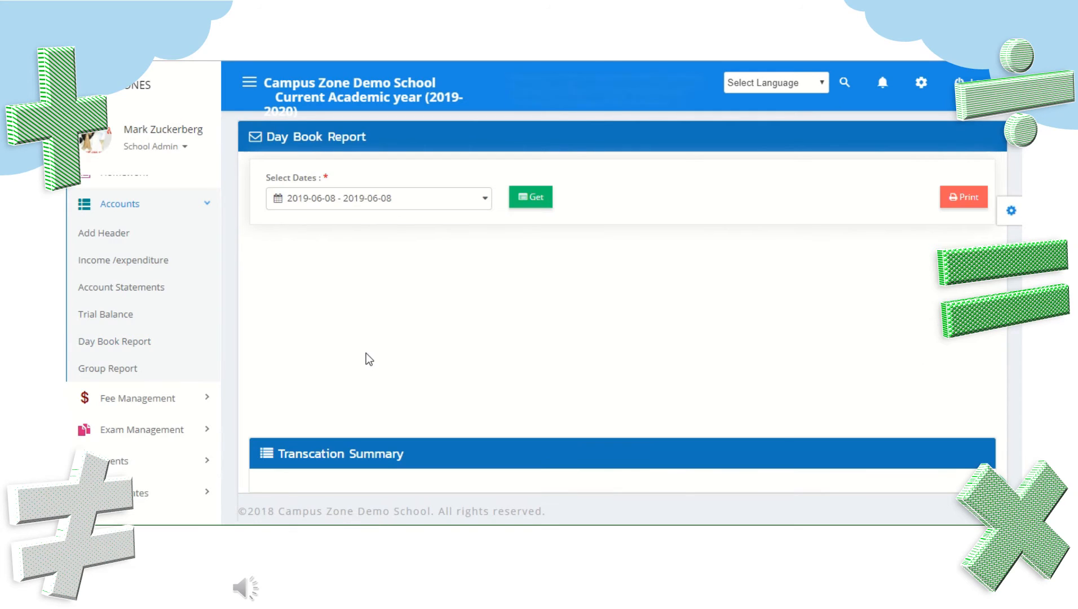
{"action": "mouse_move", "coordinate": [433, 161]}
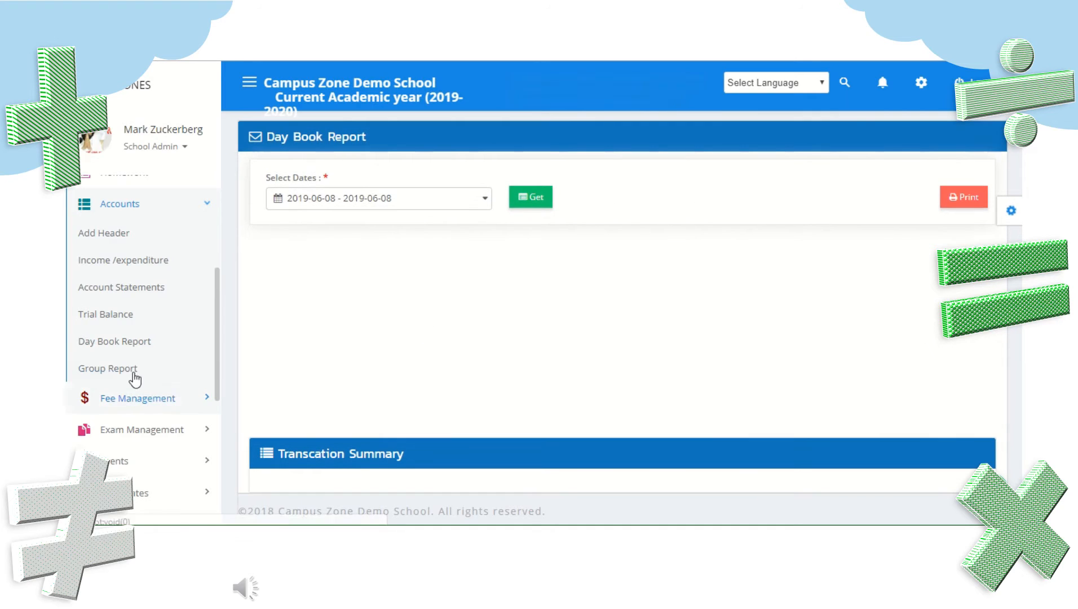
{"action": "left_click", "coordinate": [107, 367]}
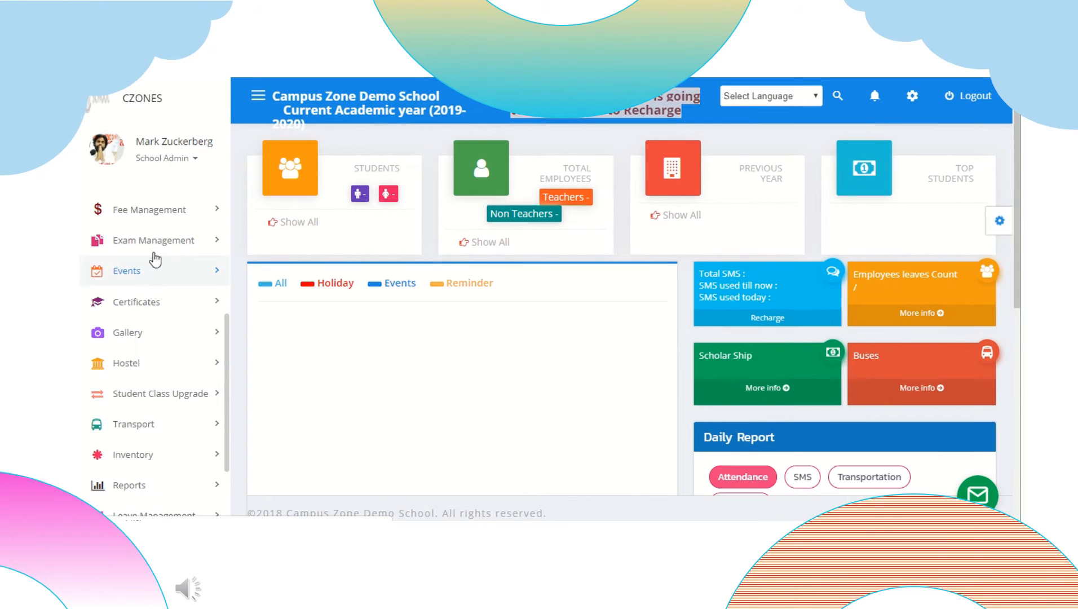
View the Fee Master page and its Add new record form, then dismiss the form
{"action": "left_click", "coordinate": [149, 210]}
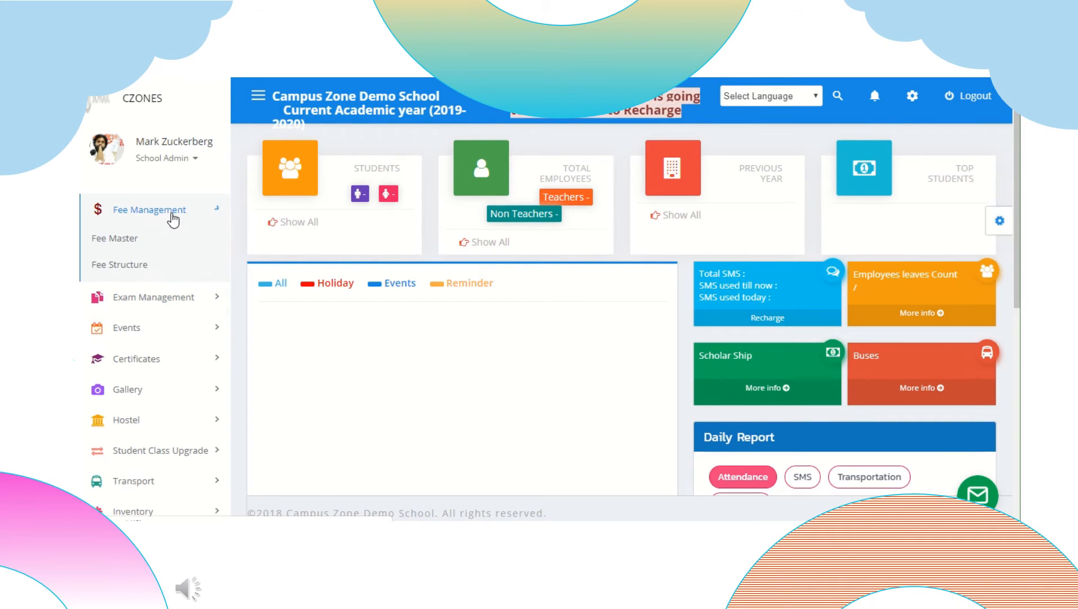
{"action": "left_click", "coordinate": [149, 209]}
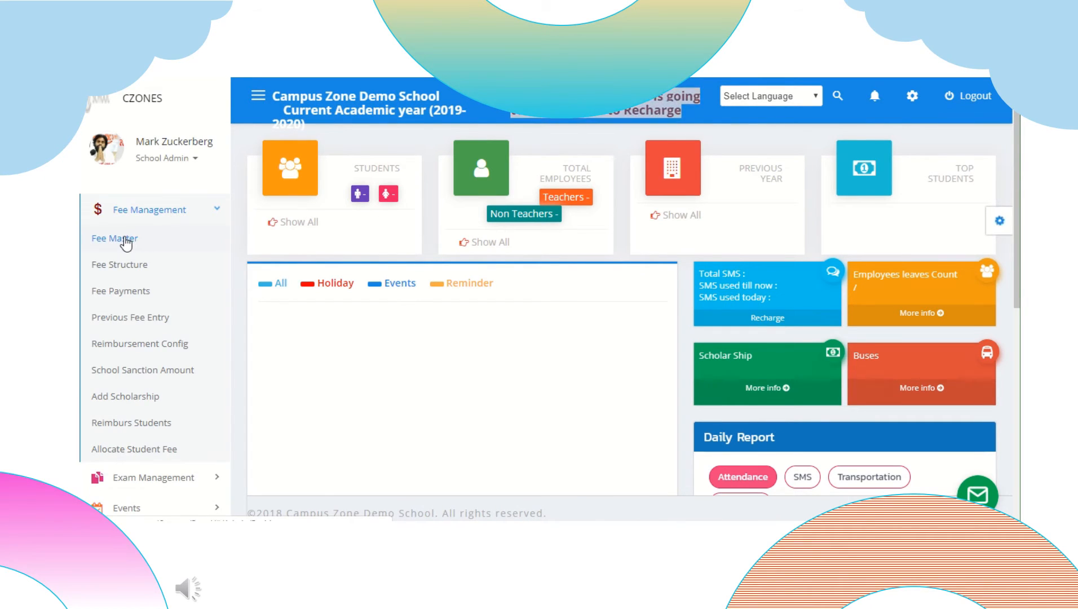
{"action": "left_click", "coordinate": [115, 238]}
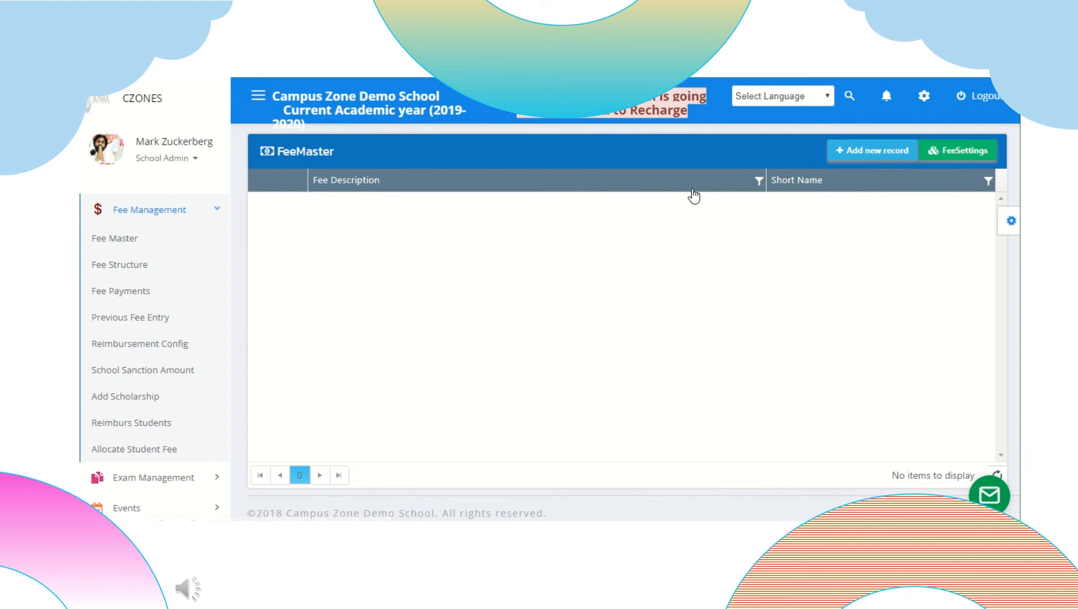
{"action": "left_click", "coordinate": [870, 150]}
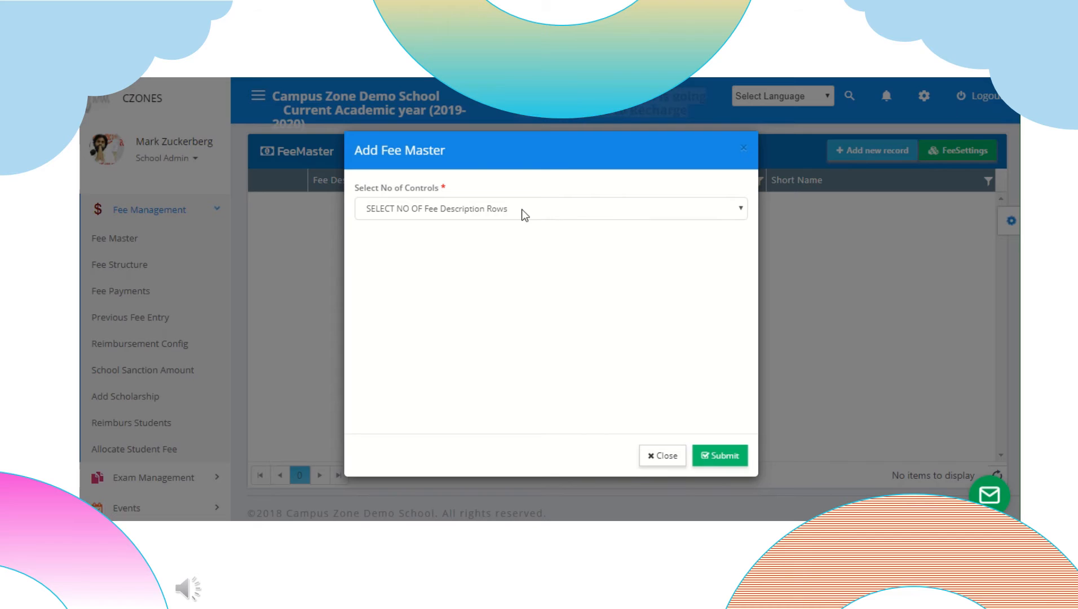
{"action": "left_click", "coordinate": [550, 209]}
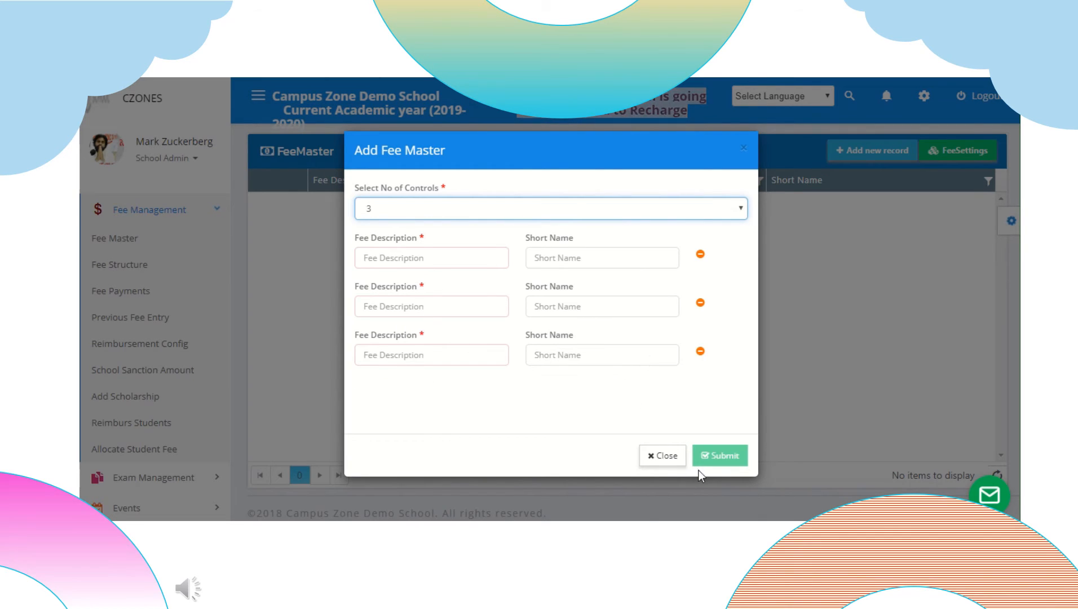
{"action": "left_click", "coordinate": [662, 454]}
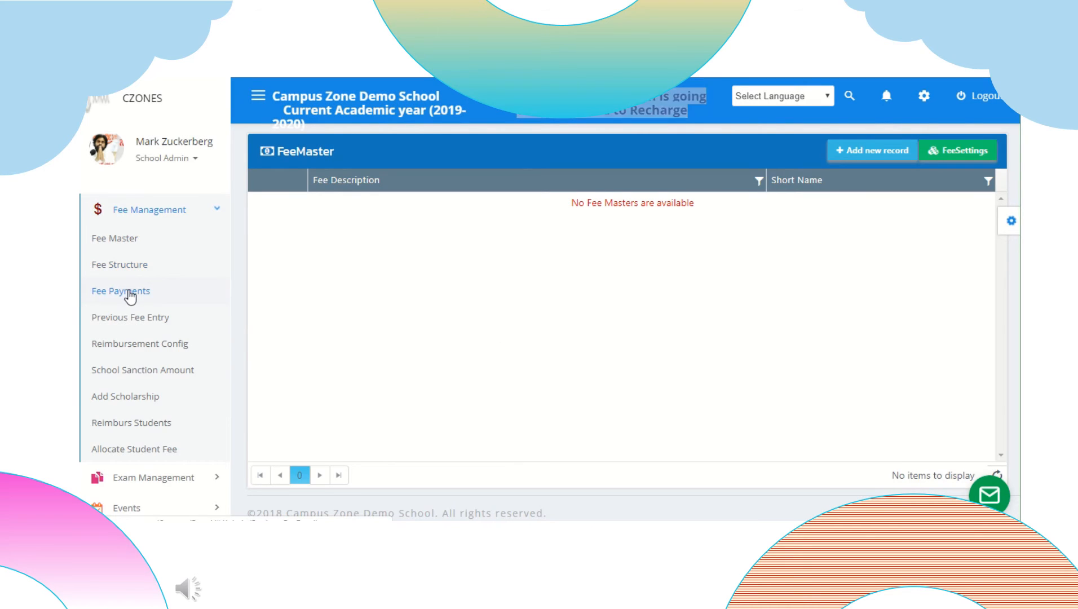
Visit Fee Payments, Previous Fee Entry, Reimbursement Config, School Sanction Amount and Add Scholarship pages
{"action": "left_click", "coordinate": [121, 291]}
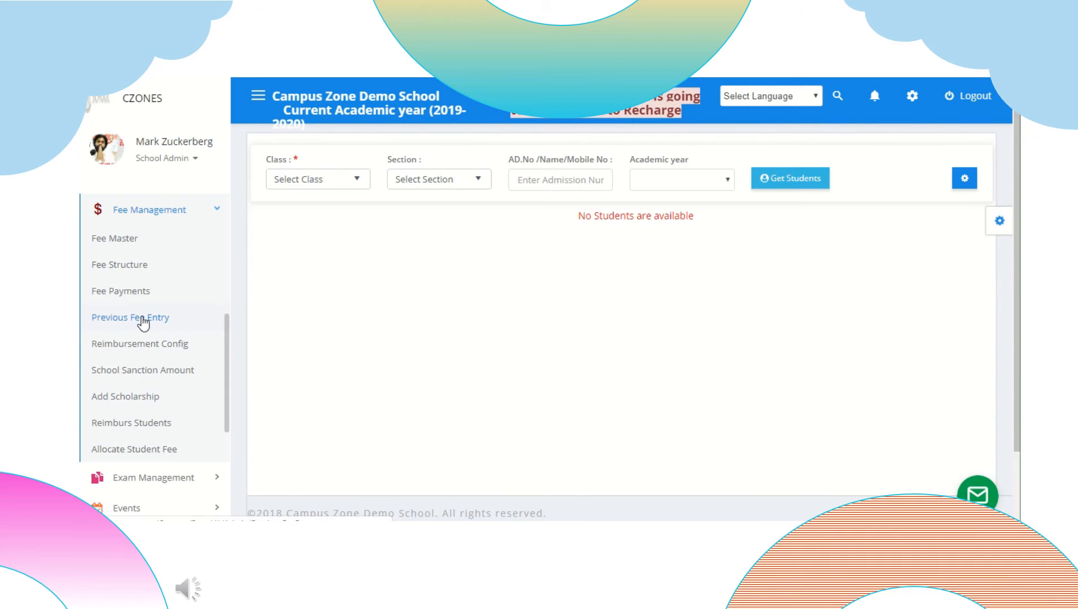
{"action": "left_click", "coordinate": [131, 317]}
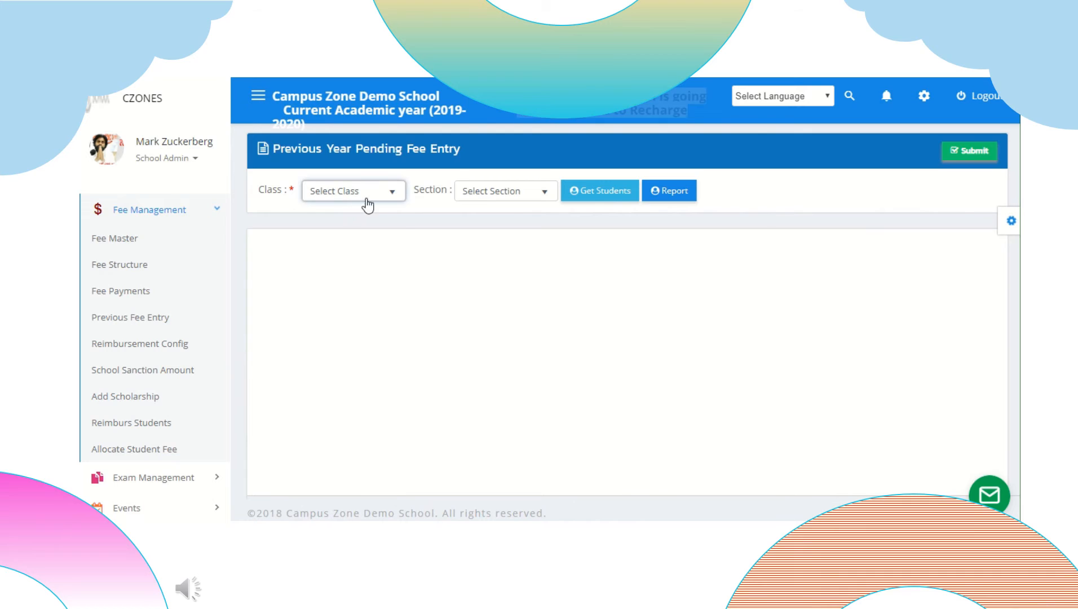
{"action": "left_click", "coordinate": [351, 190]}
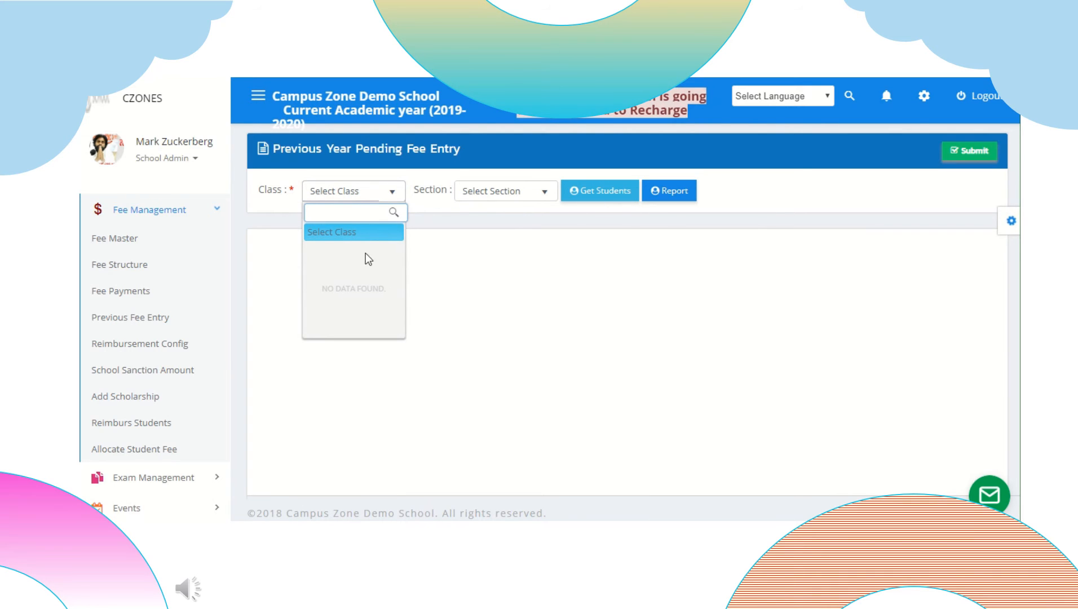
{"action": "left_click", "coordinate": [140, 344]}
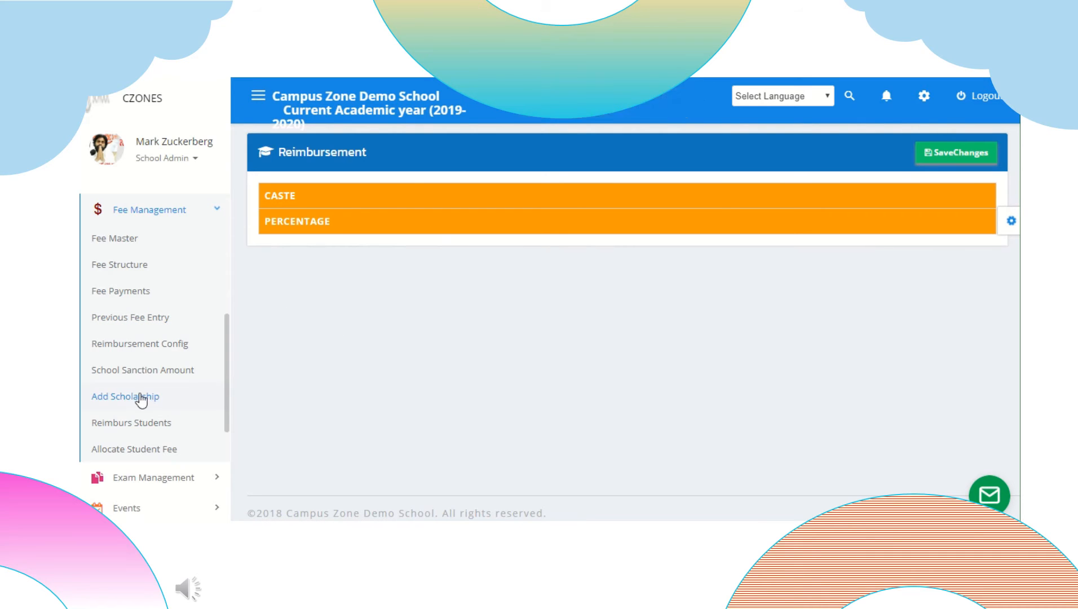
{"action": "left_click", "coordinate": [142, 370]}
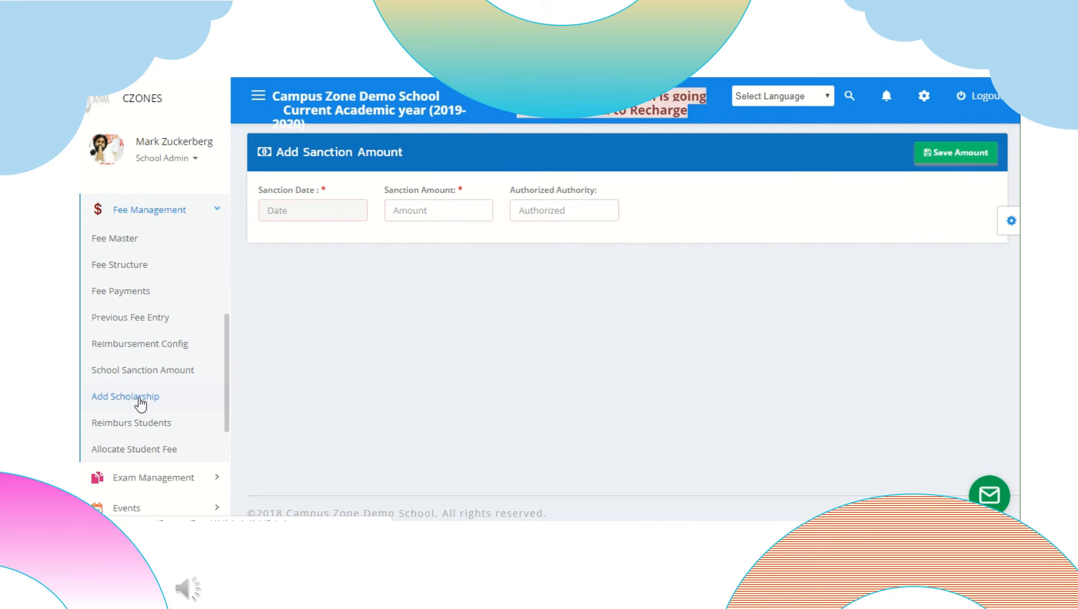
{"action": "left_click", "coordinate": [125, 396]}
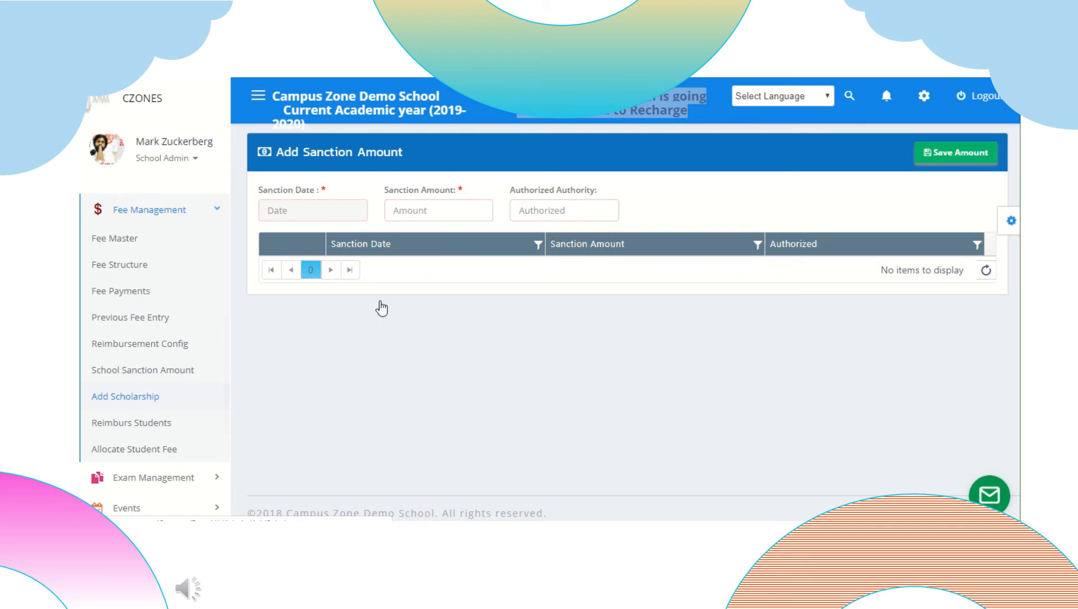
{"action": "left_click", "coordinate": [131, 422]}
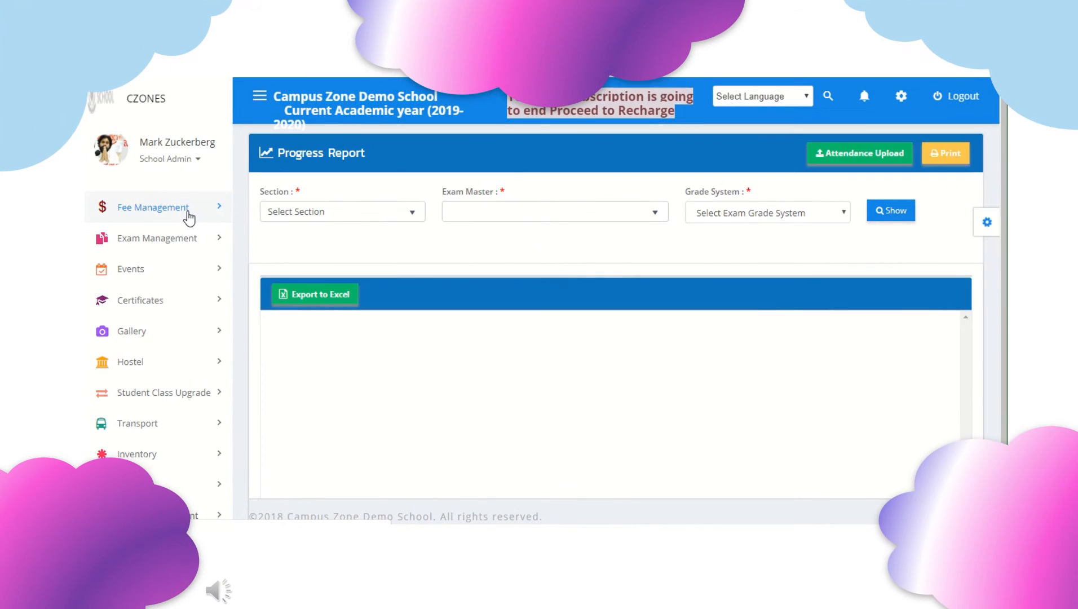
View the Exam Category and Exam Papers pages under Exam Management
{"action": "left_click", "coordinate": [155, 238]}
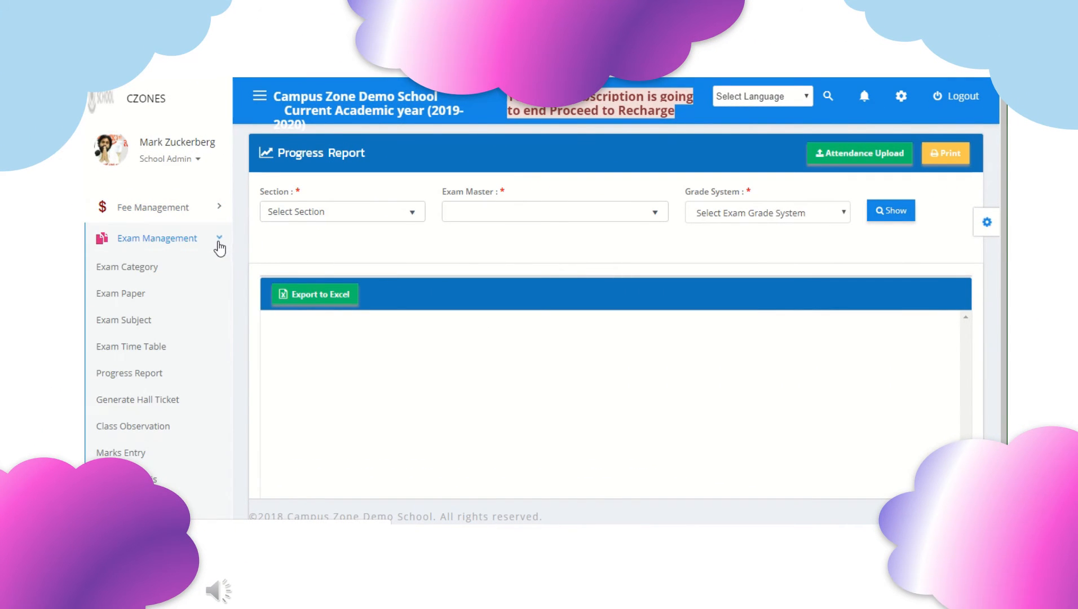
{"action": "scroll", "scroll_direction": "down", "scroll_amount": 3}
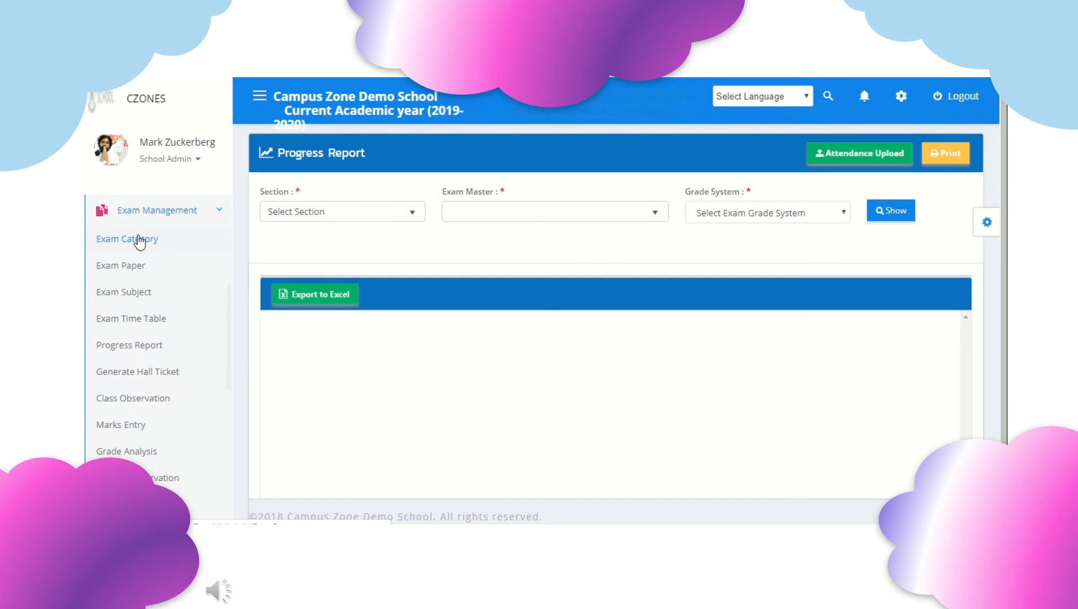
{"action": "left_click", "coordinate": [126, 238]}
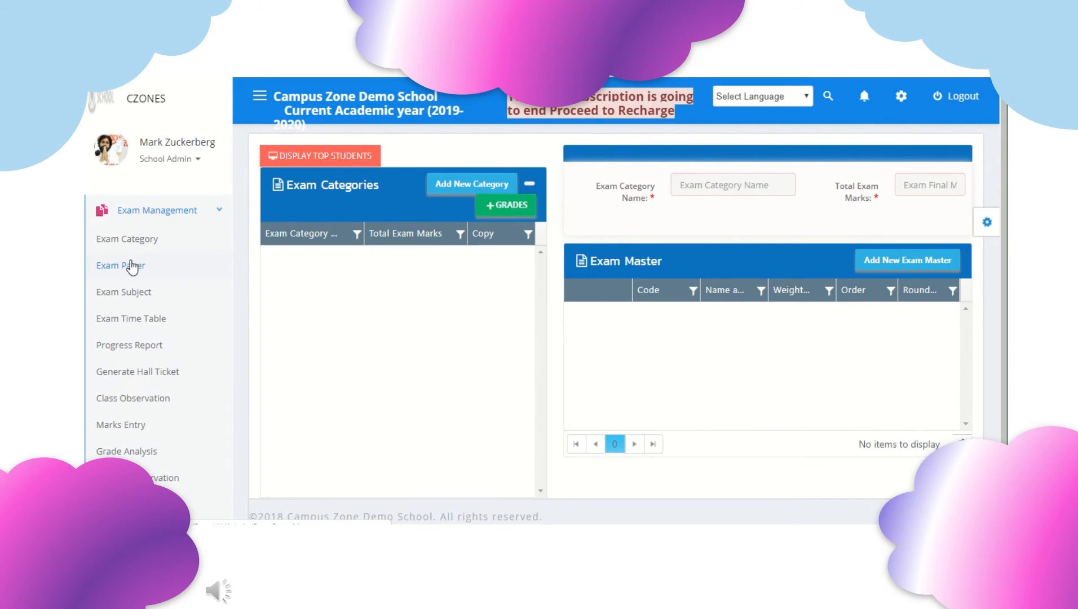
{"action": "left_click", "coordinate": [121, 265]}
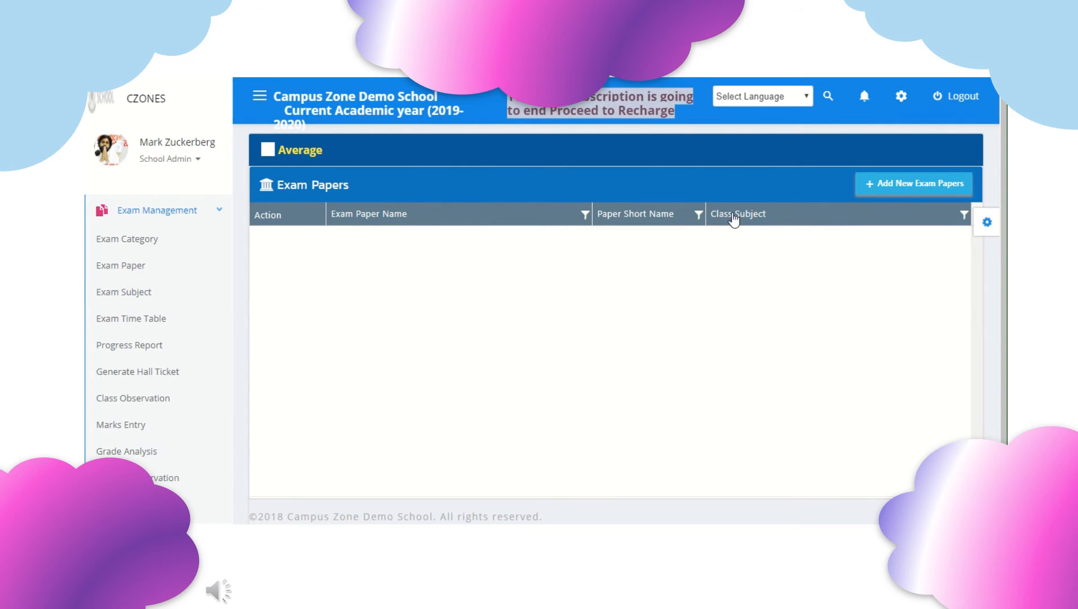
{"action": "left_click", "coordinate": [914, 184]}
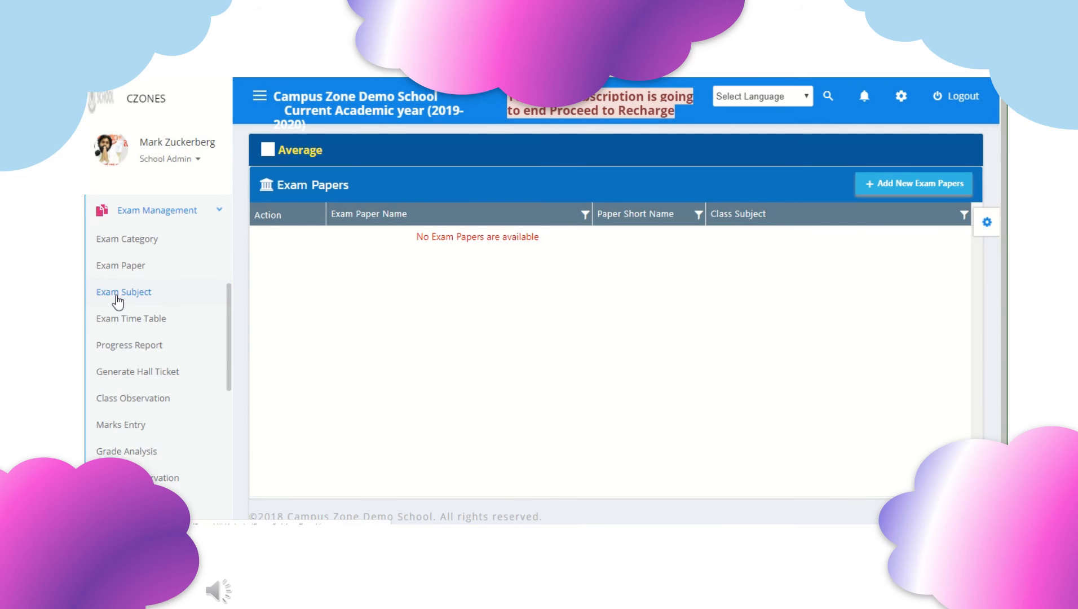
View the Exam Subjects page and its new exam subject form, then close the form
{"action": "left_click", "coordinate": [123, 291]}
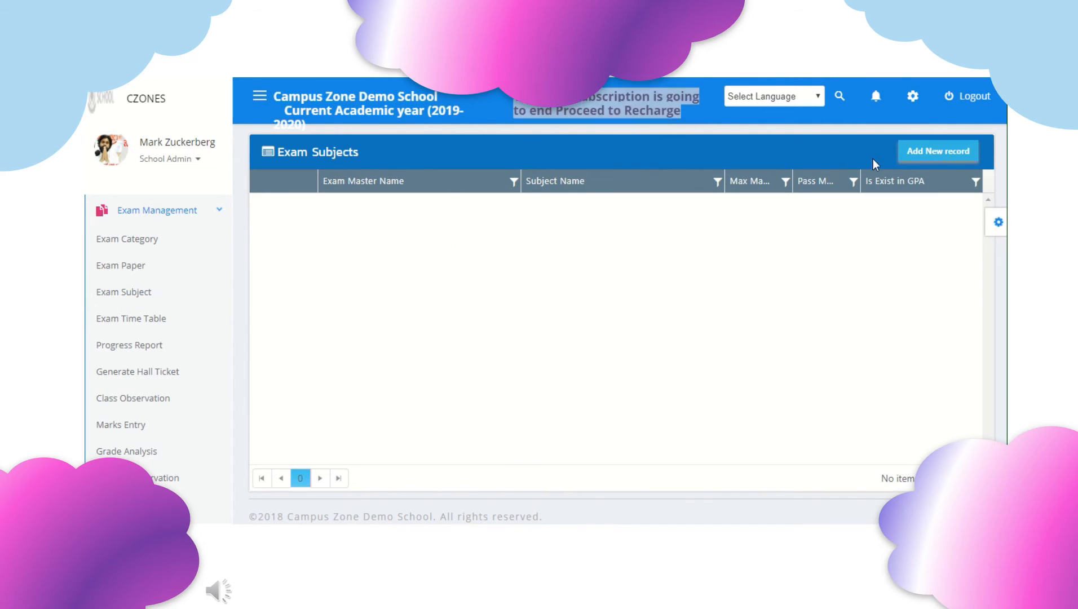
{"action": "left_click", "coordinate": [937, 150]}
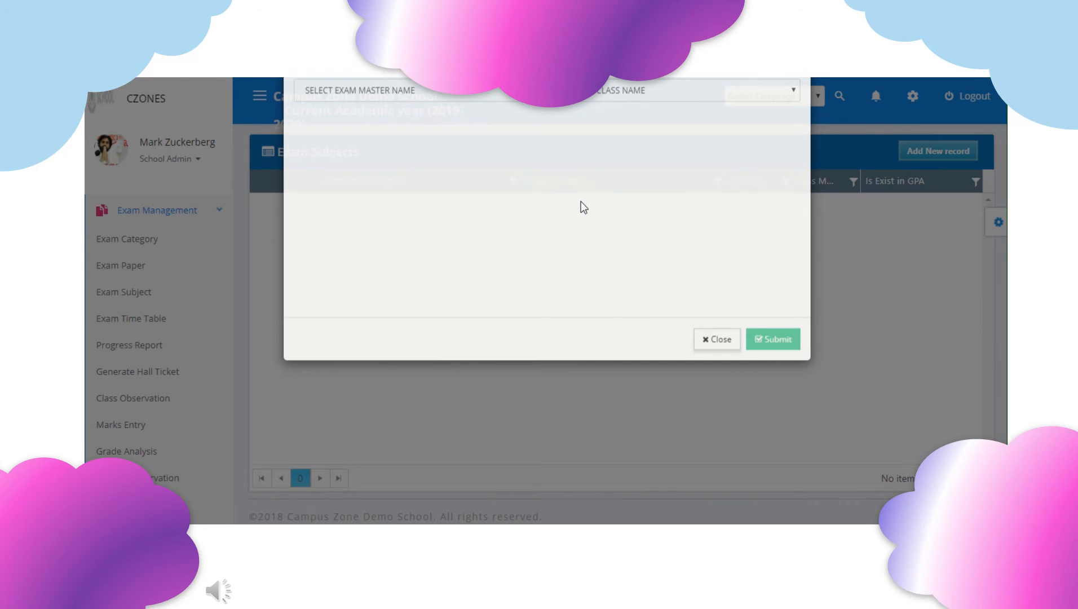
{"action": "left_click", "coordinate": [260, 279]}
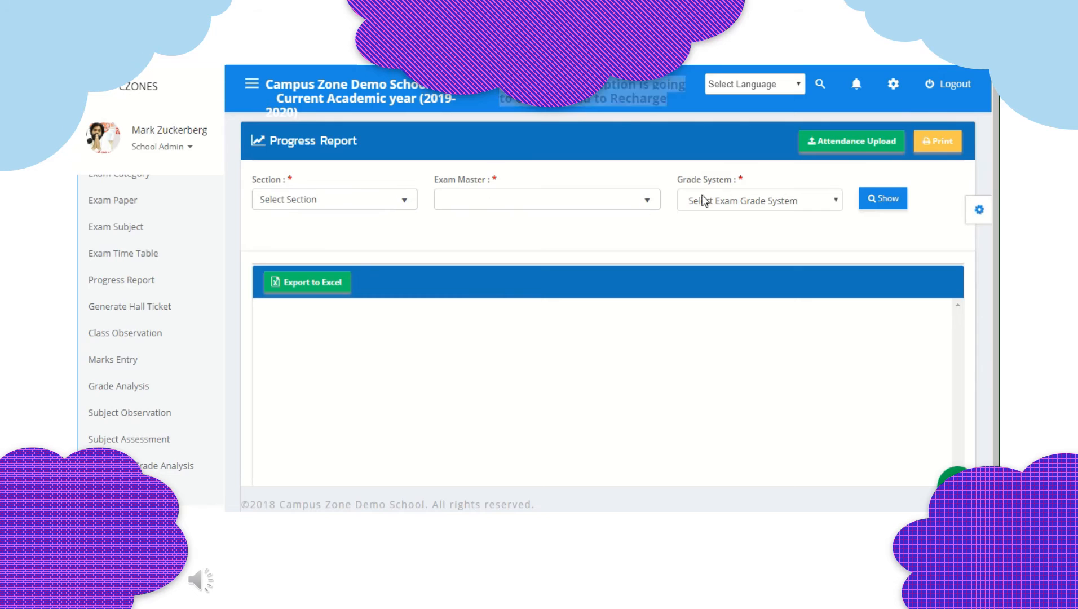
Visit the Generate Hall Ticket, Class Observation and Marks Entry pages
{"action": "left_click", "coordinate": [758, 199]}
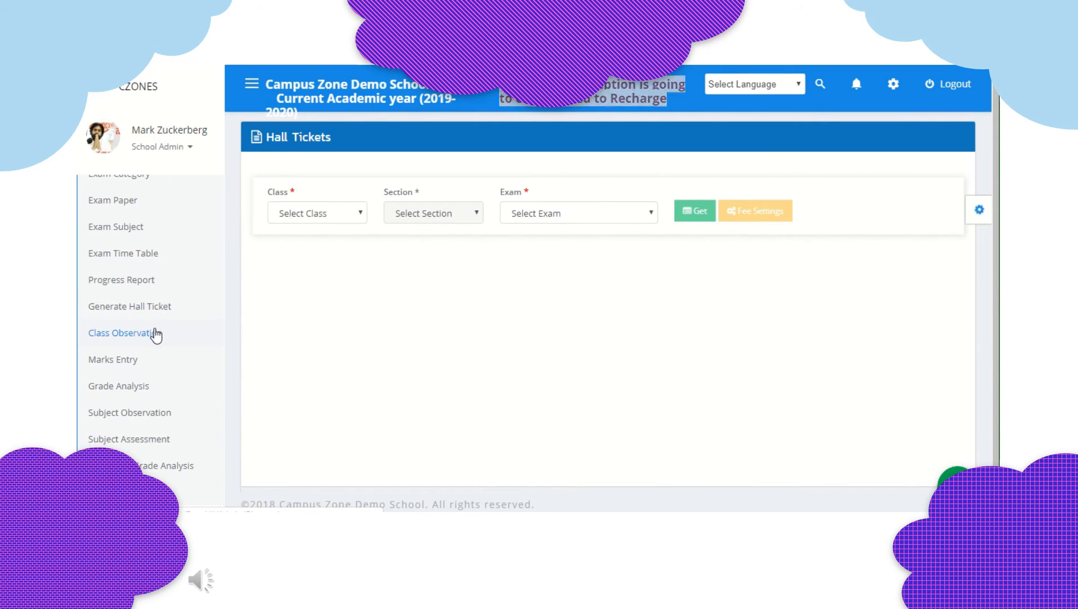
{"action": "scroll", "scroll_direction": "down", "scroll_amount": 3}
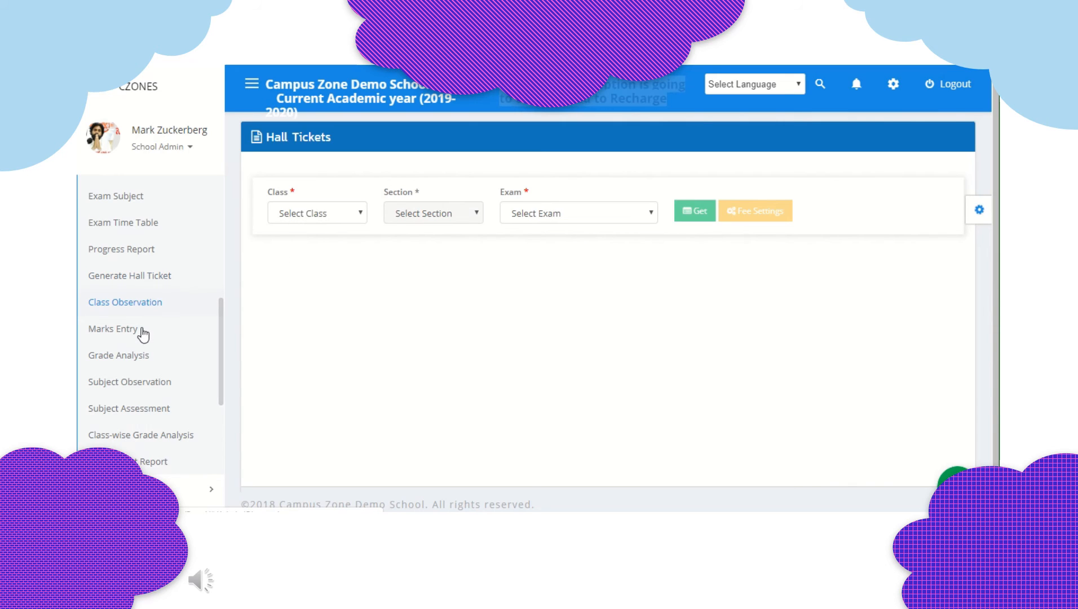
{"action": "left_click", "coordinate": [113, 328]}
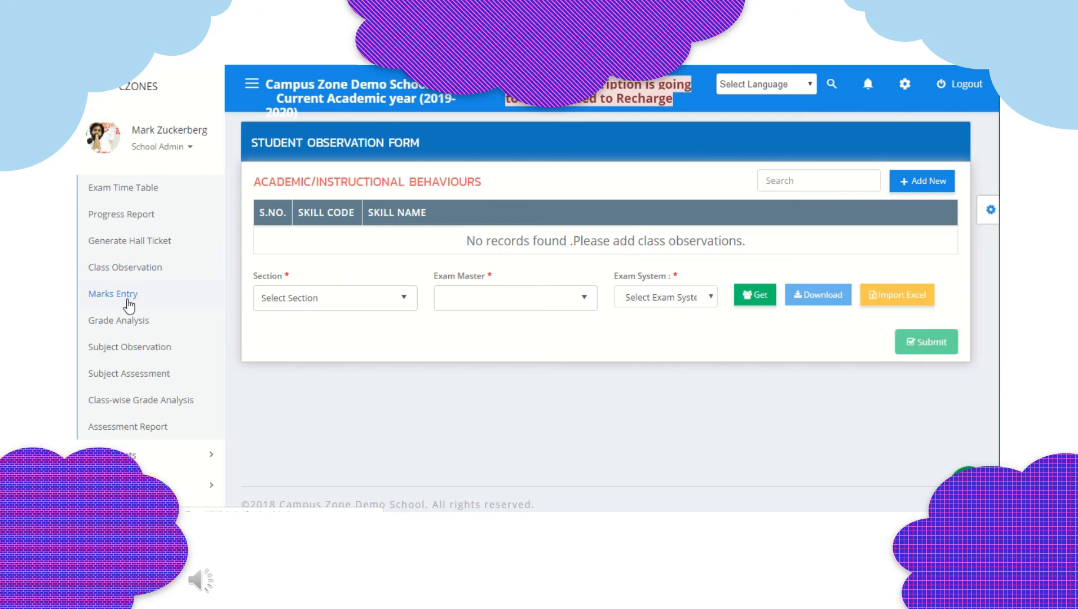
{"action": "left_click", "coordinate": [119, 320]}
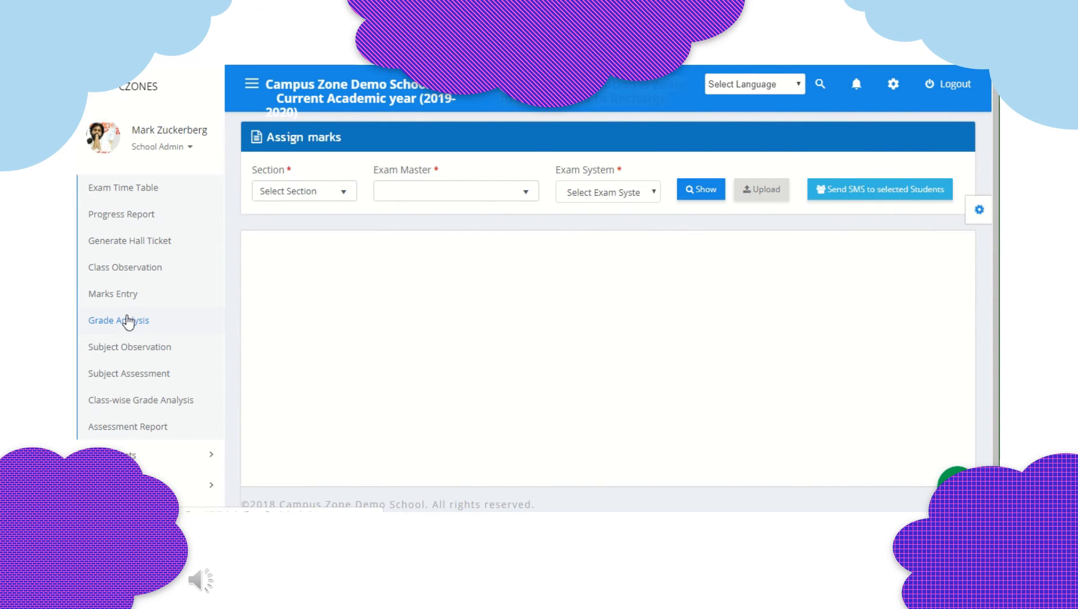
Visit Grade Analysis, Subject Assessment, school-wise Grade Analysis and Assessment Report pages
{"action": "left_click", "coordinate": [118, 321]}
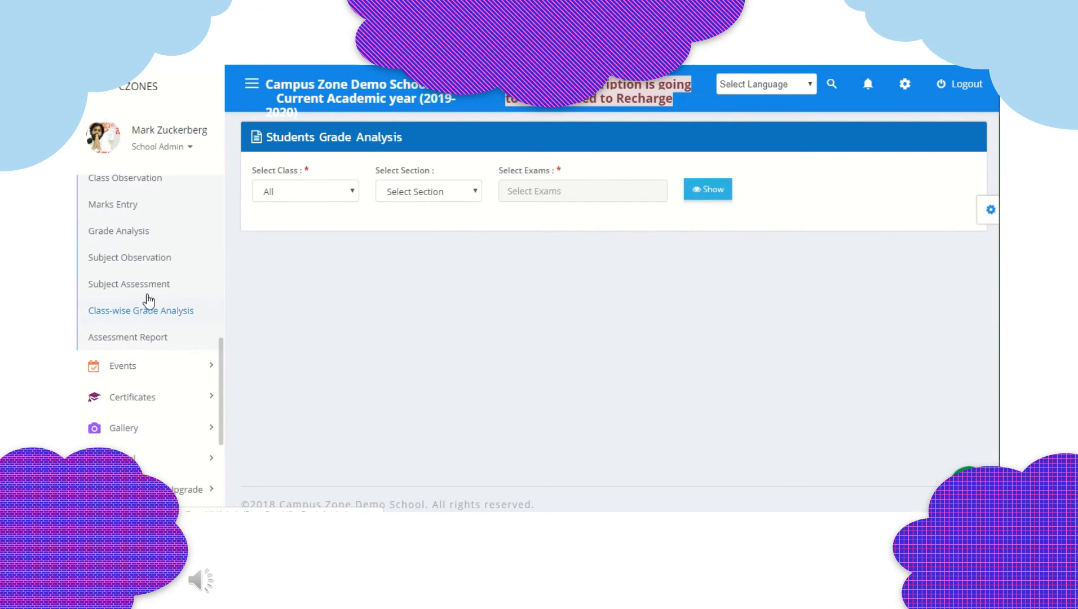
{"action": "left_click", "coordinate": [130, 258]}
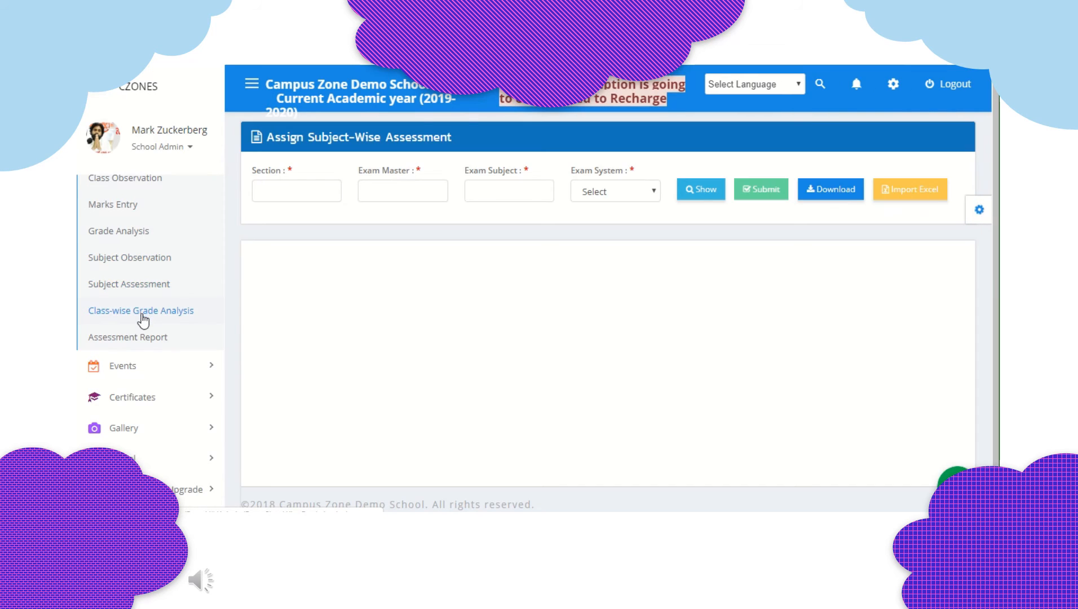
{"action": "left_click", "coordinate": [128, 337]}
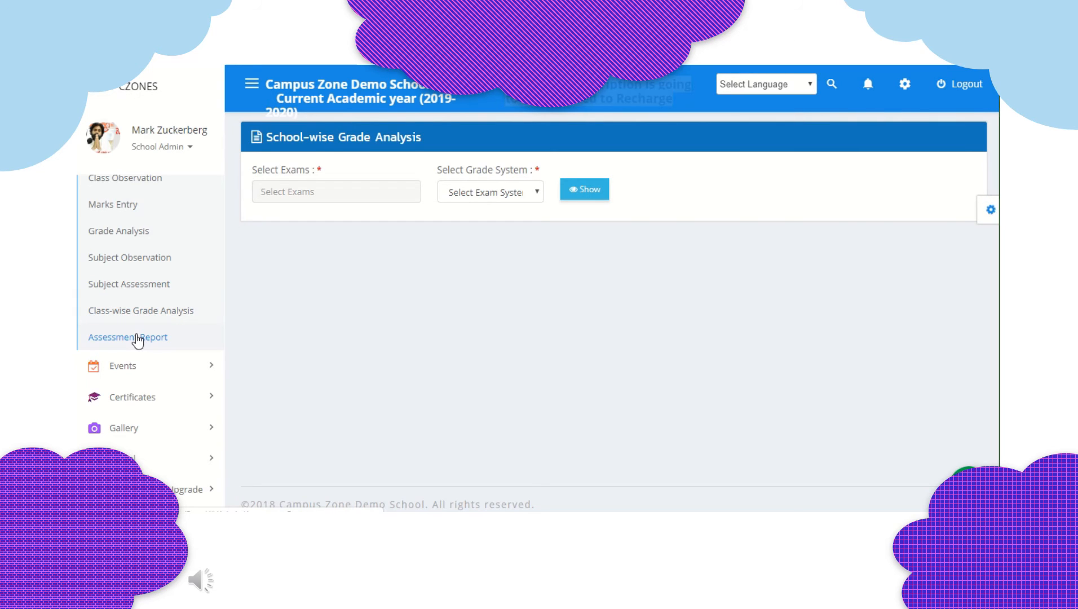
{"action": "left_click", "coordinate": [128, 337]}
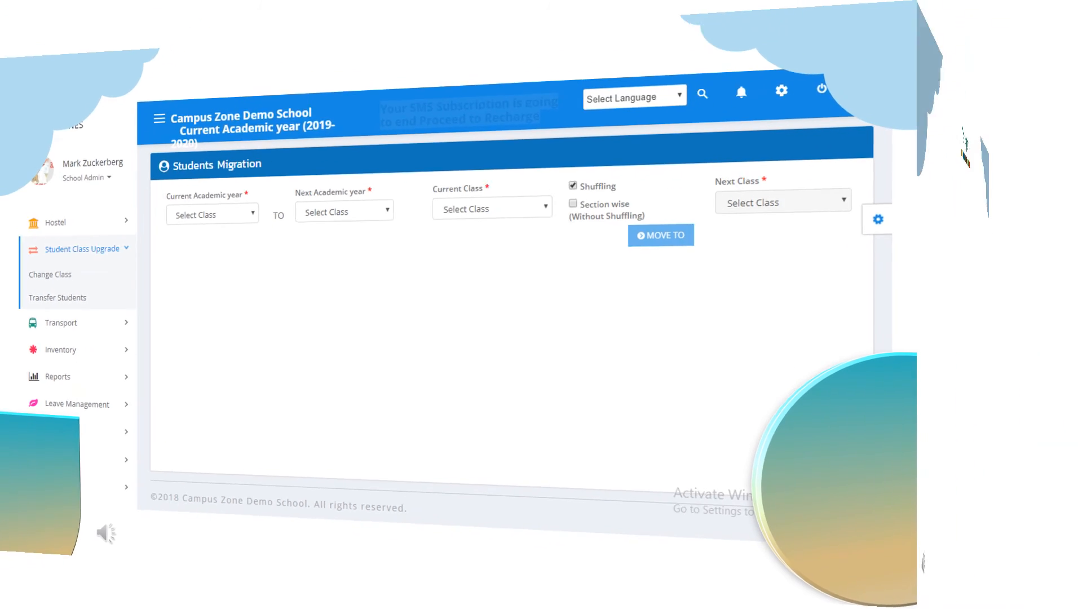
Bring up the Fee Detailed Report under Reports, showing no data for the default filters
{"action": "left_click", "coordinate": [134, 394]}
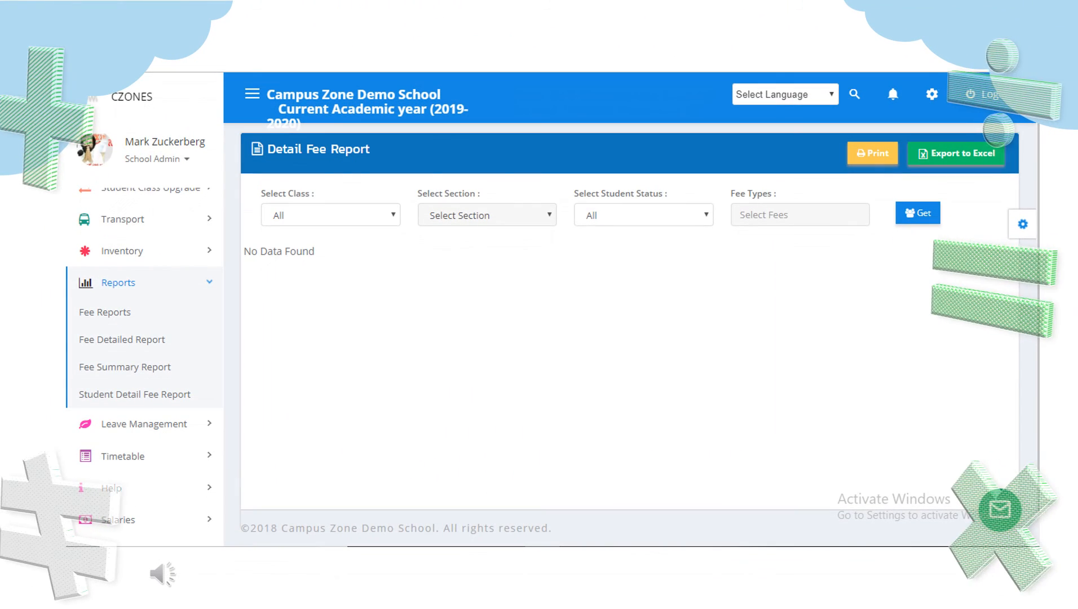